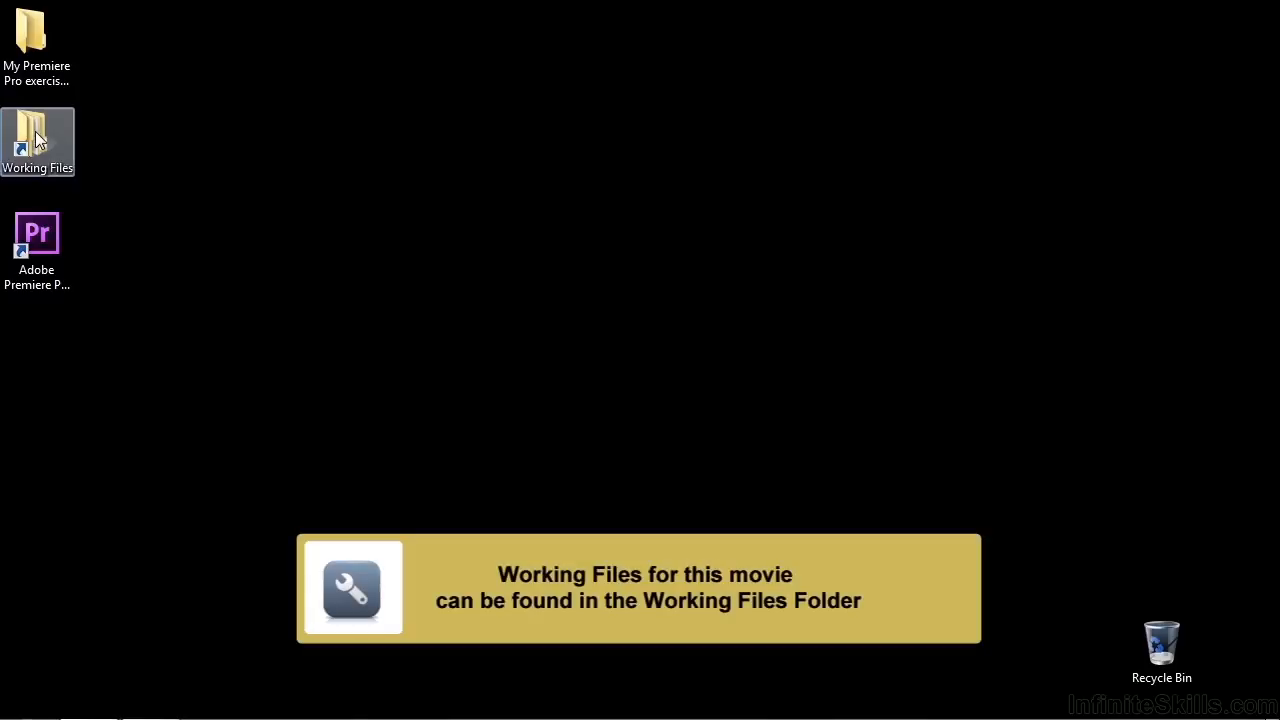
- Launch the 1603-text from scratch.prproj project from the Working Files projects folder
{"action": "double_click", "coordinate": [36, 140]}
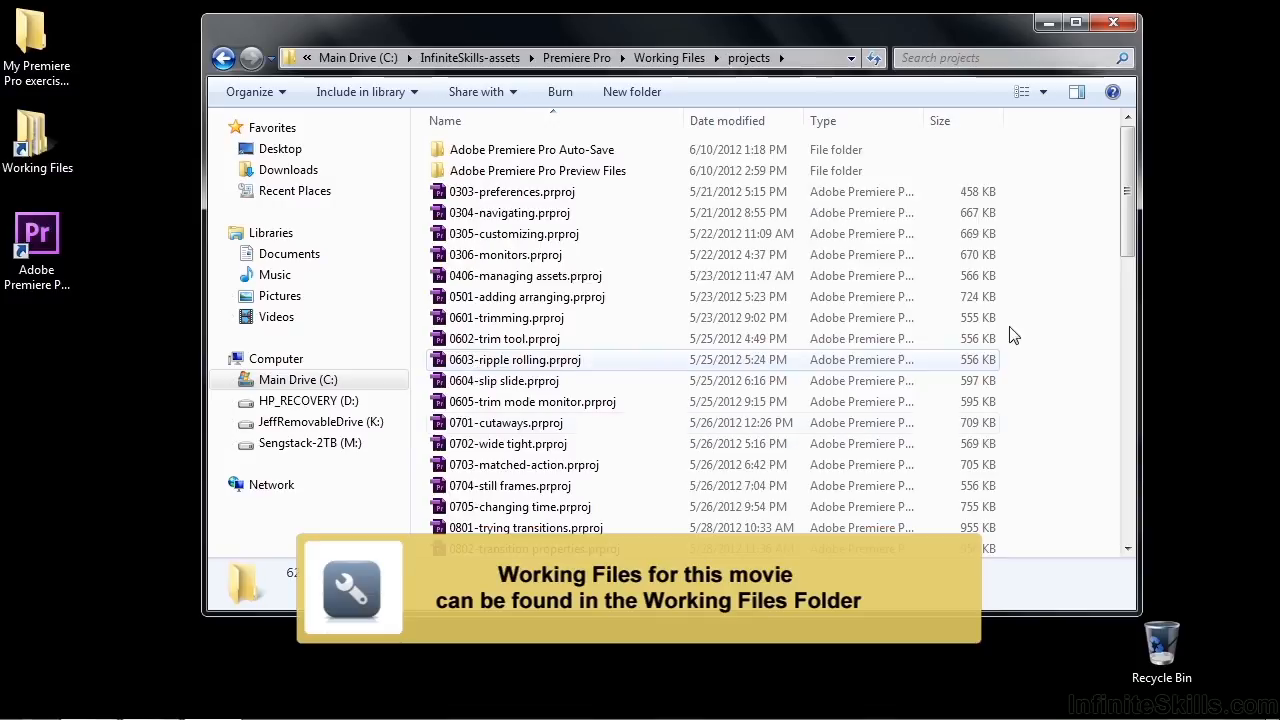
{"action": "scroll", "scroll_direction": "down", "scroll_amount": 3}
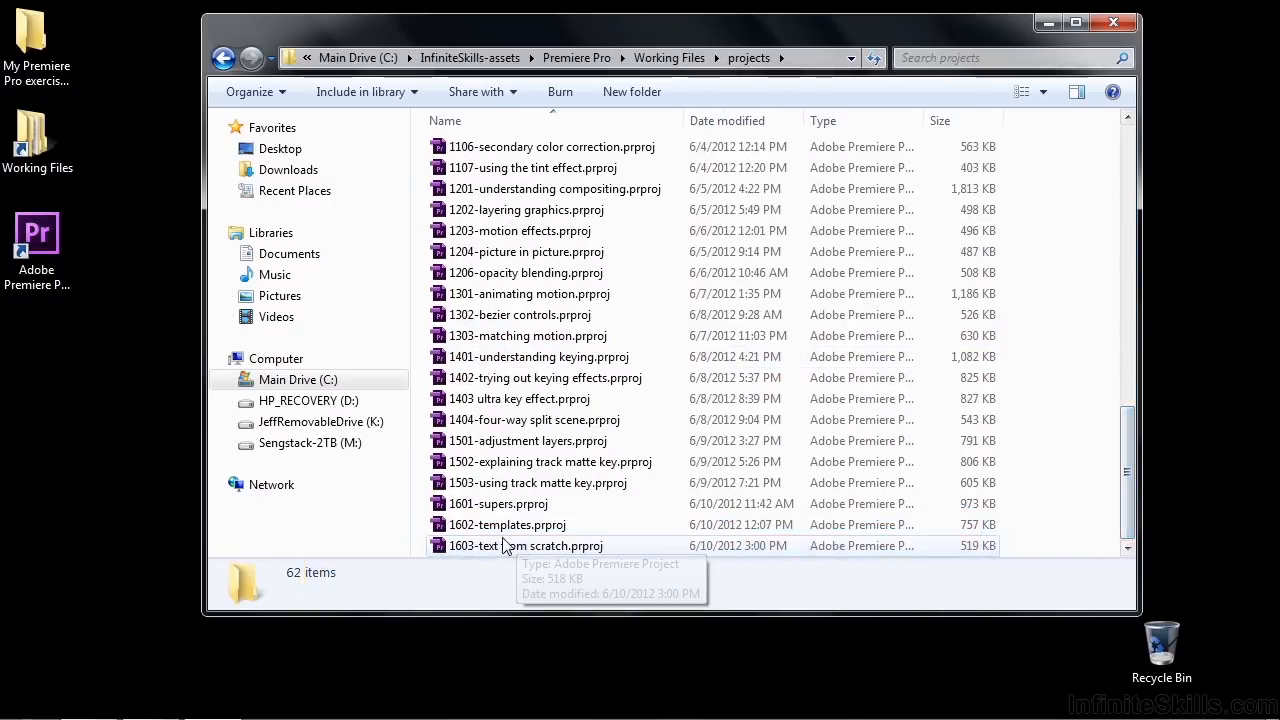
{"action": "double_click", "coordinate": [524, 544]}
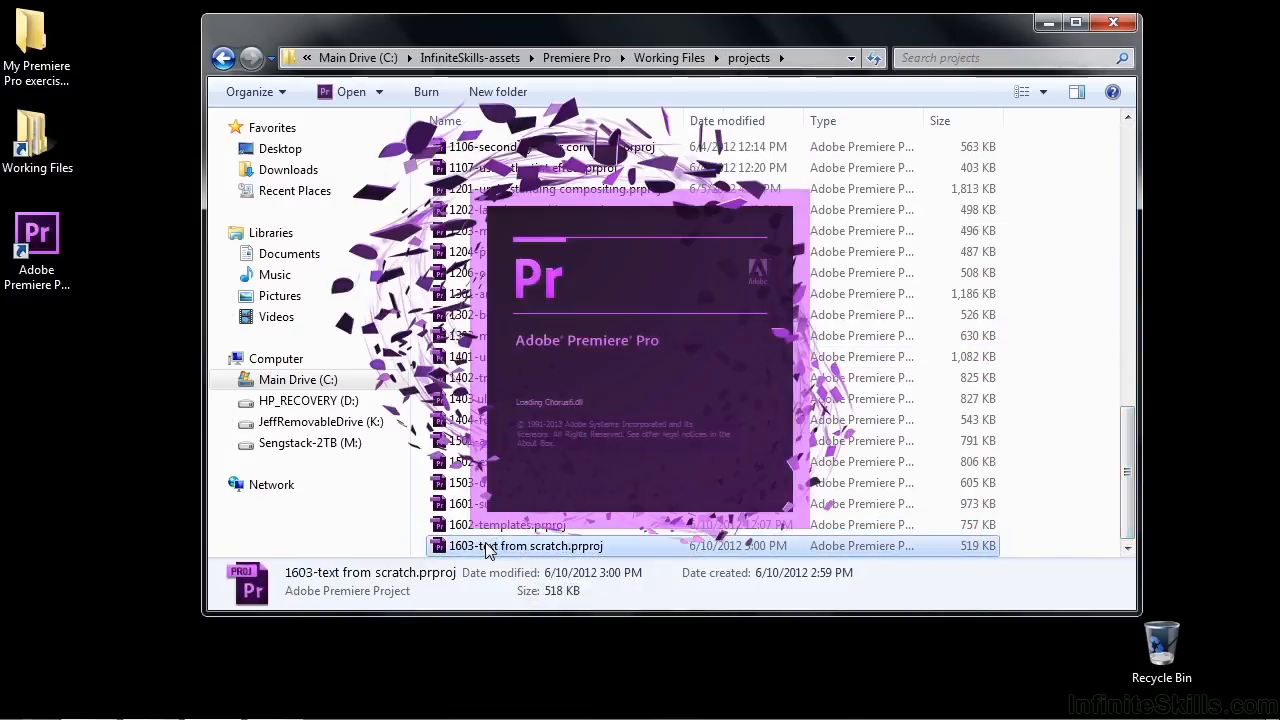
{"action": "double_click", "coordinate": [524, 544]}
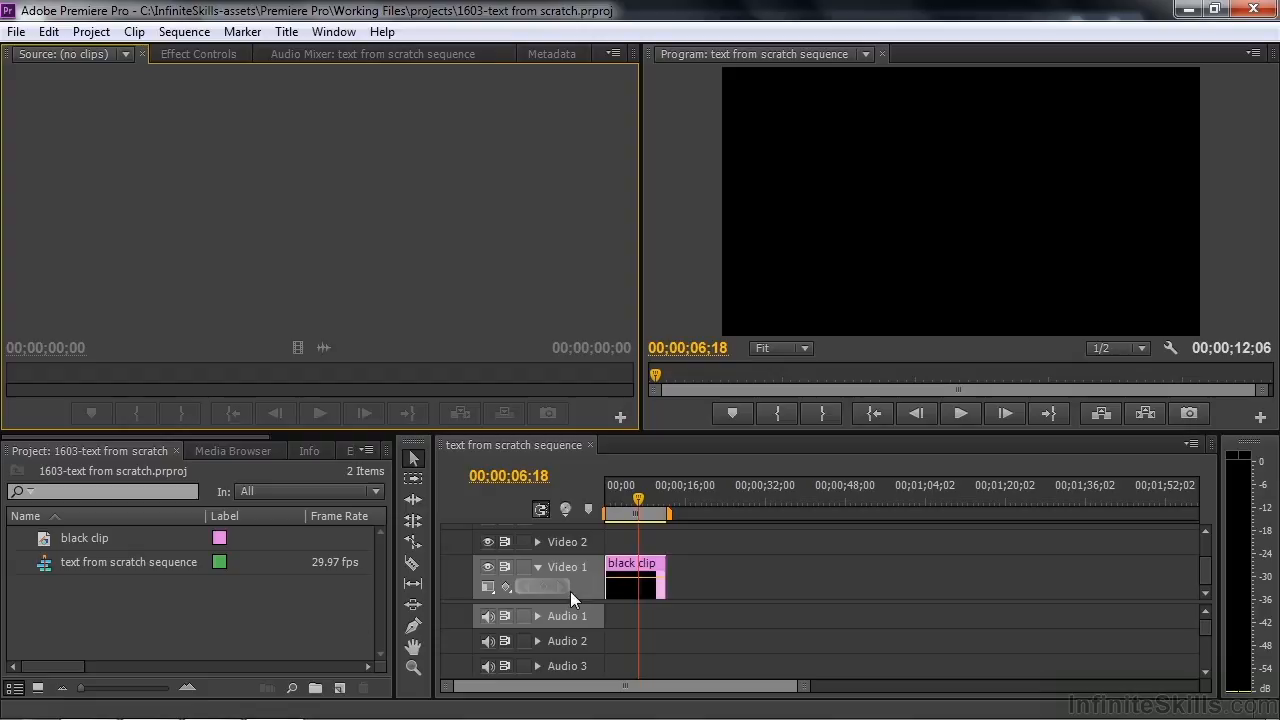
{"action": "mouse_move", "coordinate": [644, 570]}
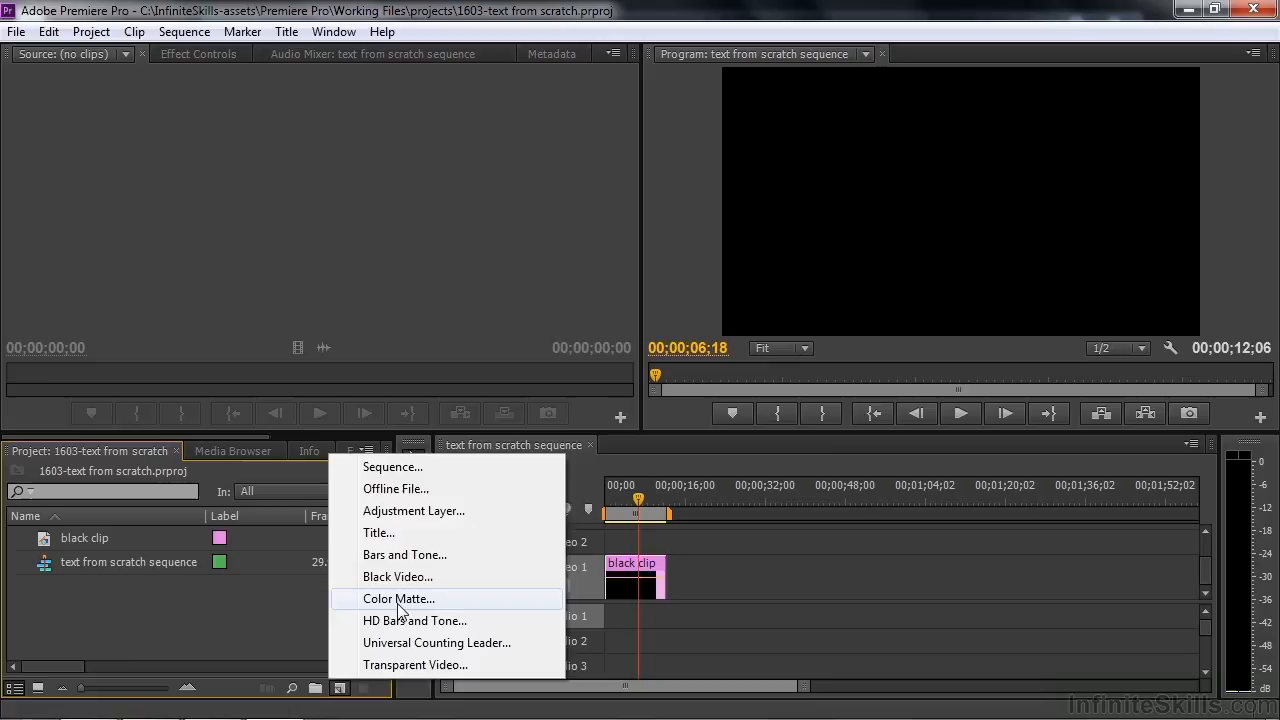
{"action": "left_click", "coordinate": [398, 598]}
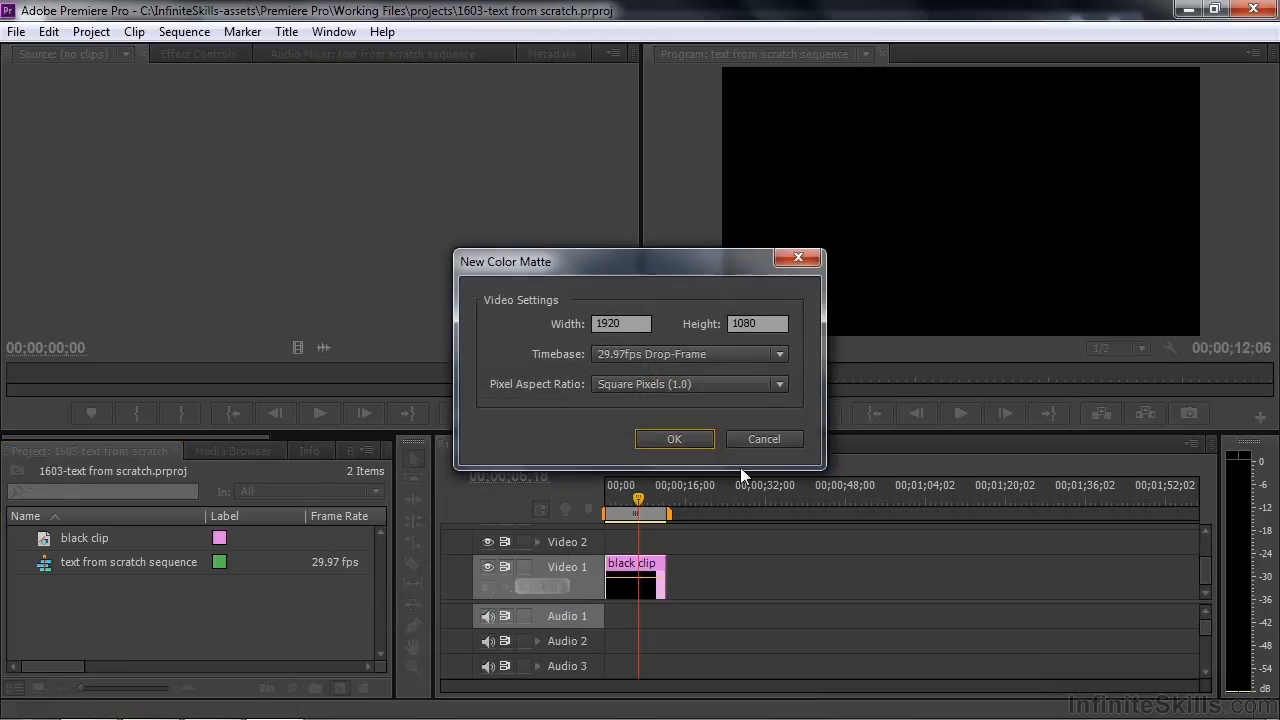
{"action": "left_click", "coordinate": [674, 440]}
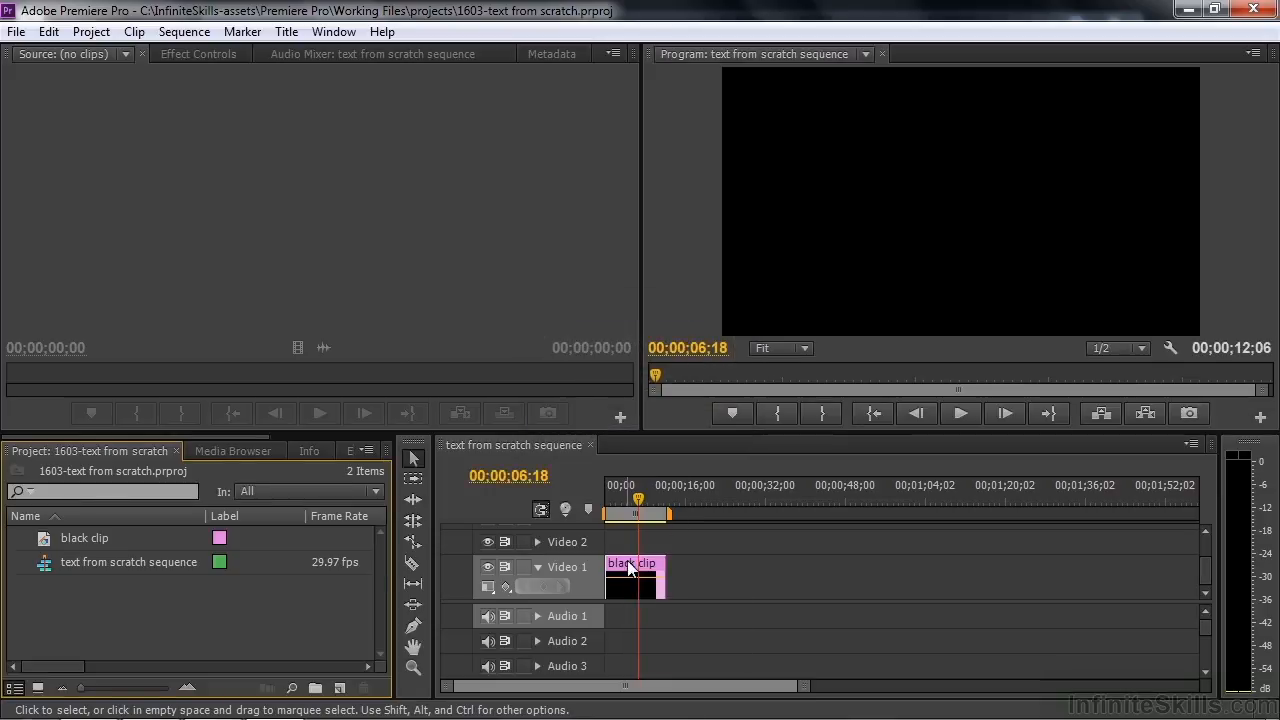
{"action": "mouse_move", "coordinate": [630, 570]}
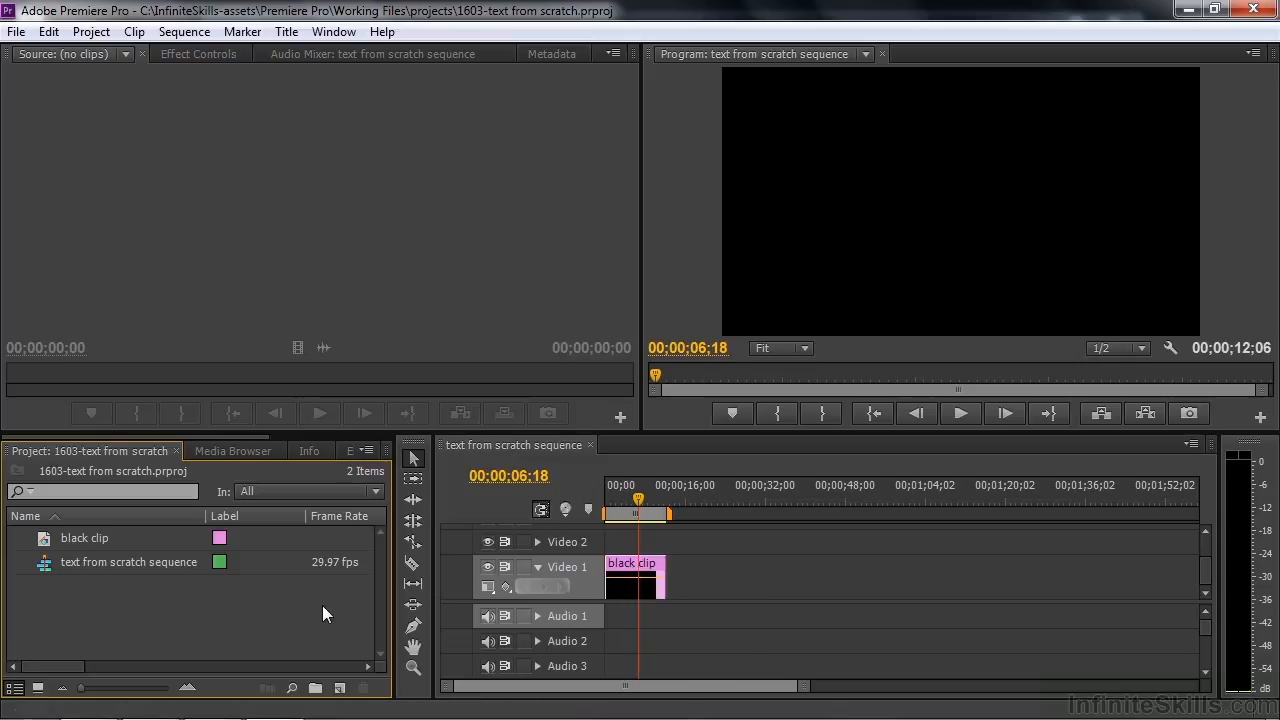
{"action": "mouse_move", "coordinate": [340, 688]}
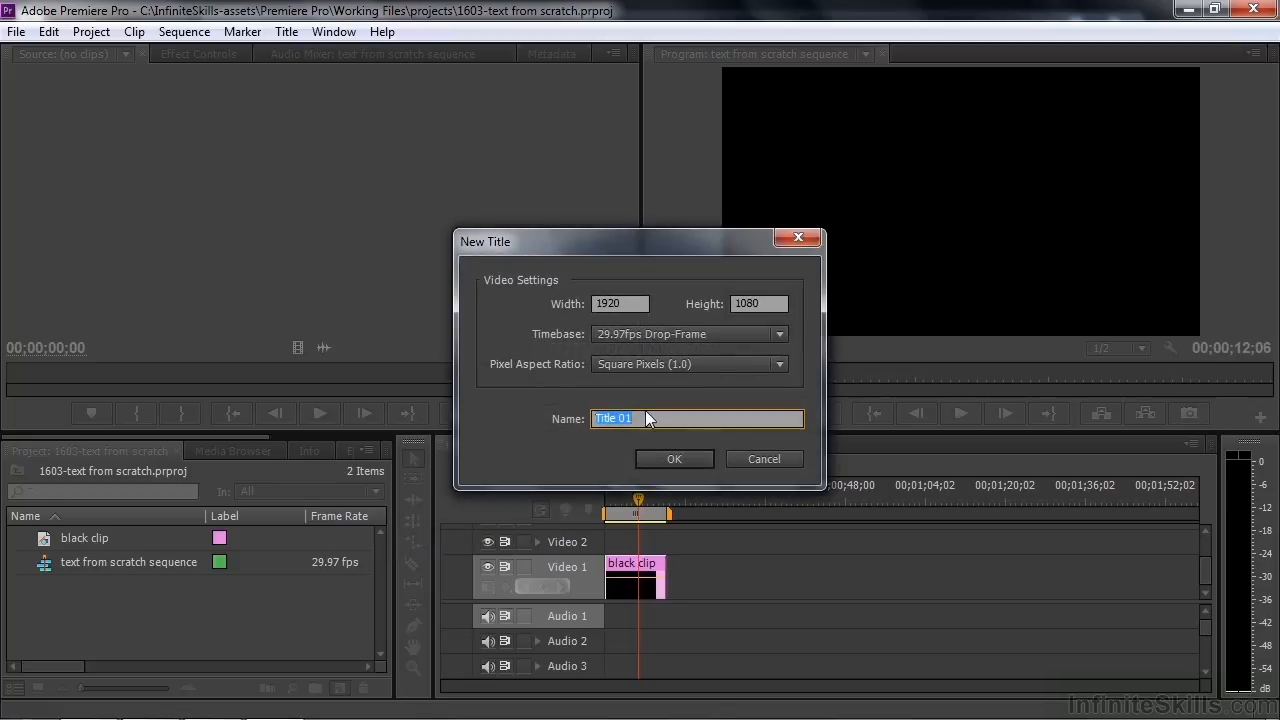
- Name the new title 'text' and confirm to open it in the title designer
{"action": "type", "text": "tex"}
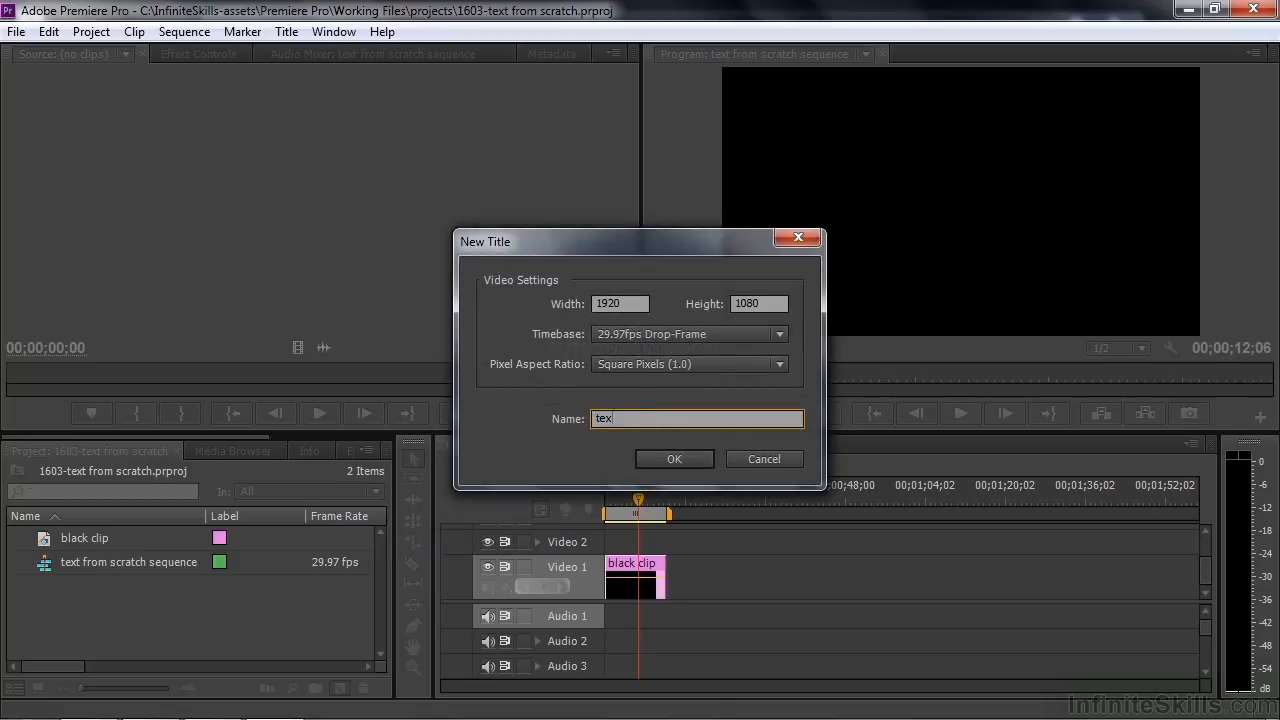
{"action": "left_click", "coordinate": [674, 458]}
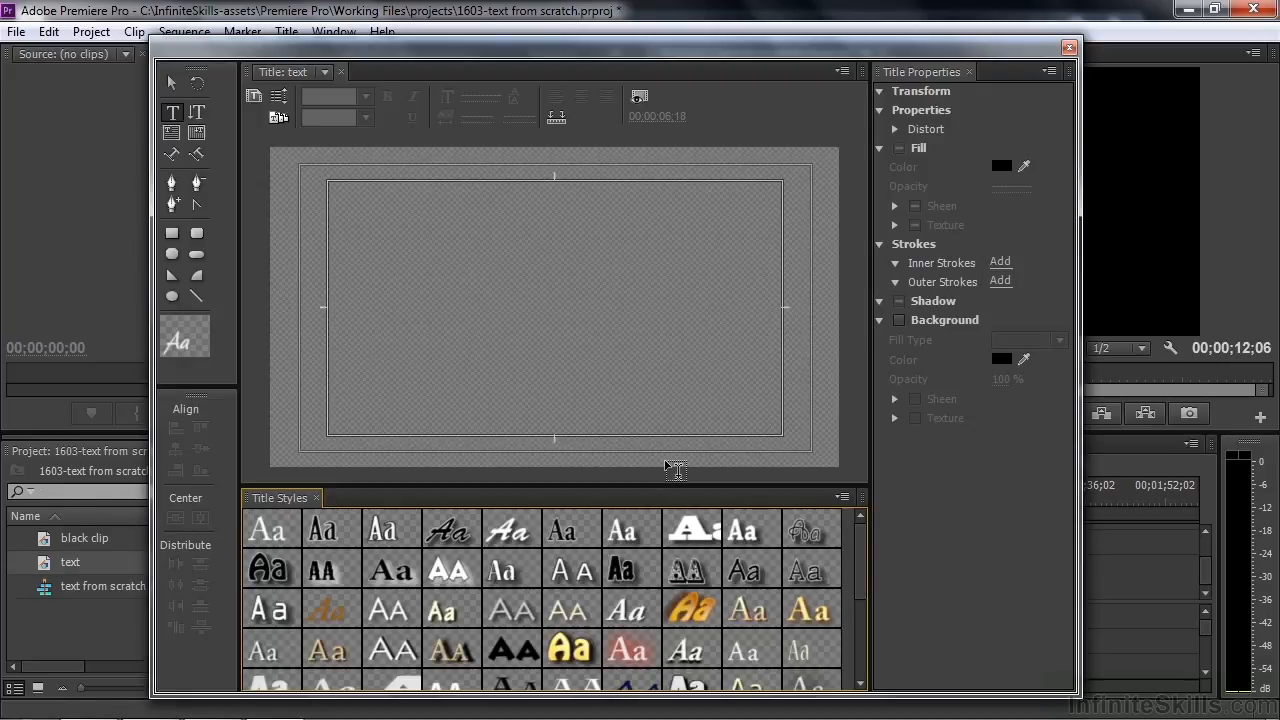
{"action": "mouse_move", "coordinate": [442, 368]}
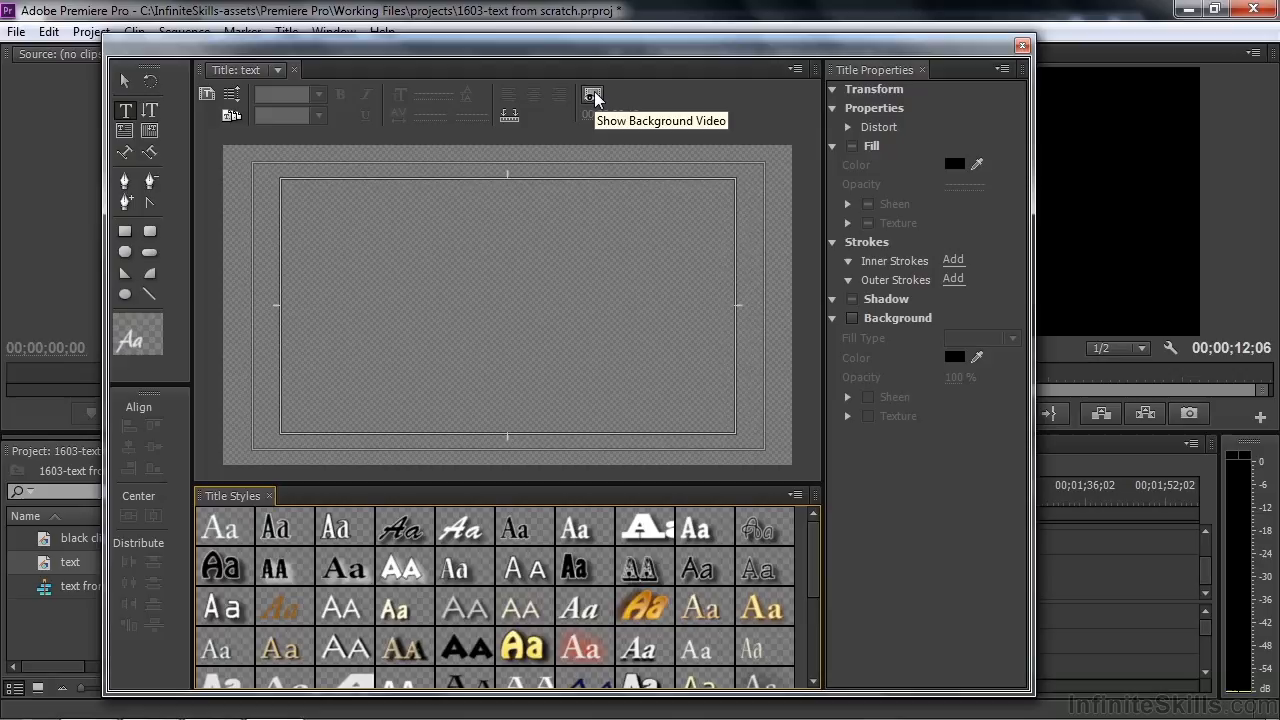
- Leave the background video showing behind the title and place a text entry point upper-left
{"action": "left_click", "coordinate": [592, 96]}
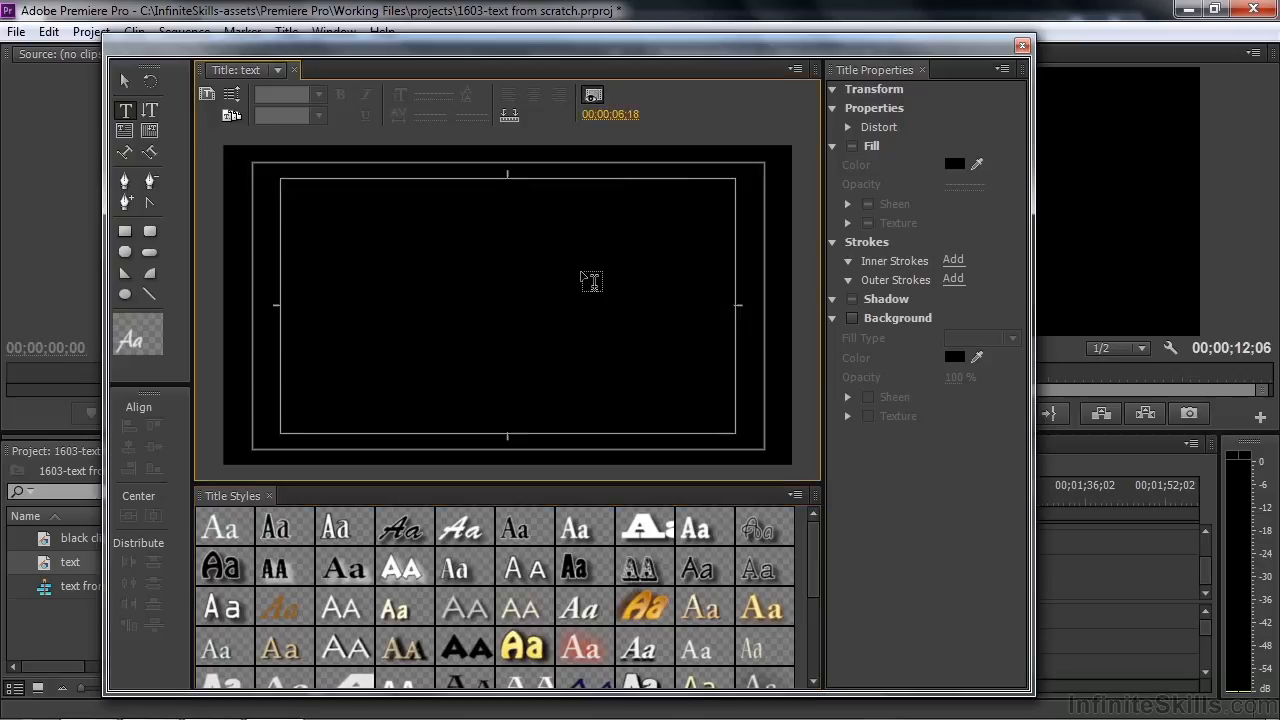
{"action": "left_click", "coordinate": [592, 96]}
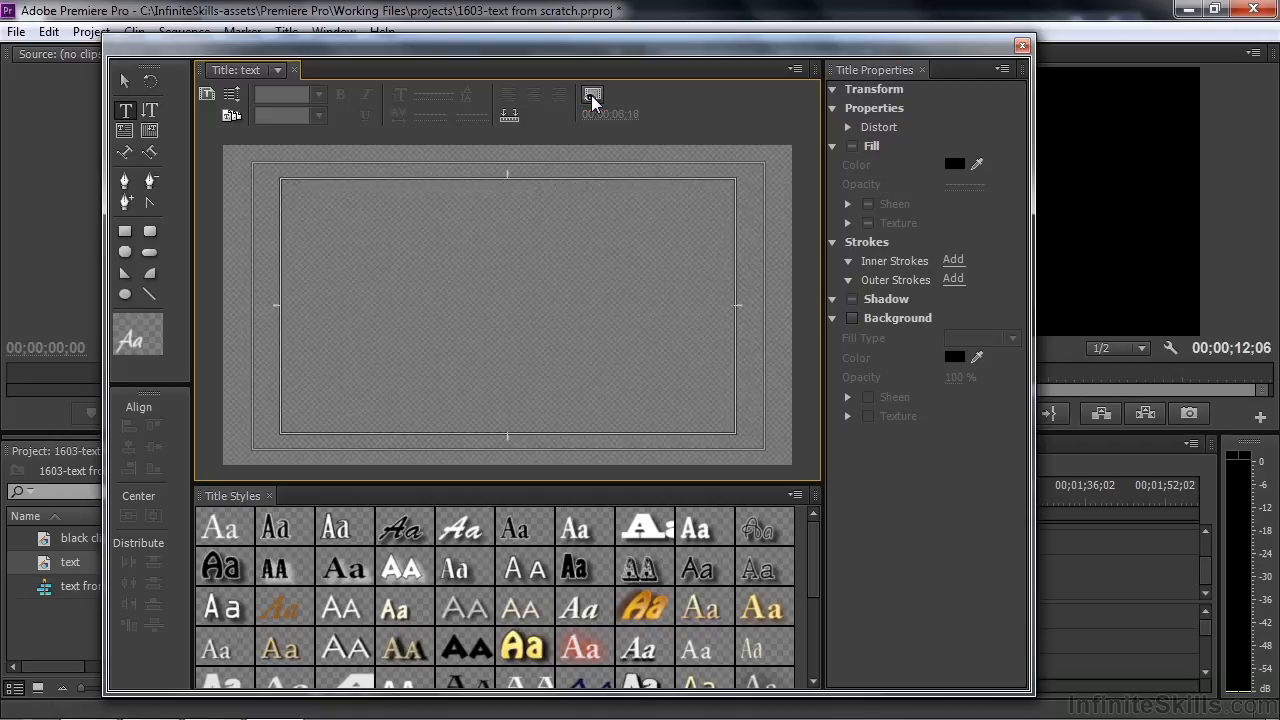
{"action": "left_click", "coordinate": [592, 96]}
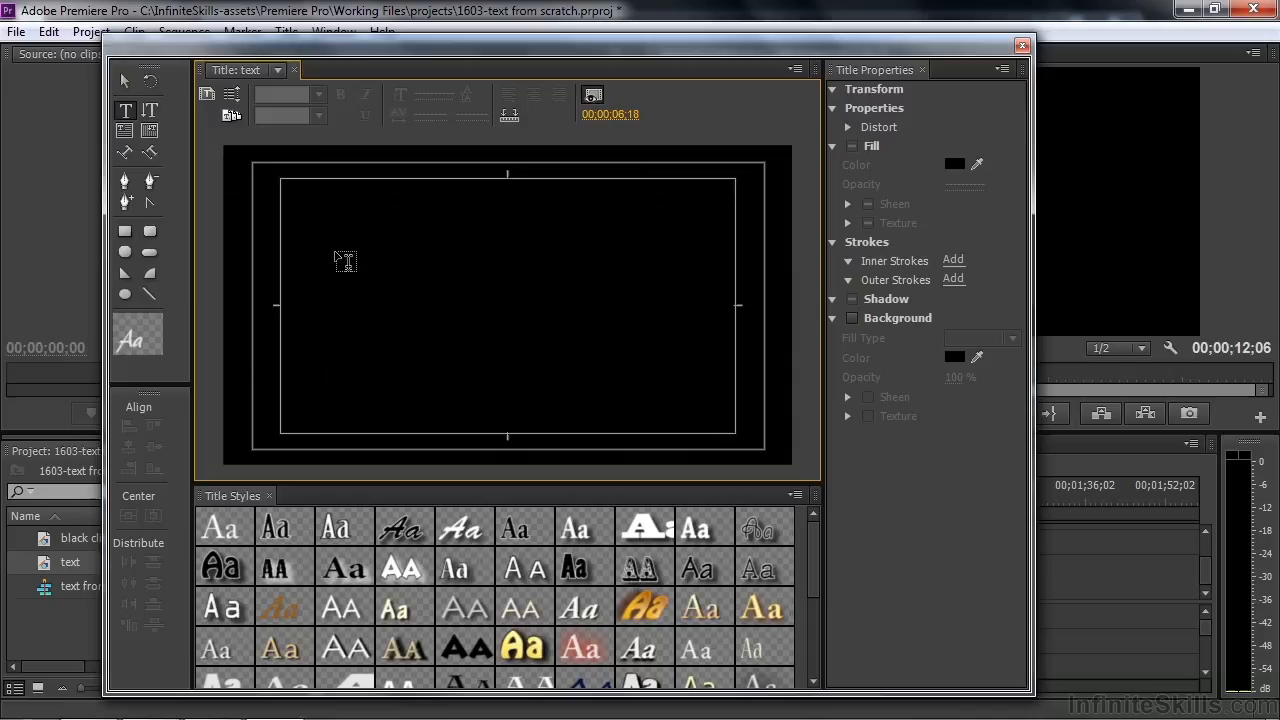
{"action": "left_click", "coordinate": [336, 248]}
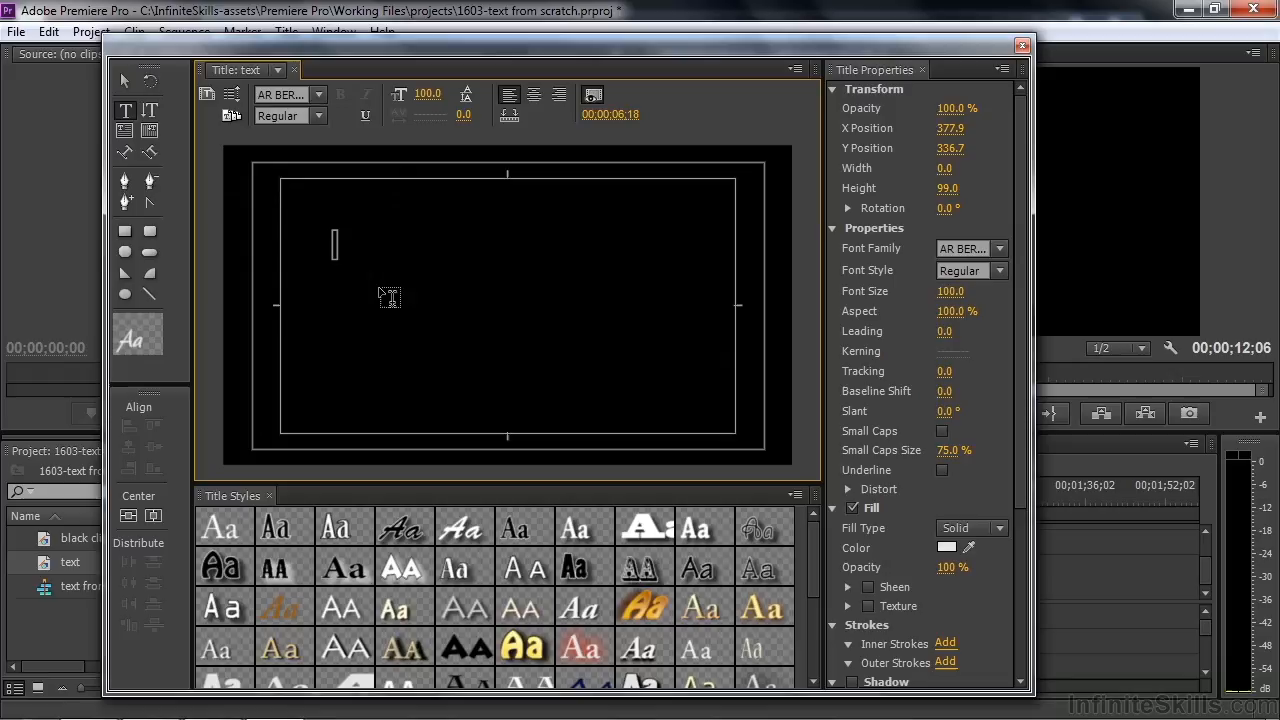
- Enter the title line 'Here is some text' in the upper left
{"action": "type", "text": "He"}
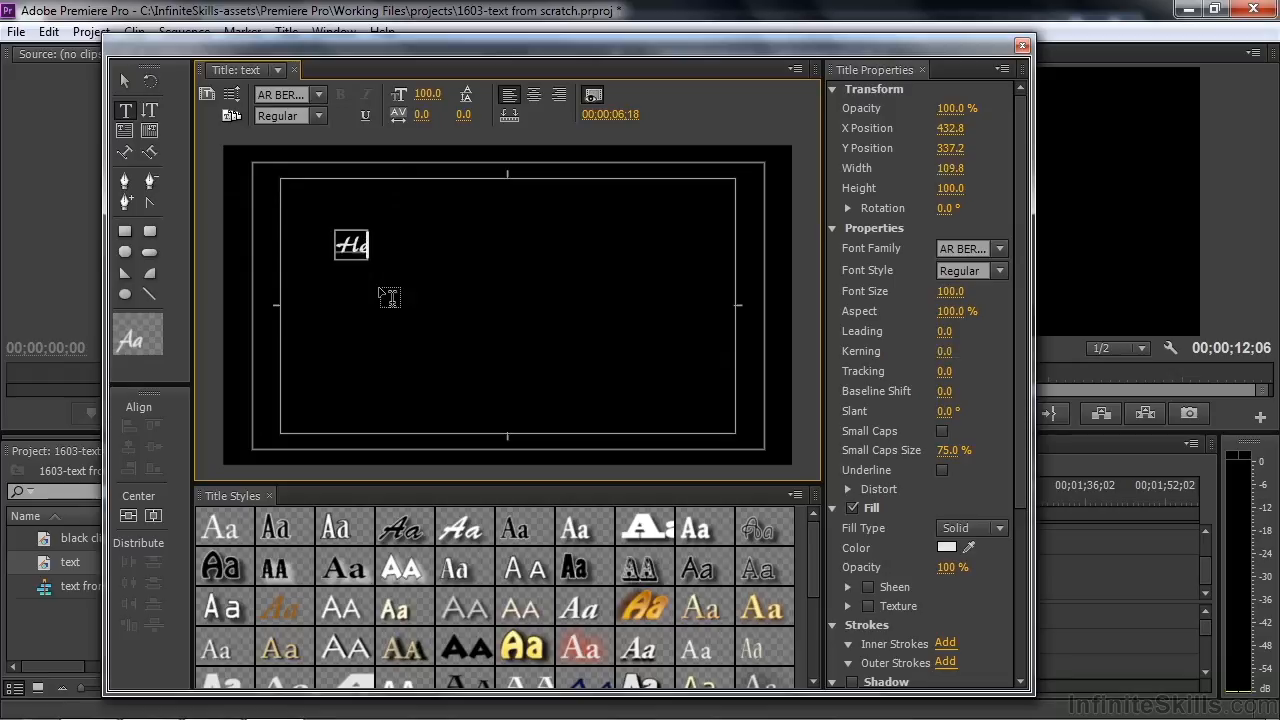
{"action": "type", "text": "Here is some"}
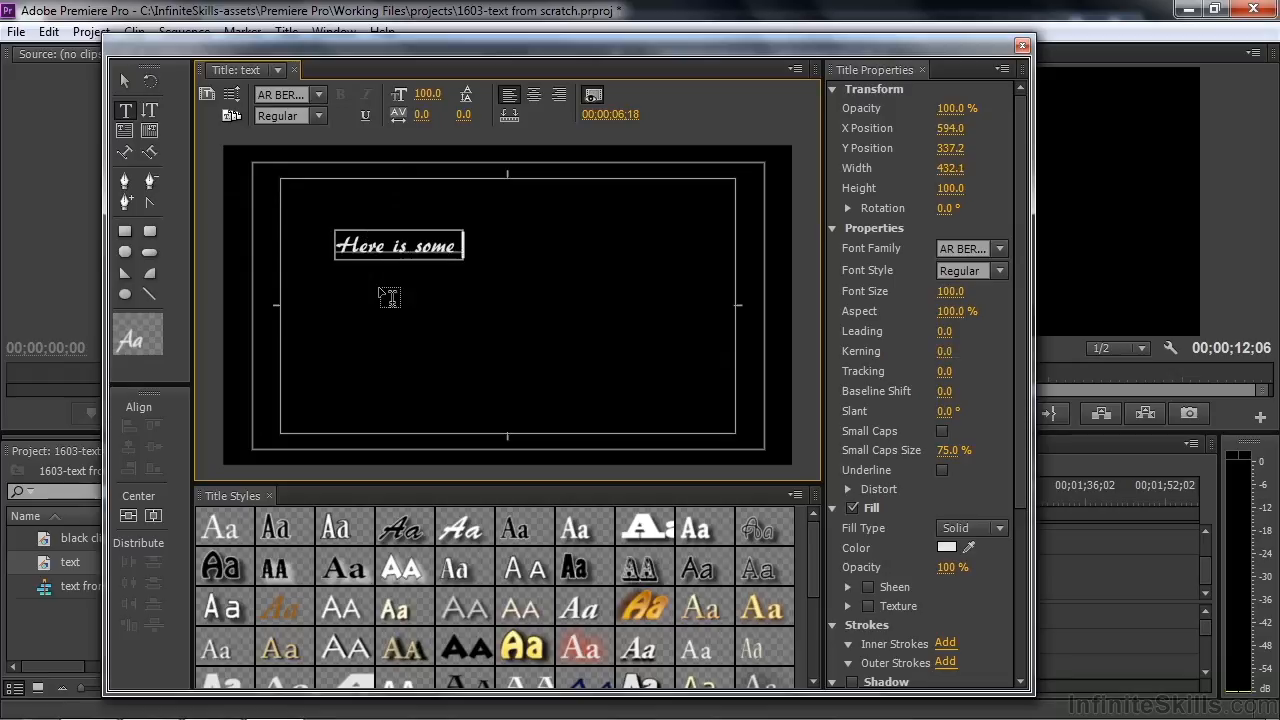
{"action": "type", "text": "text"}
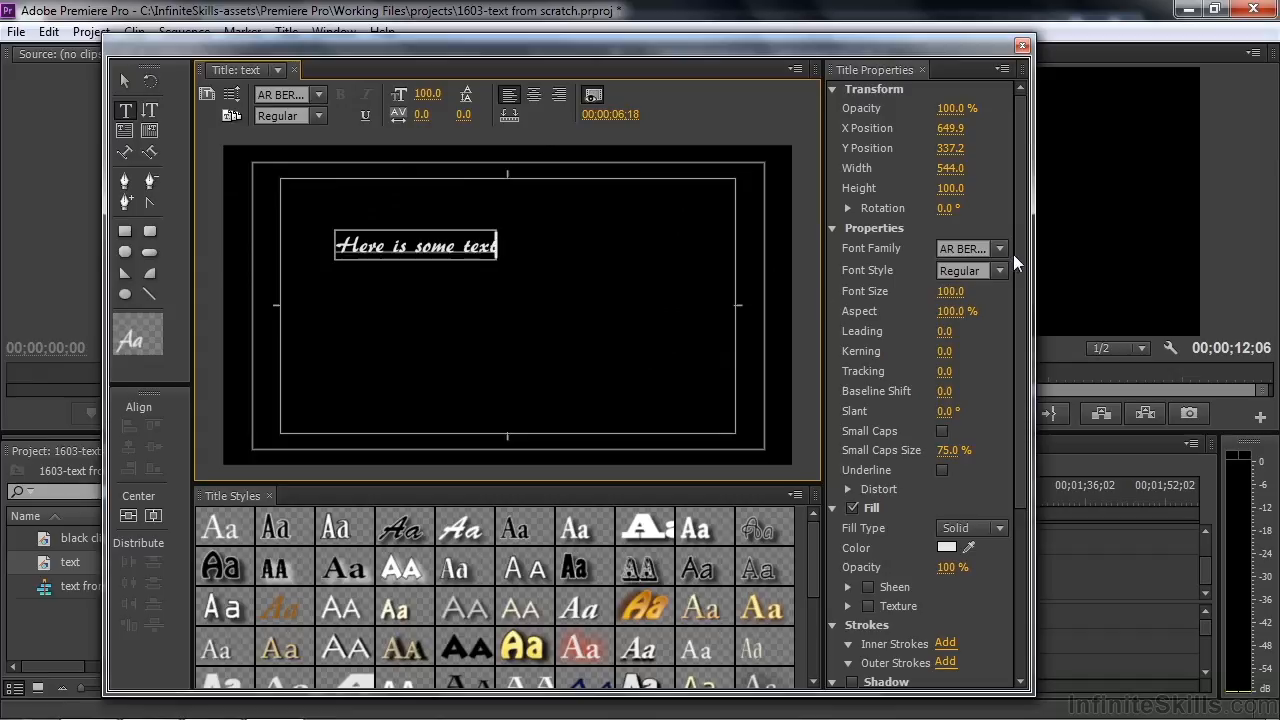
- Set the font family to Adobe Caslon Pro, trying Blackoak Std and returning to Caslon
{"action": "left_click", "coordinate": [998, 248]}
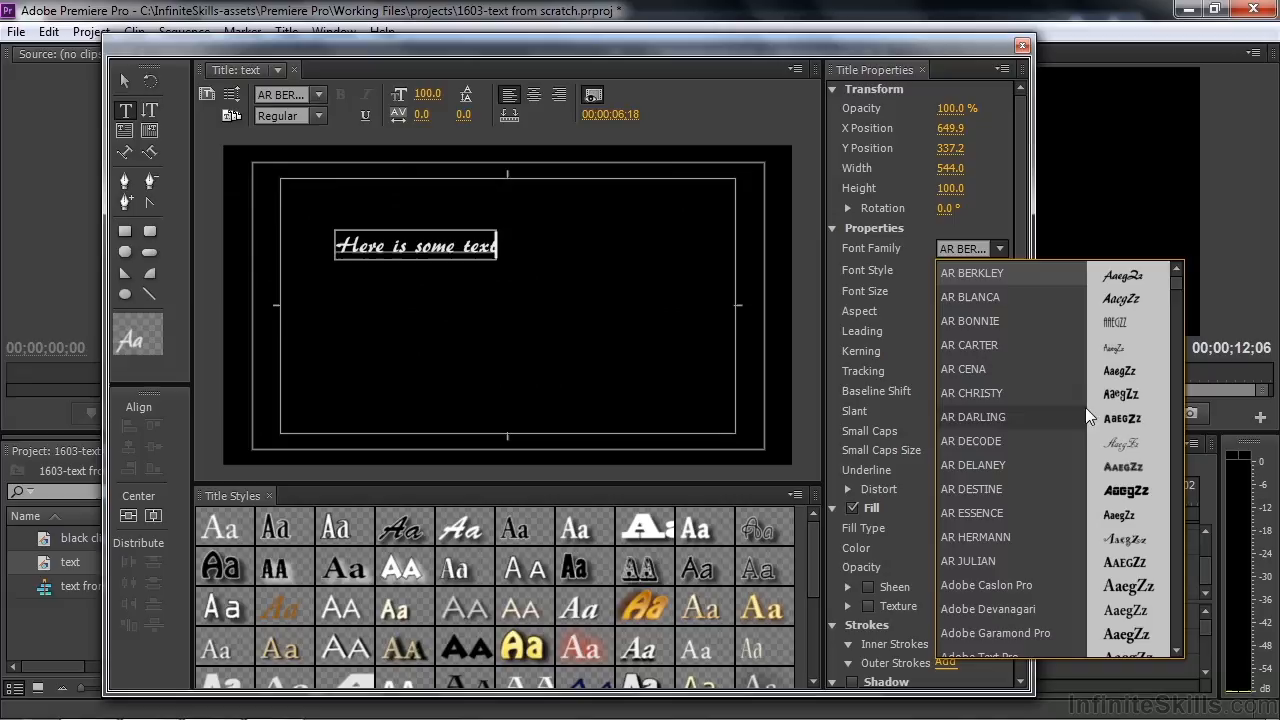
{"action": "mouse_move", "coordinate": [1076, 536]}
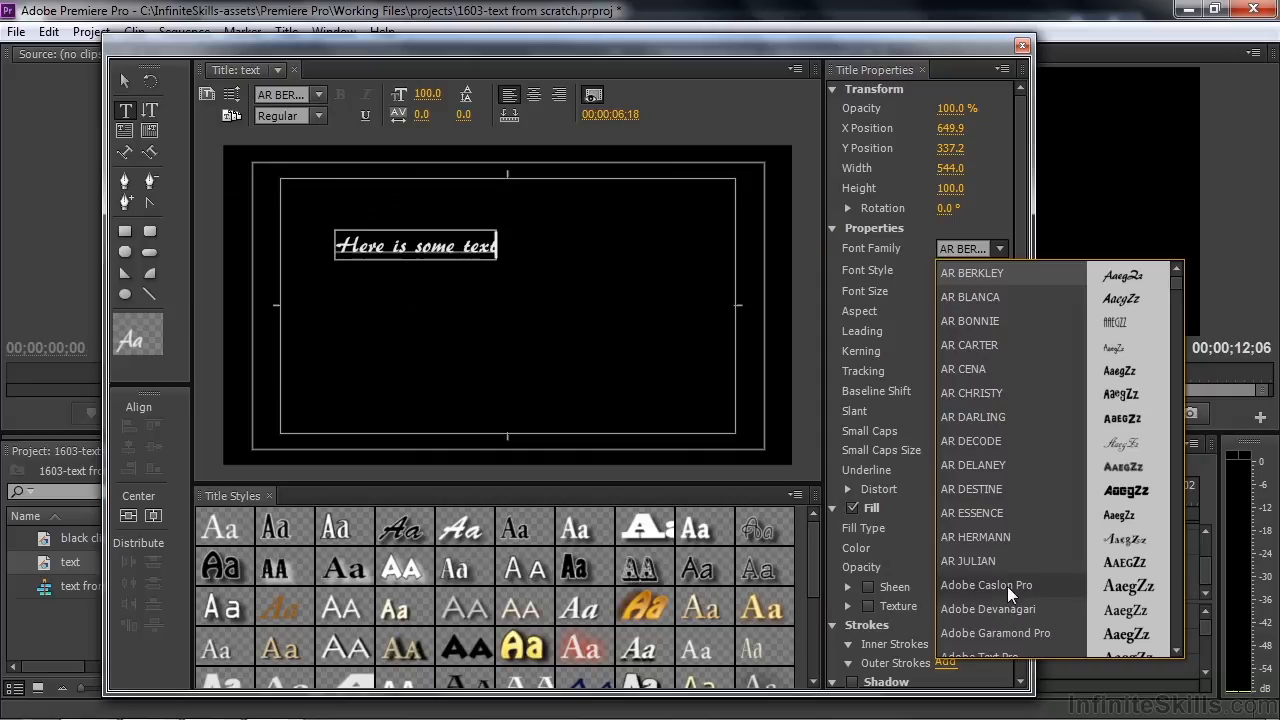
{"action": "left_click", "coordinate": [986, 584]}
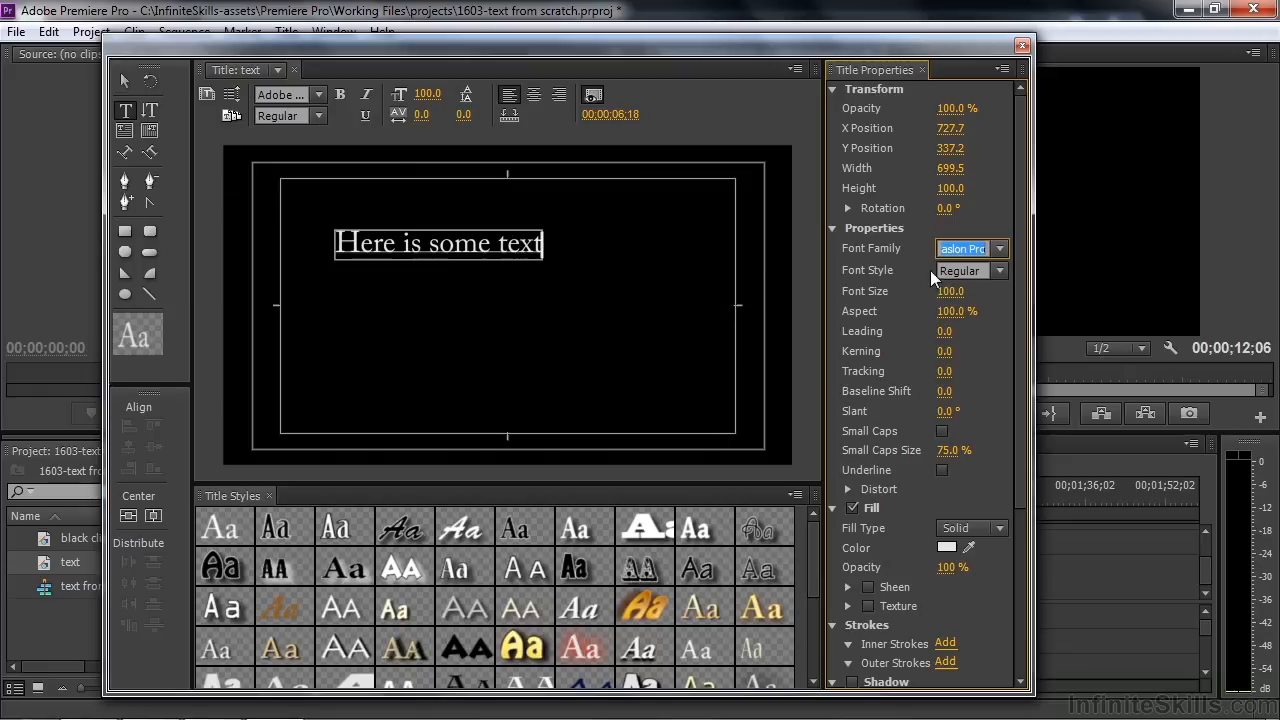
{"action": "left_click", "coordinate": [998, 248]}
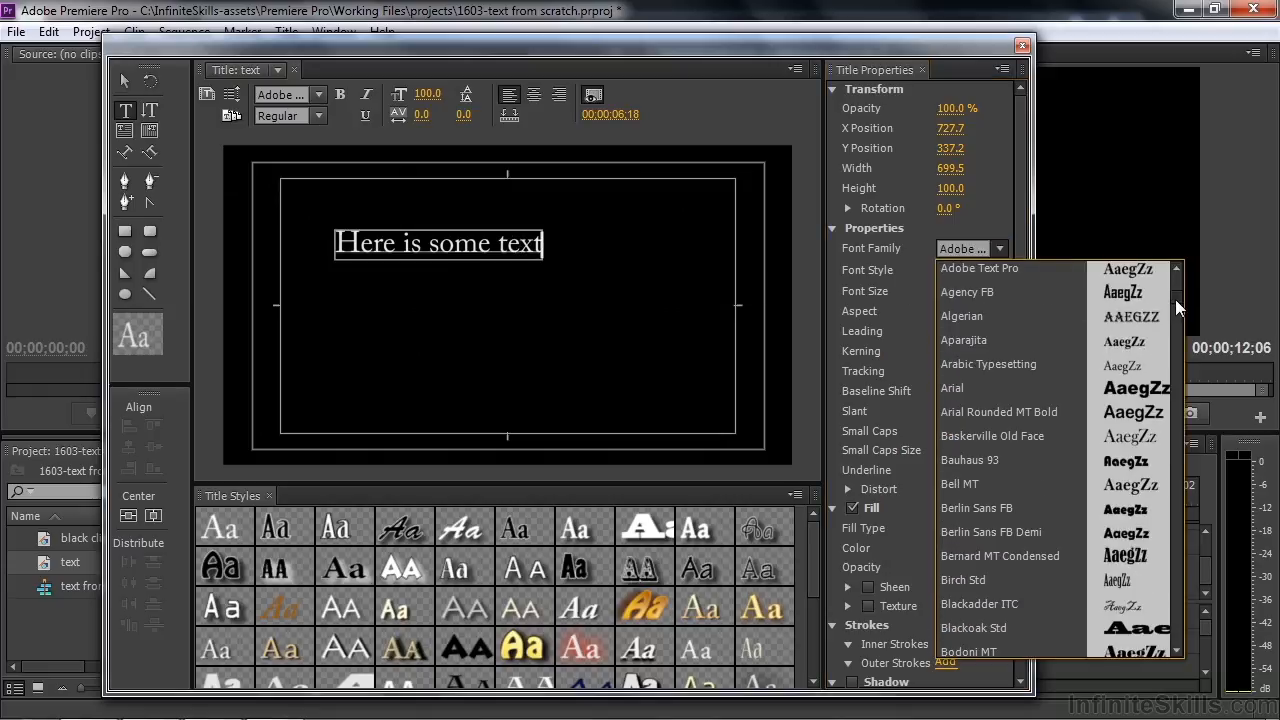
{"action": "scroll", "scroll_direction": "down", "scroll_amount": 3}
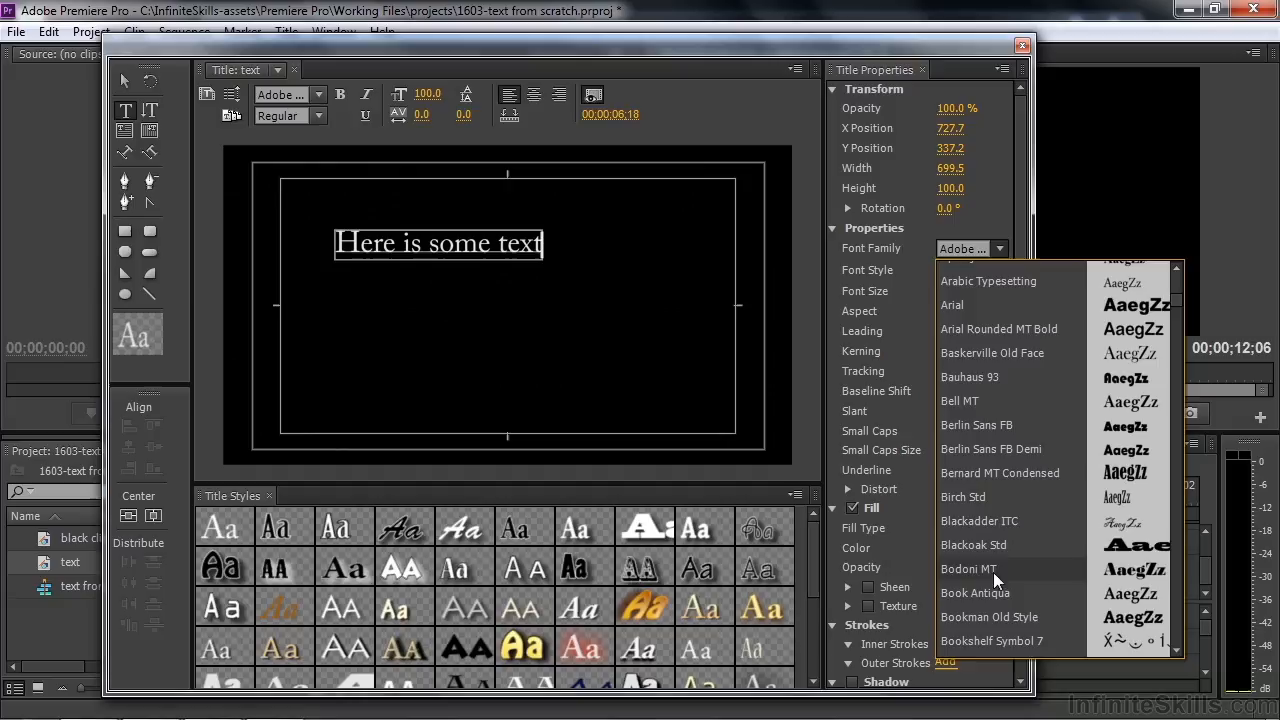
{"action": "left_click", "coordinate": [972, 544]}
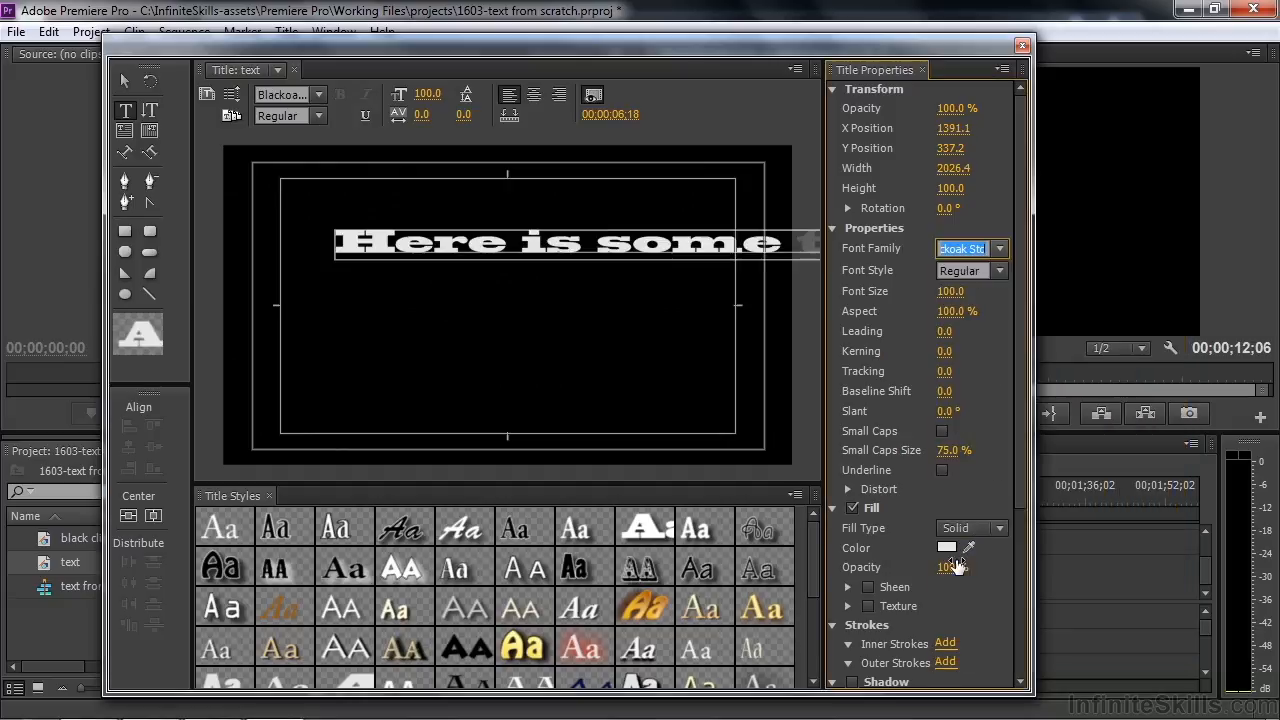
{"action": "left_click", "coordinate": [998, 248]}
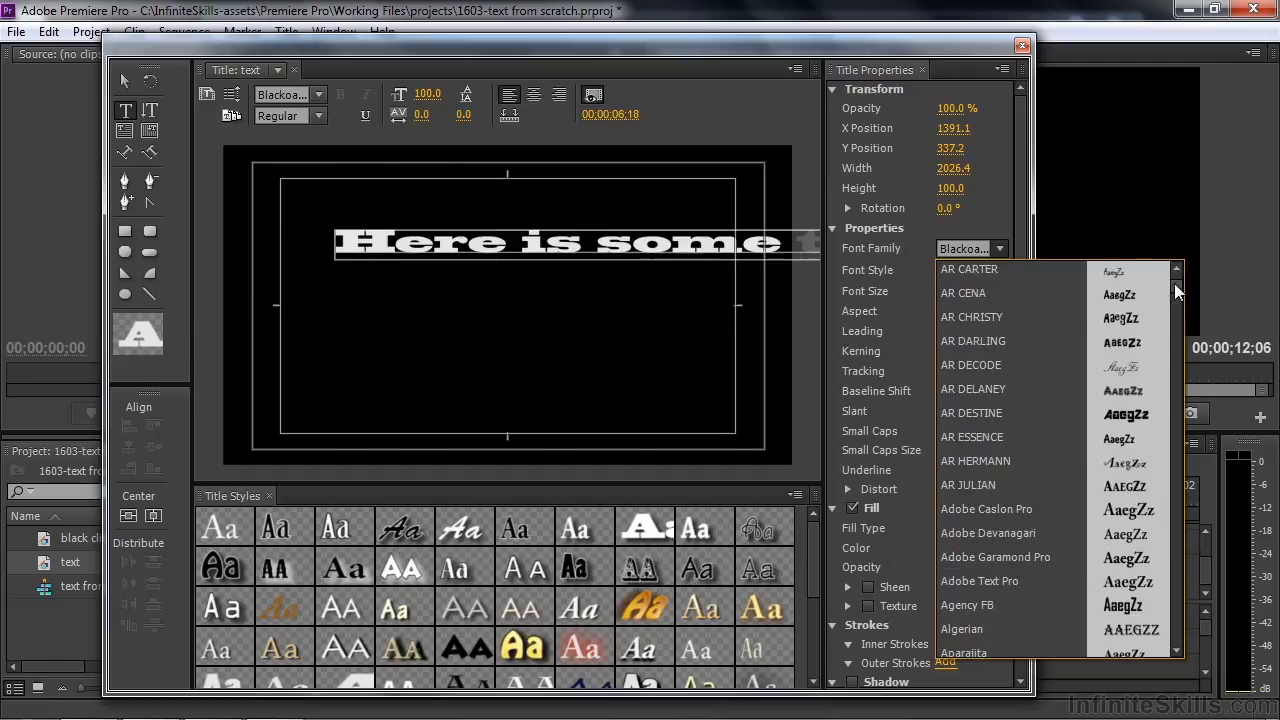
{"action": "left_click", "coordinate": [984, 510]}
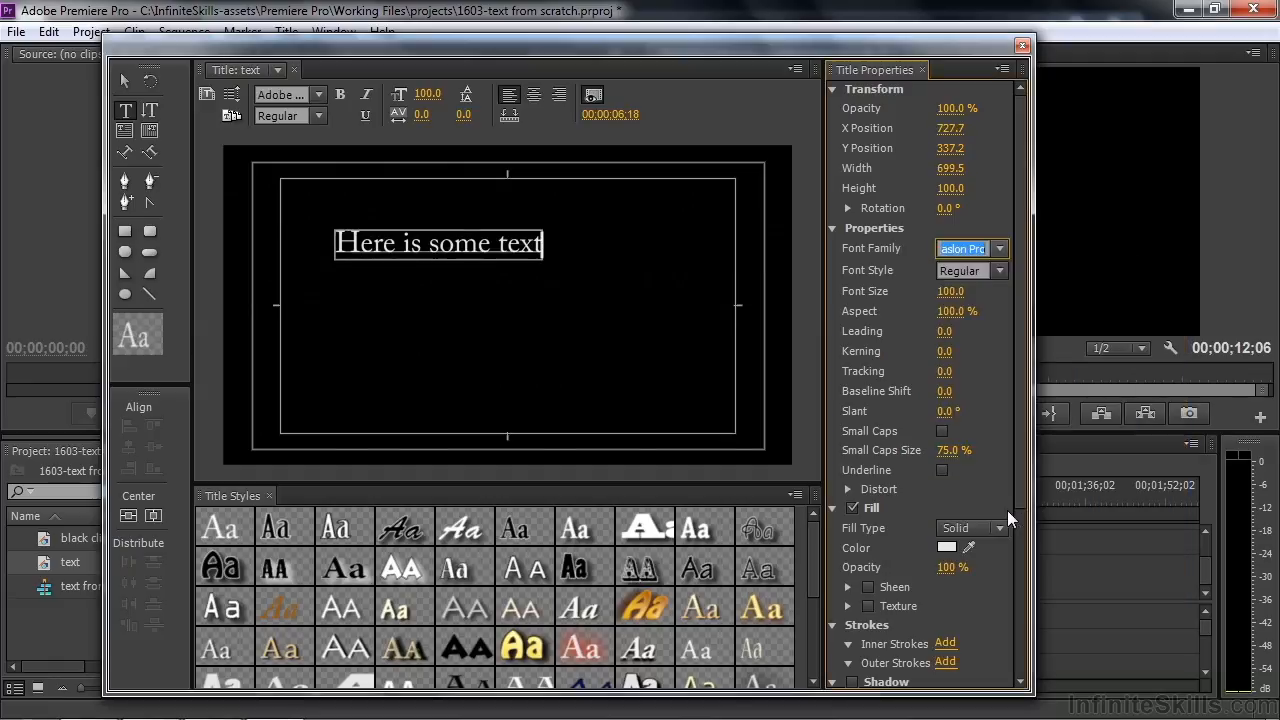
{"action": "mouse_move", "coordinate": [540, 308]}
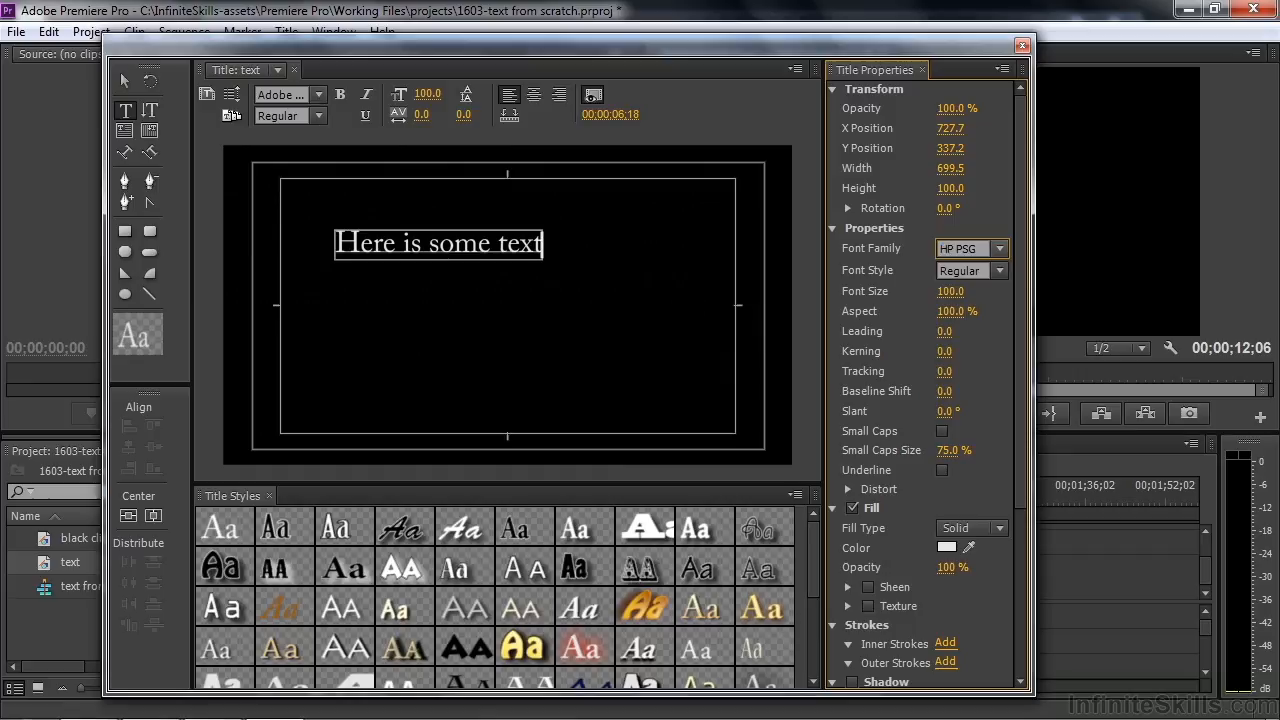
{"action": "left_click", "coordinate": [1000, 248]}
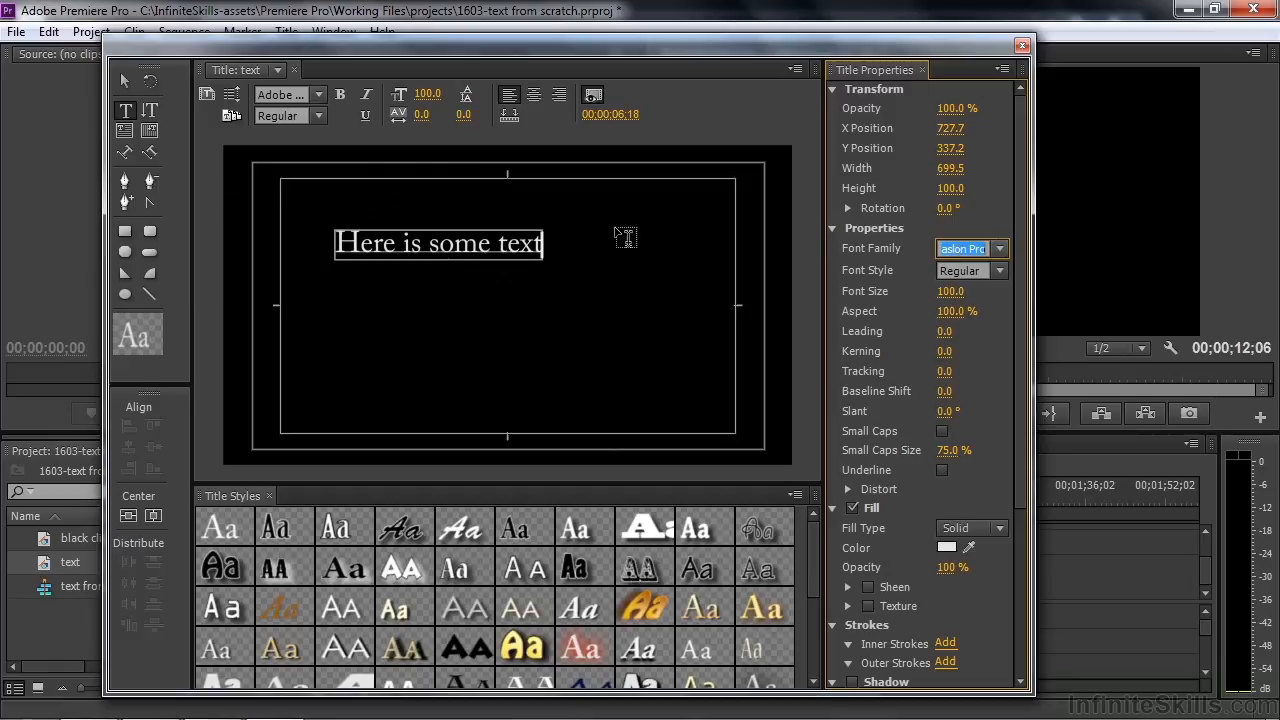
{"action": "mouse_move", "coordinate": [584, 268]}
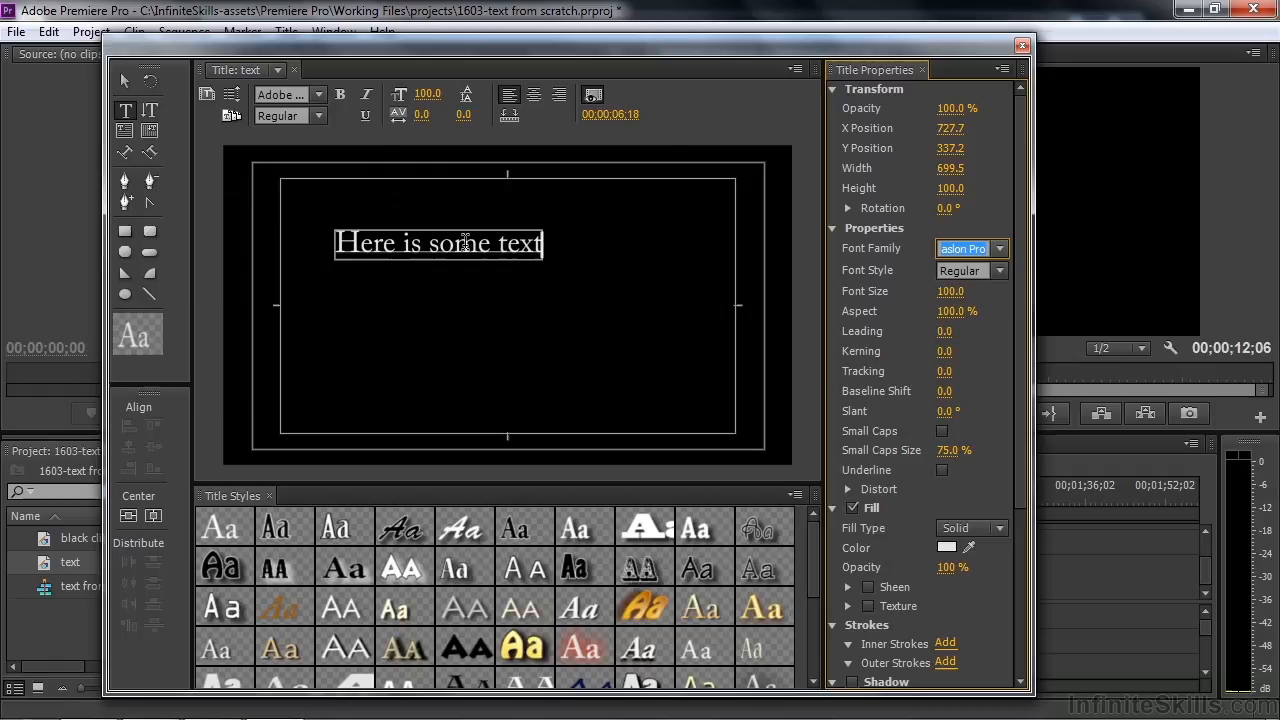
{"action": "mouse_move", "coordinate": [516, 204]}
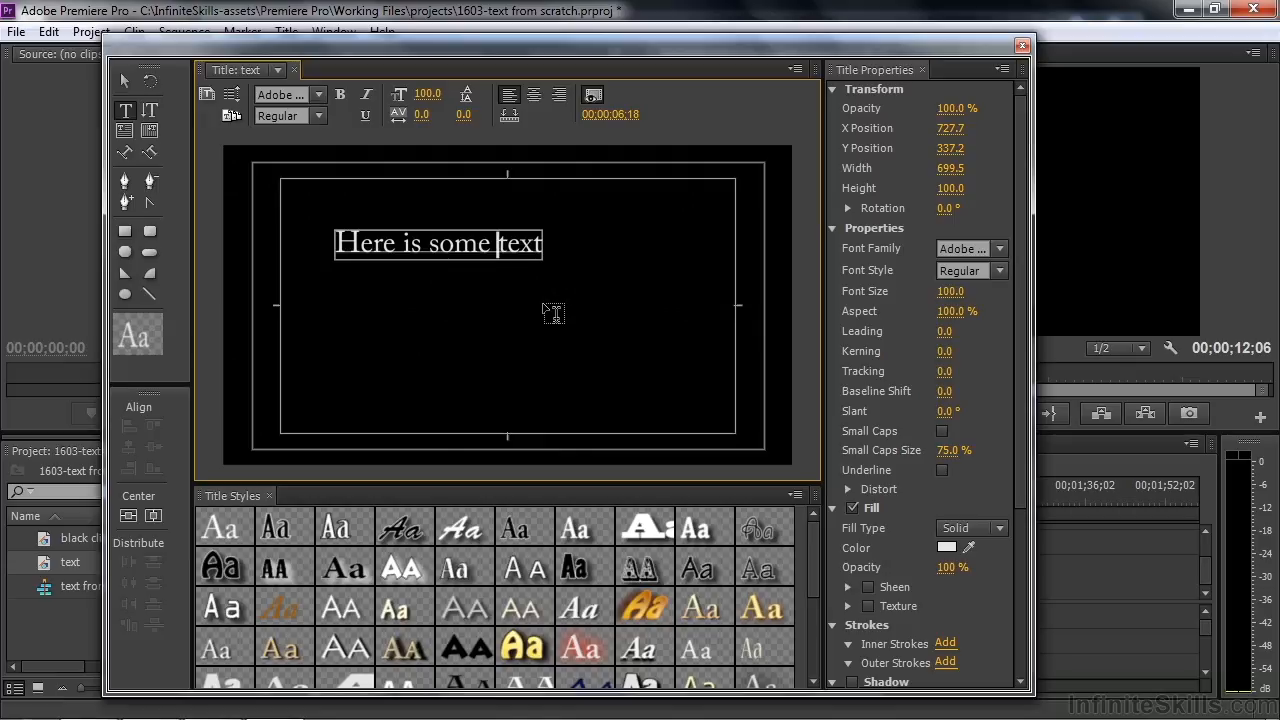
- Extend the title with 'more', then new lines 'and some more' and 'etc....'
{"action": "type", "text": "more"}
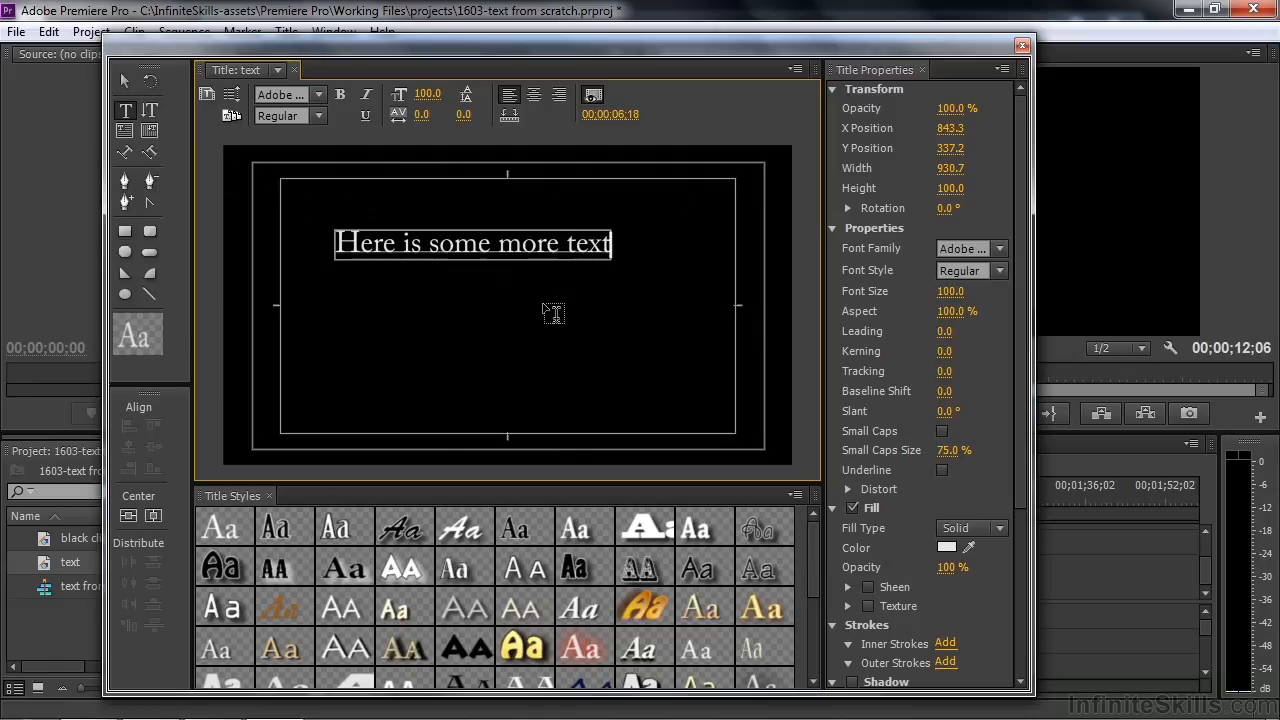
{"action": "type", "text": "an"}
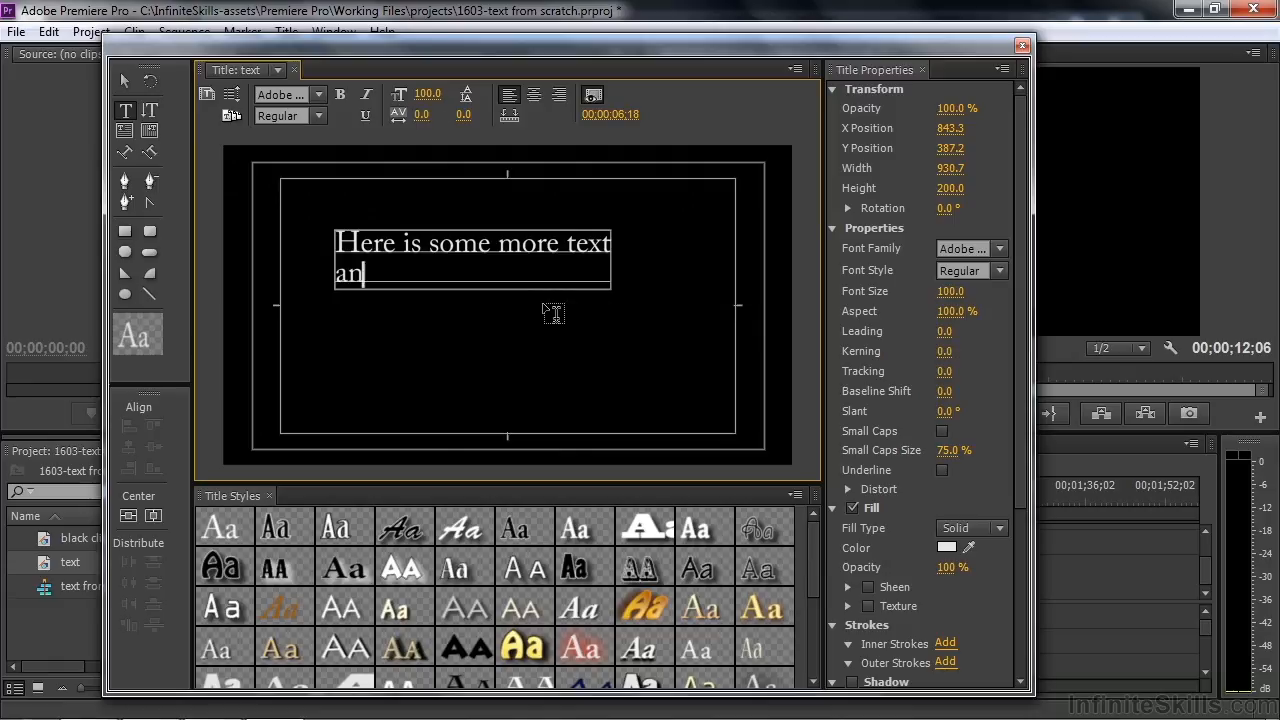
{"action": "type", "text": "d some more"}
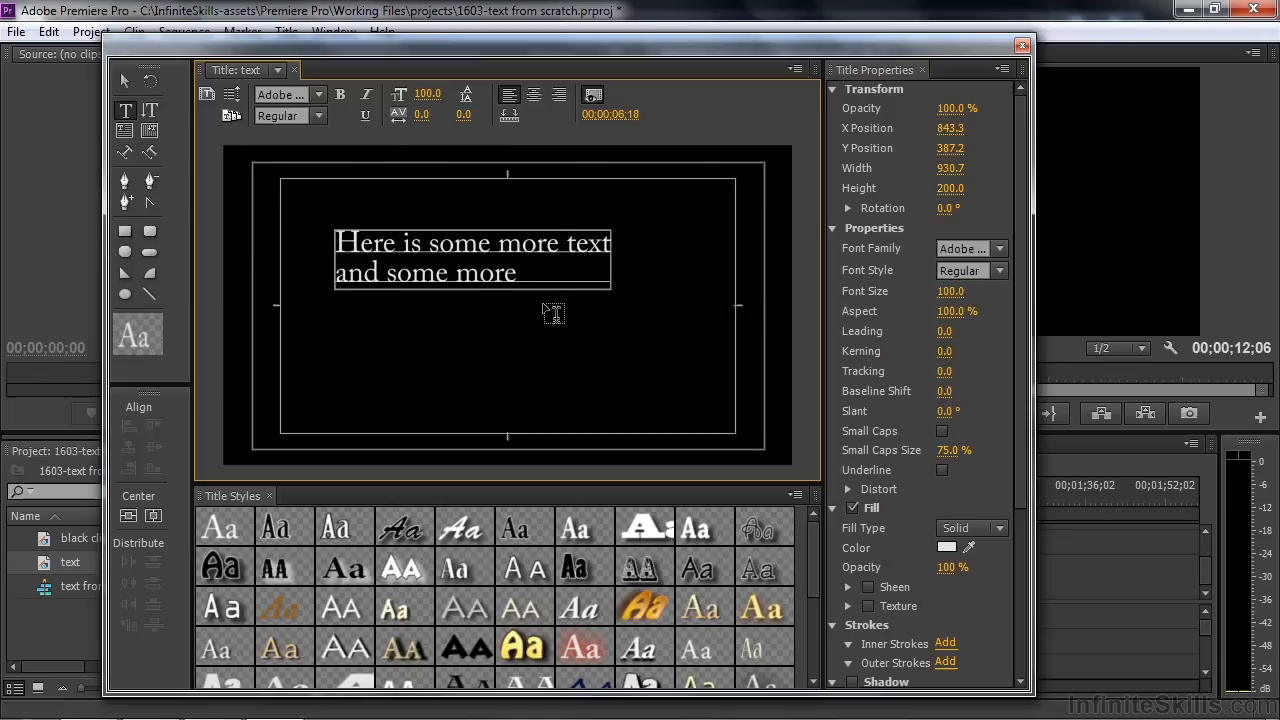
{"action": "type", "text": "d"}
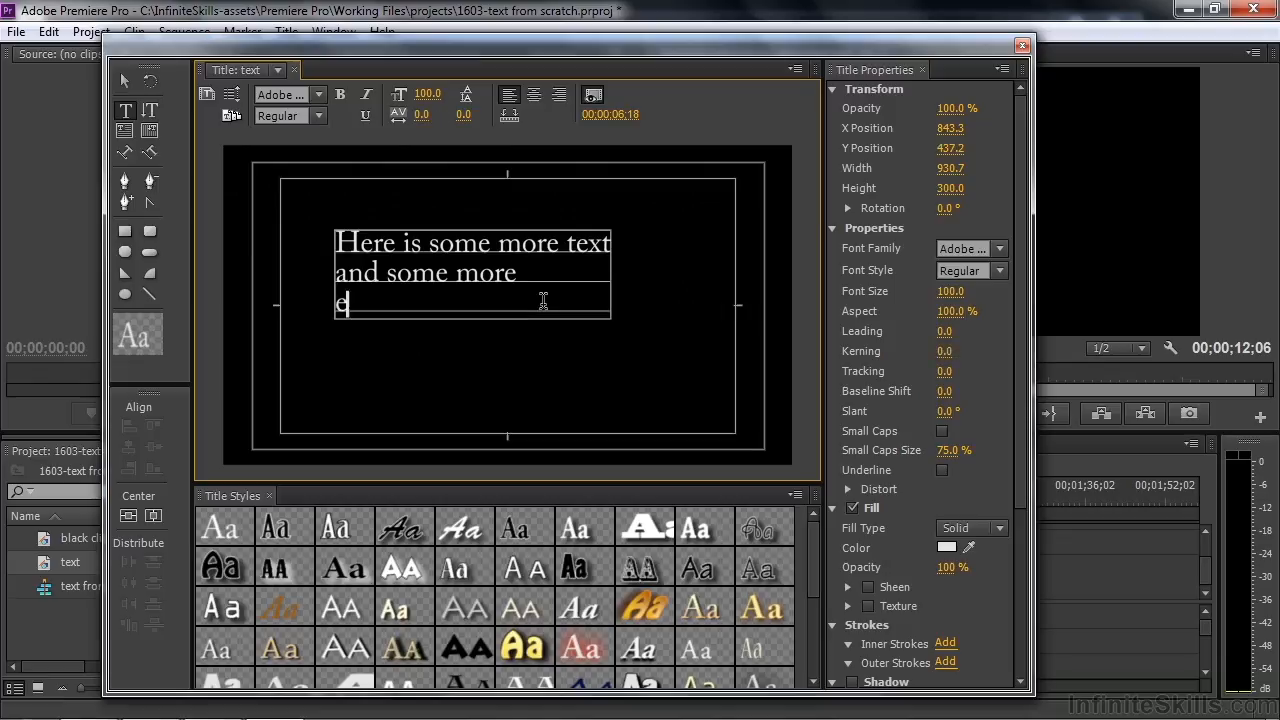
{"action": "type", "text": "tc...."}
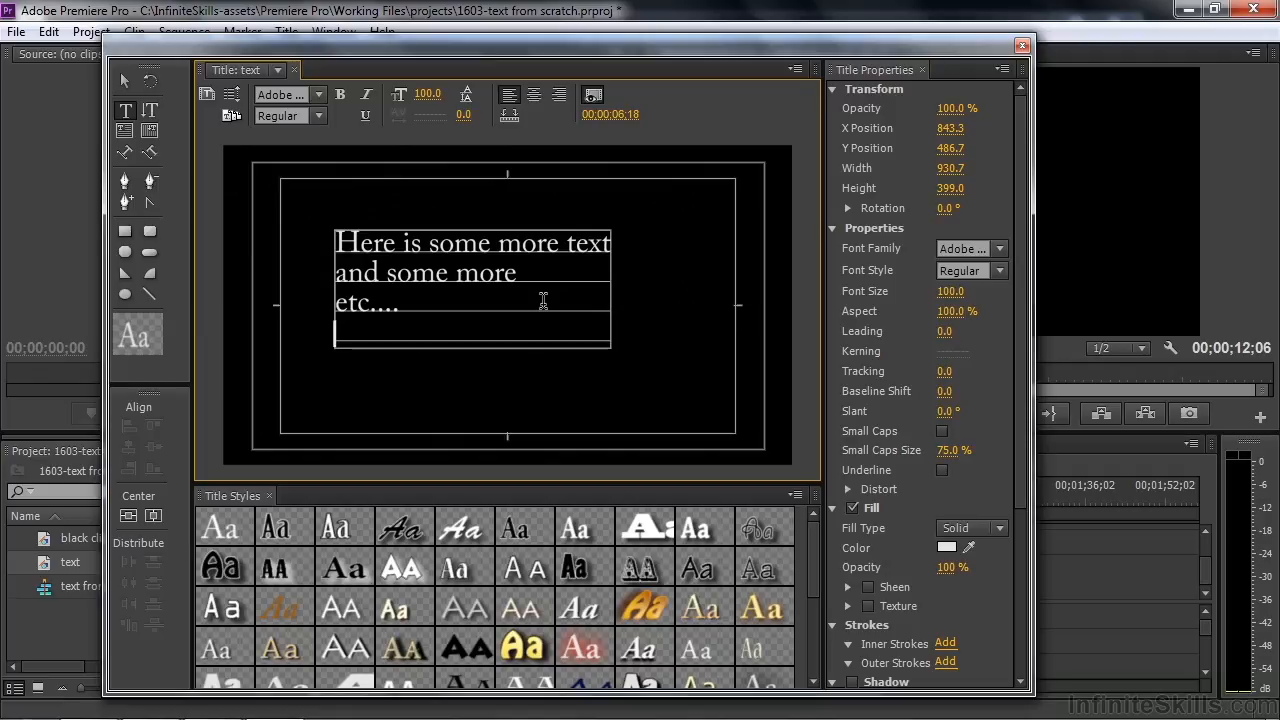
{"action": "mouse_move", "coordinate": [124, 110]}
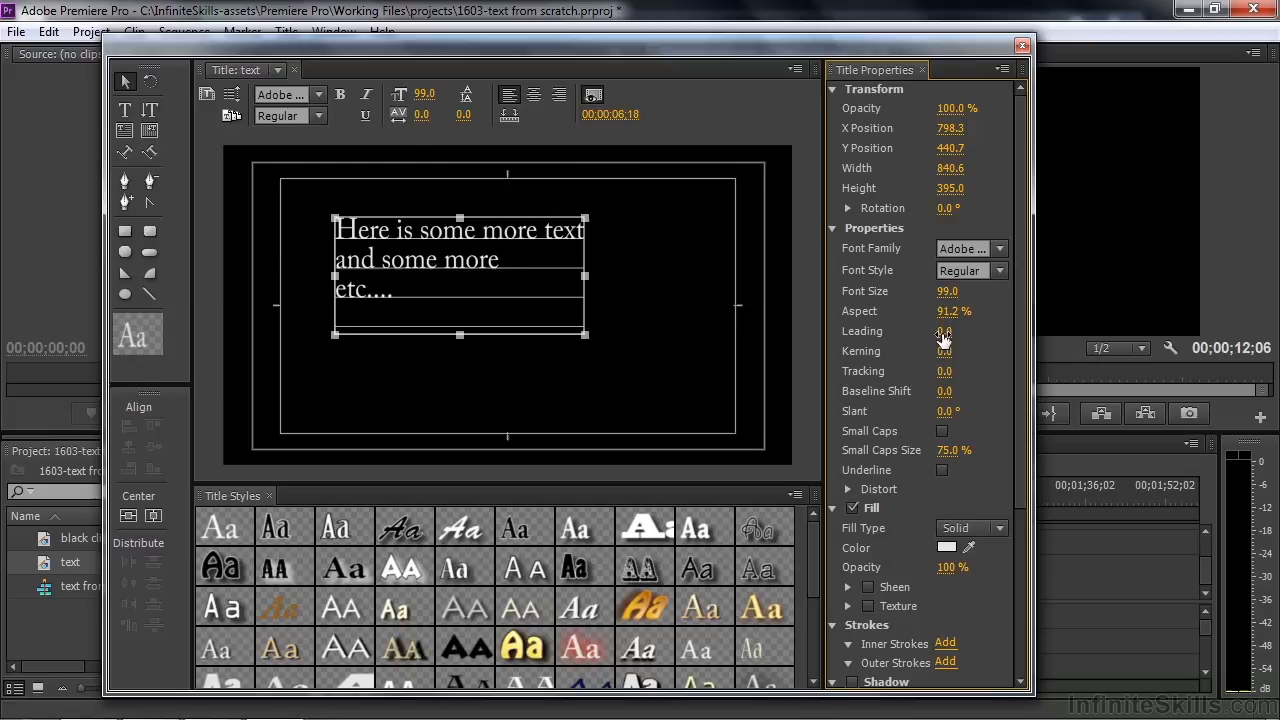
- Scrub the Leading value to adjust the spacing between the three text lines
{"action": "left_click_drag", "start_coordinate": [944, 332], "coordinate": [944, 332]}
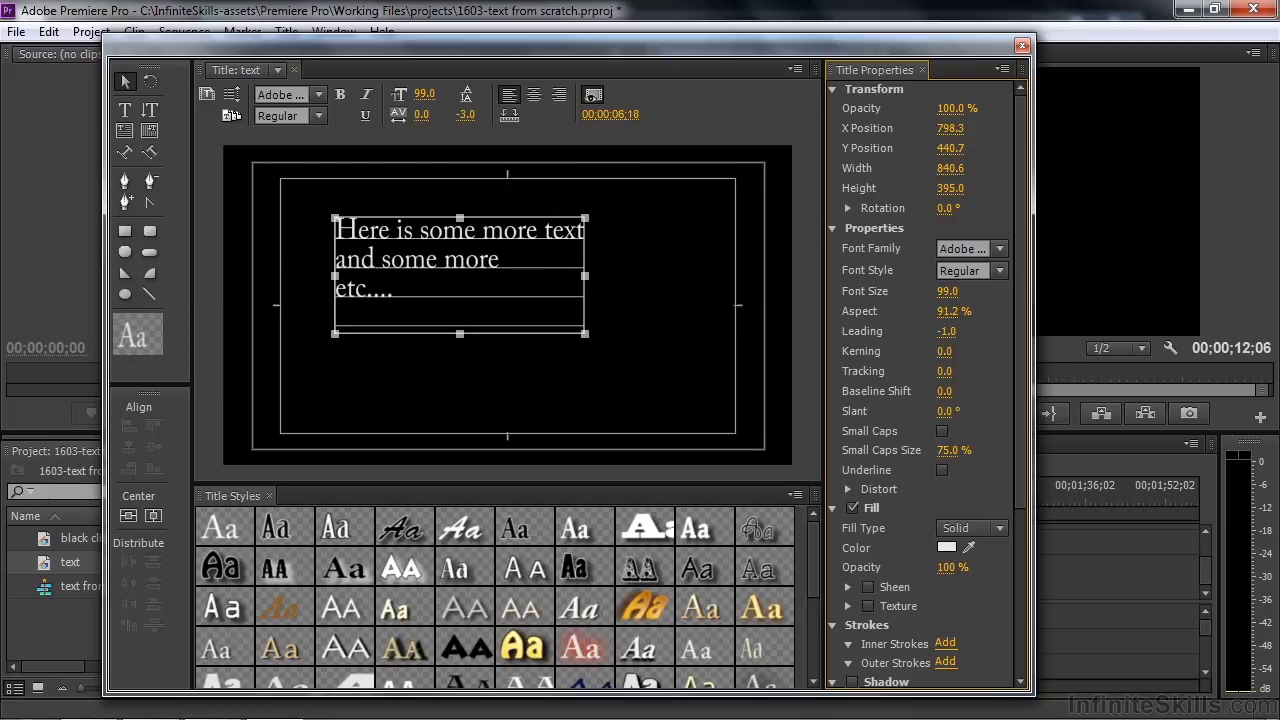
{"action": "left_click_drag", "start_coordinate": [944, 332], "coordinate": [944, 344]}
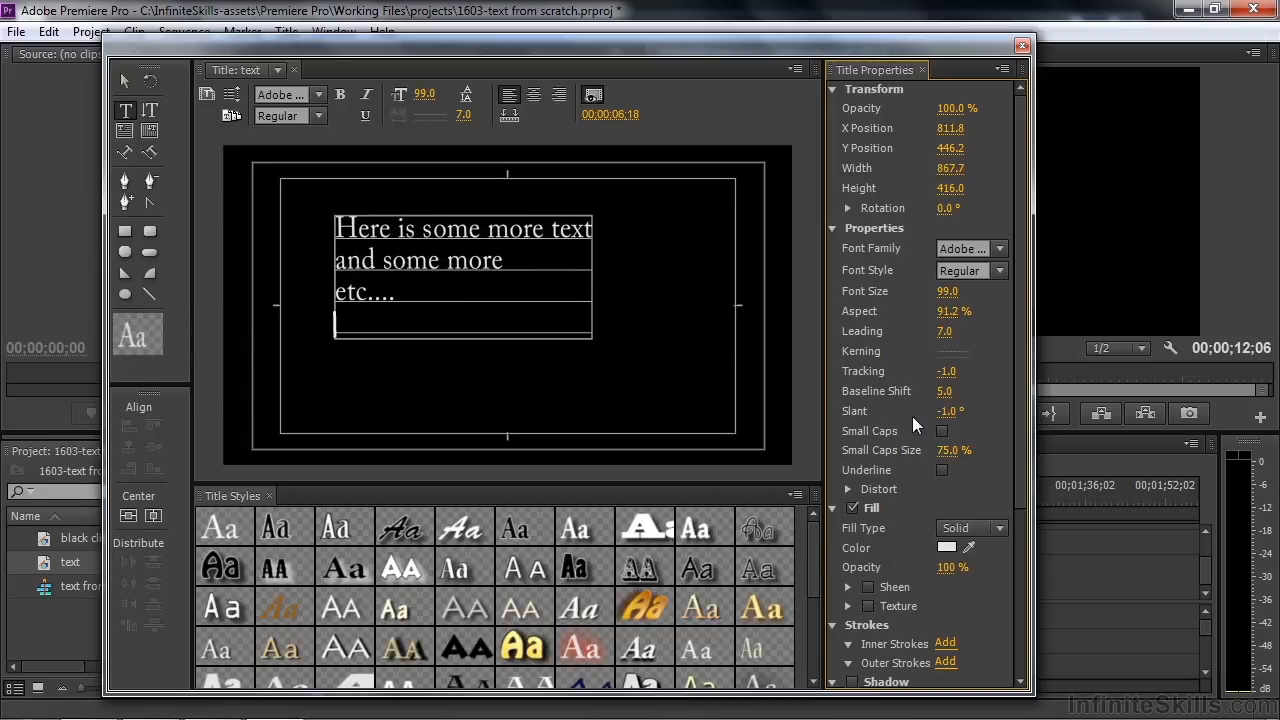
- Make the title text underlined small caps and expand the Distort settings
{"action": "left_click", "coordinate": [940, 430]}
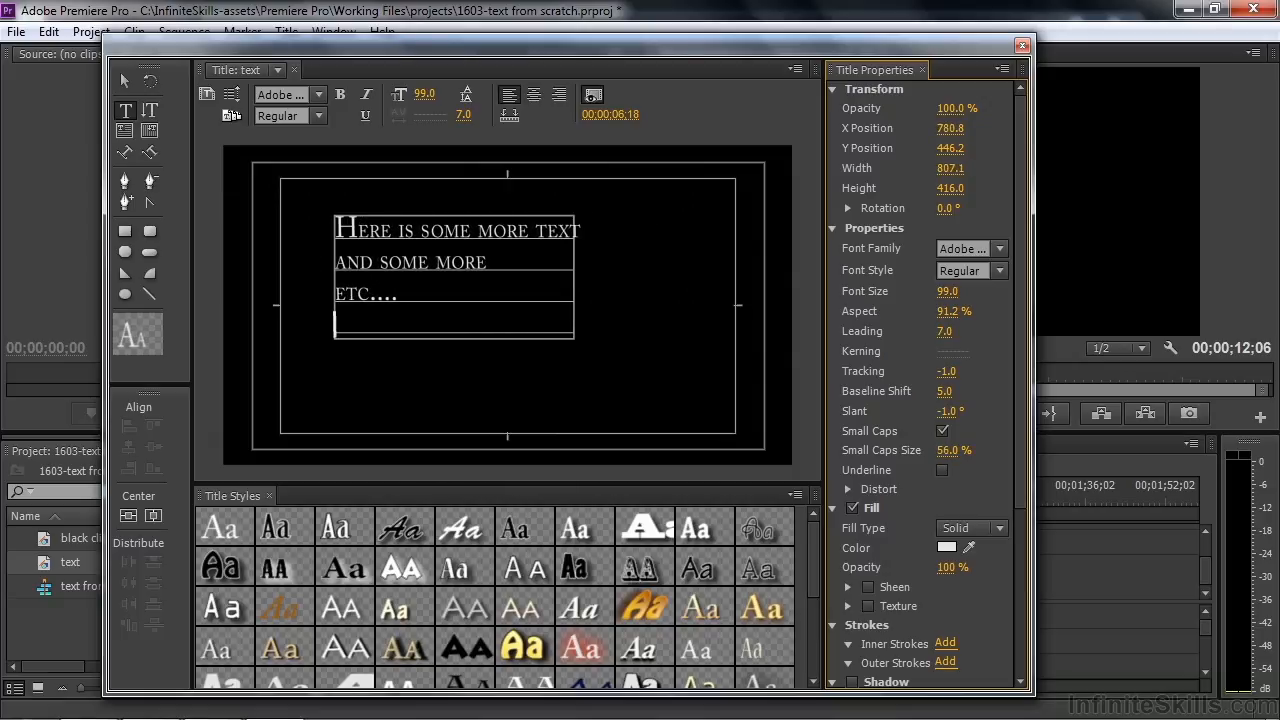
{"action": "left_click", "coordinate": [944, 470]}
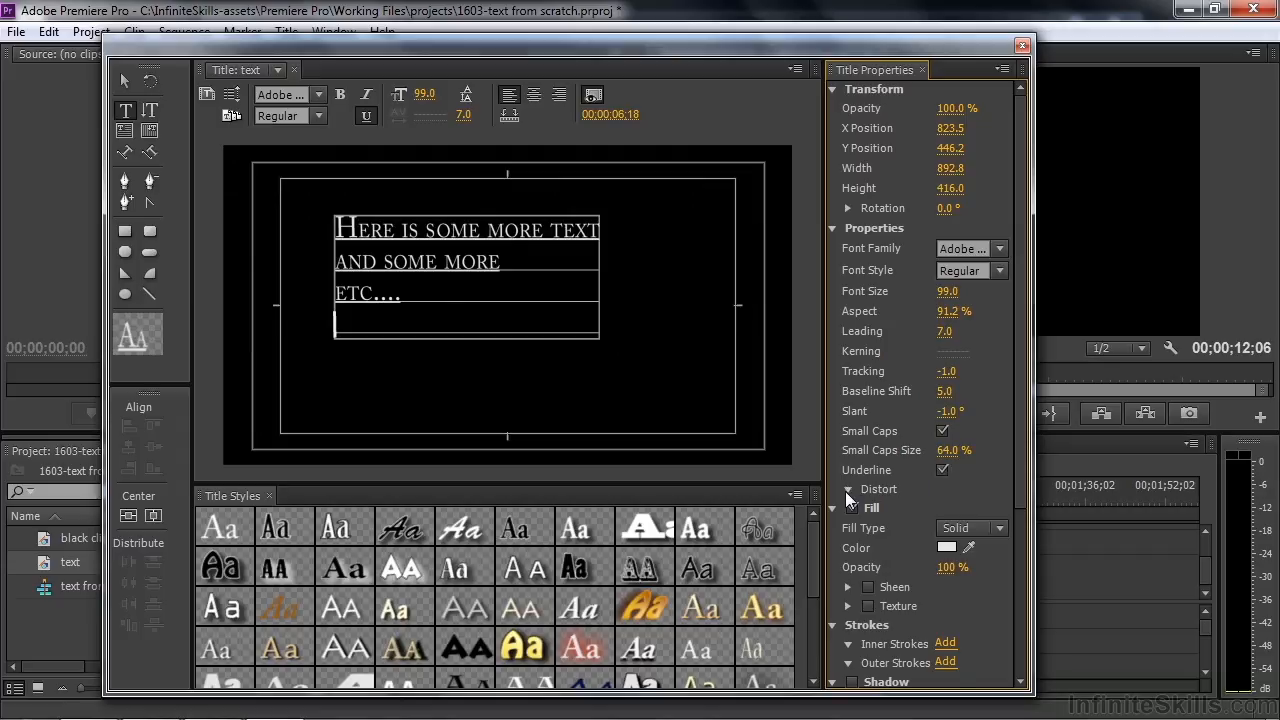
{"action": "left_click", "coordinate": [848, 488]}
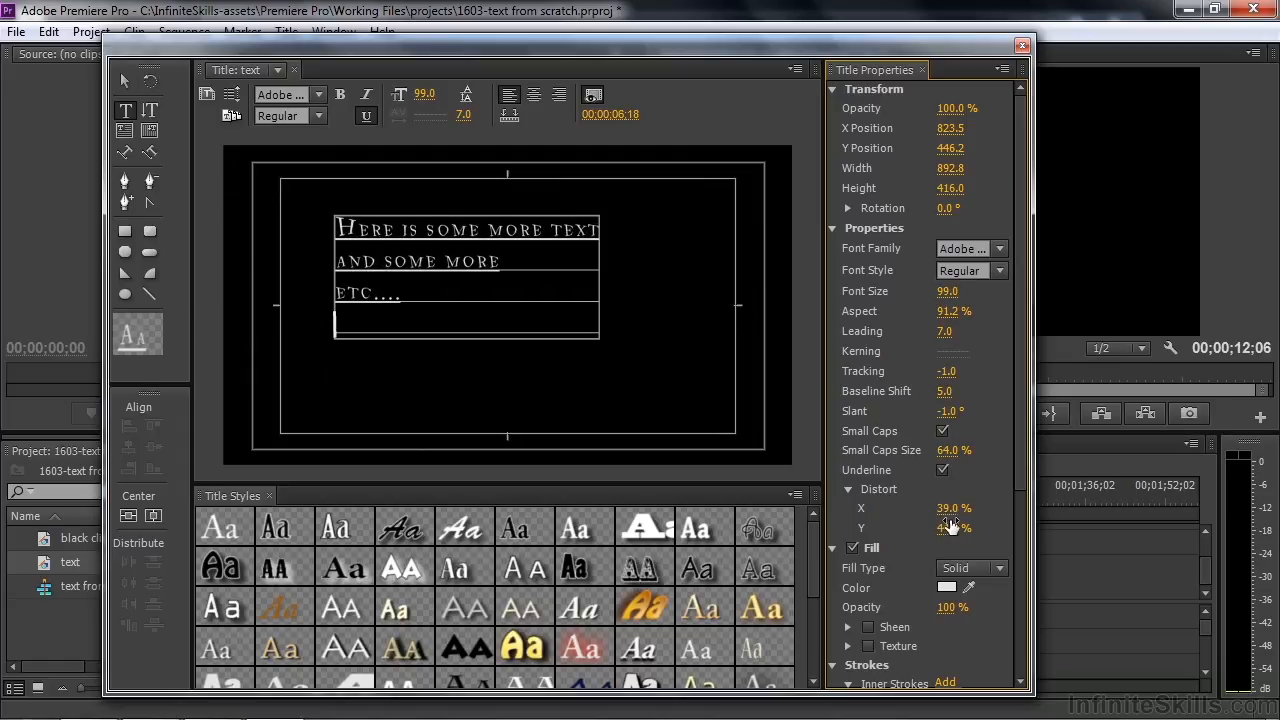
{"action": "mouse_move", "coordinate": [220, 528]}
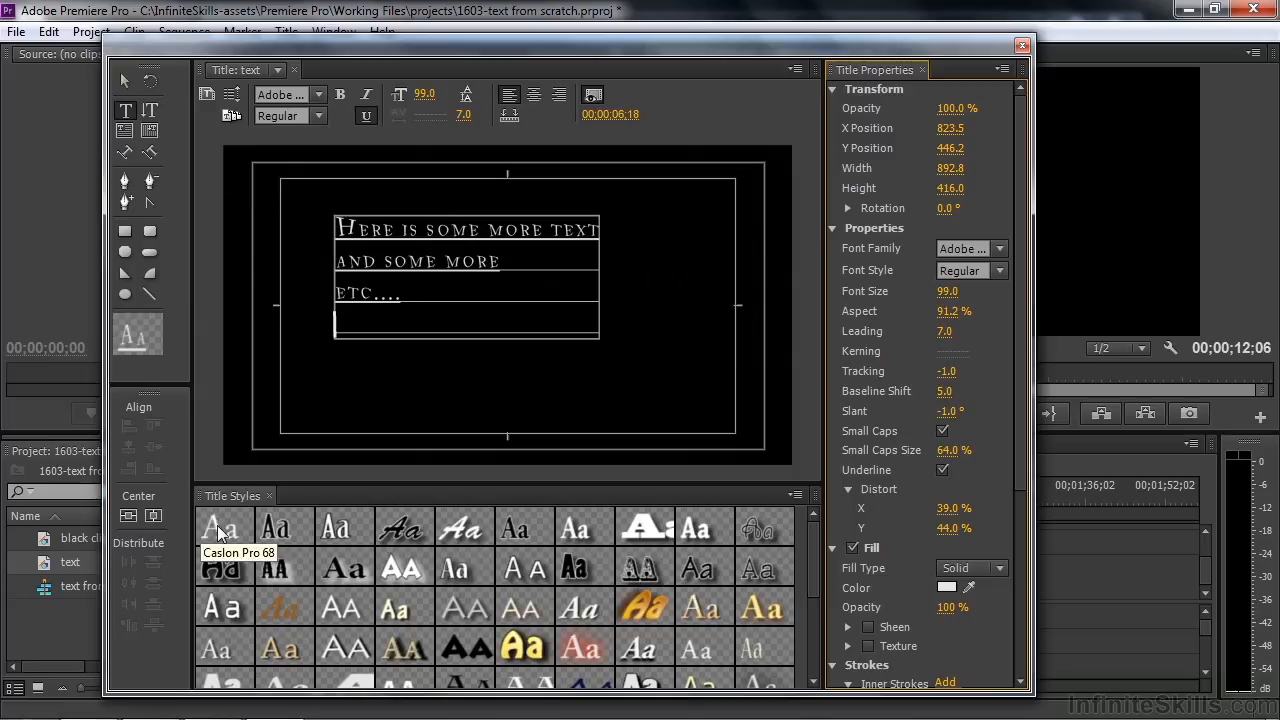
{"action": "mouse_move", "coordinate": [230, 528]}
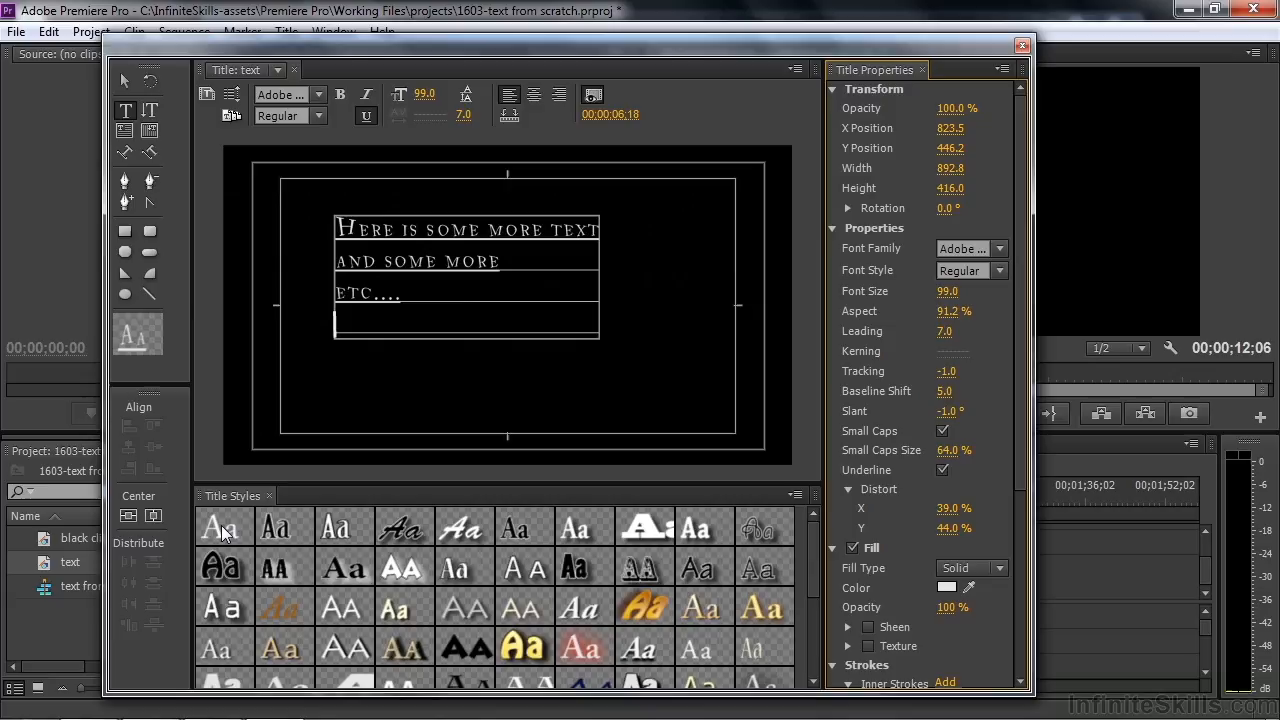
- Reset the text to the plain default Caslon style swatch and start a fresh text entry
{"action": "left_click", "coordinate": [222, 528]}
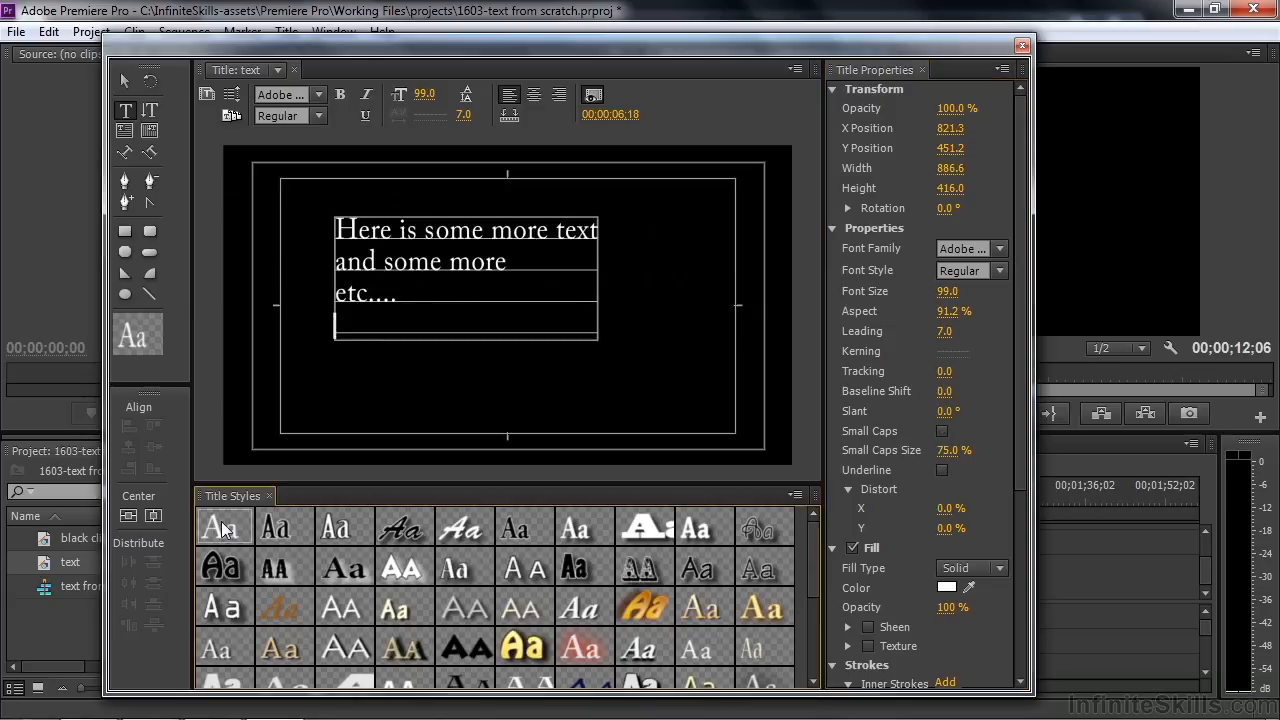
{"action": "mouse_move", "coordinate": [220, 570]}
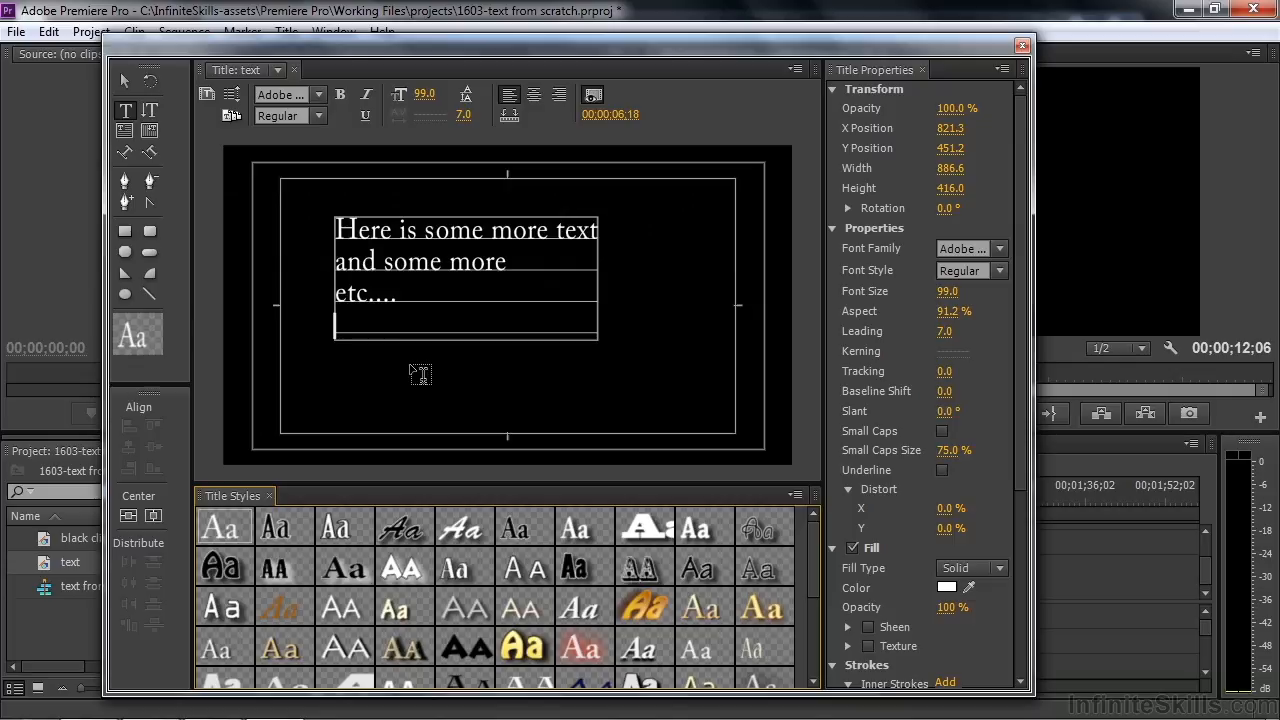
{"action": "mouse_move", "coordinate": [502, 260]}
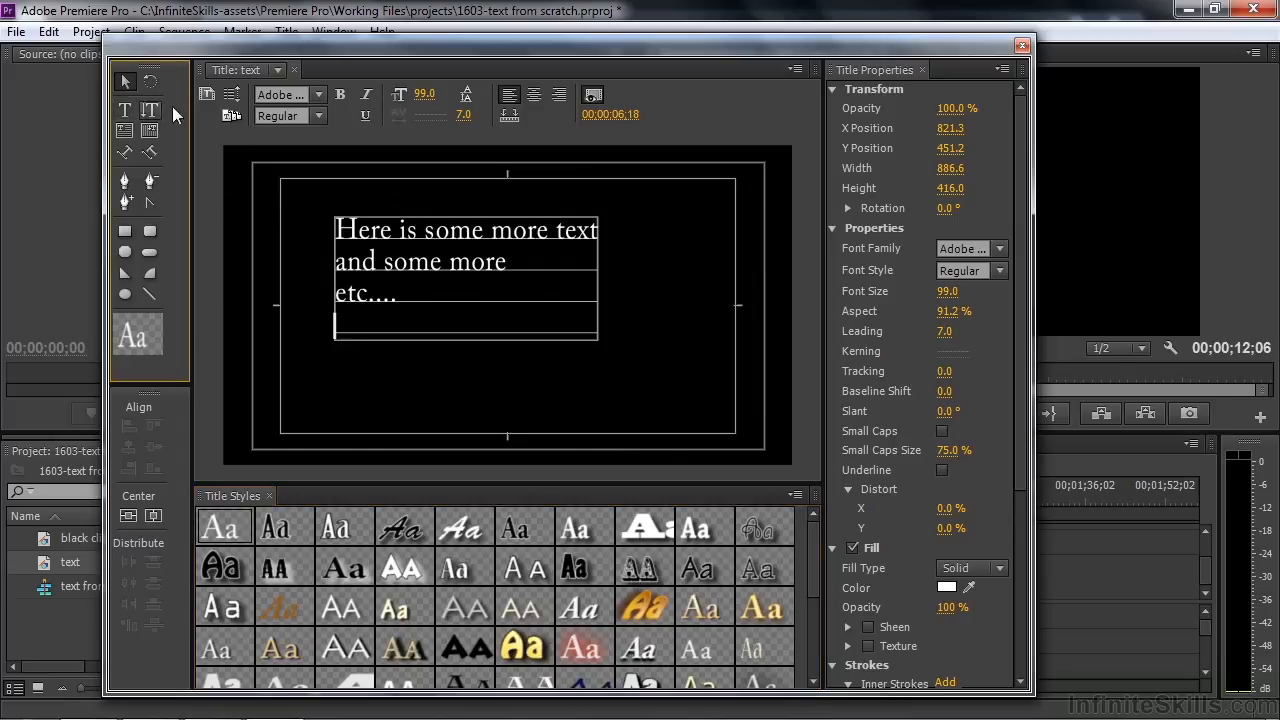
{"action": "left_click", "coordinate": [464, 236]}
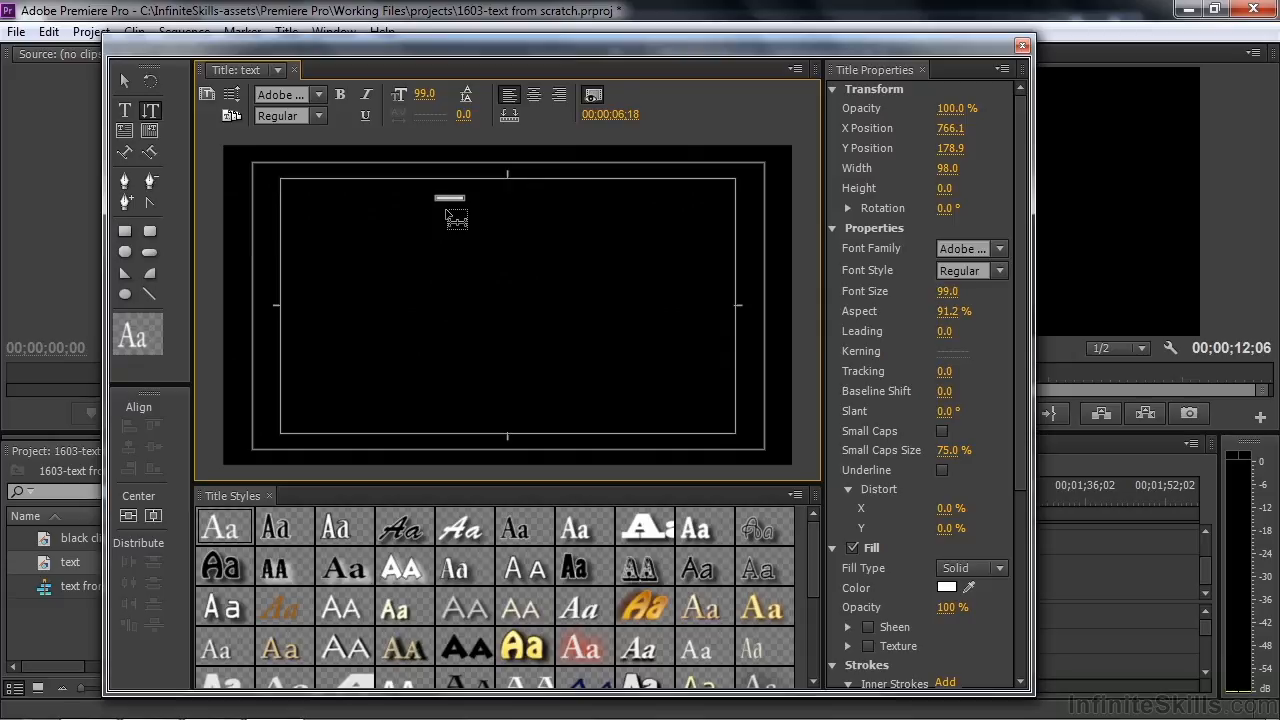
- Enter 'Here is' as throwaway text before clearing the title canvas
{"action": "type", "text": "Here is"}
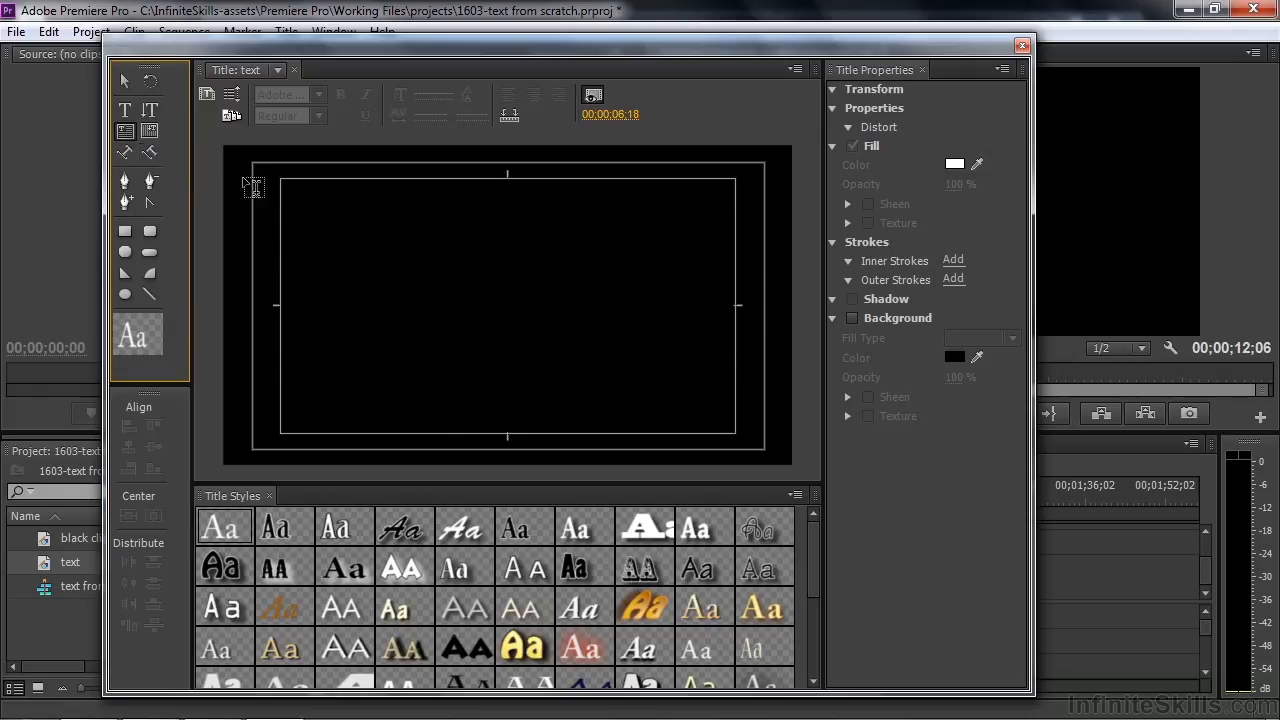
- Draw an area-type text box in the upper left and enlarge it slightly
{"action": "left_click_drag", "start_coordinate": [310, 204], "coordinate": [550, 370]}
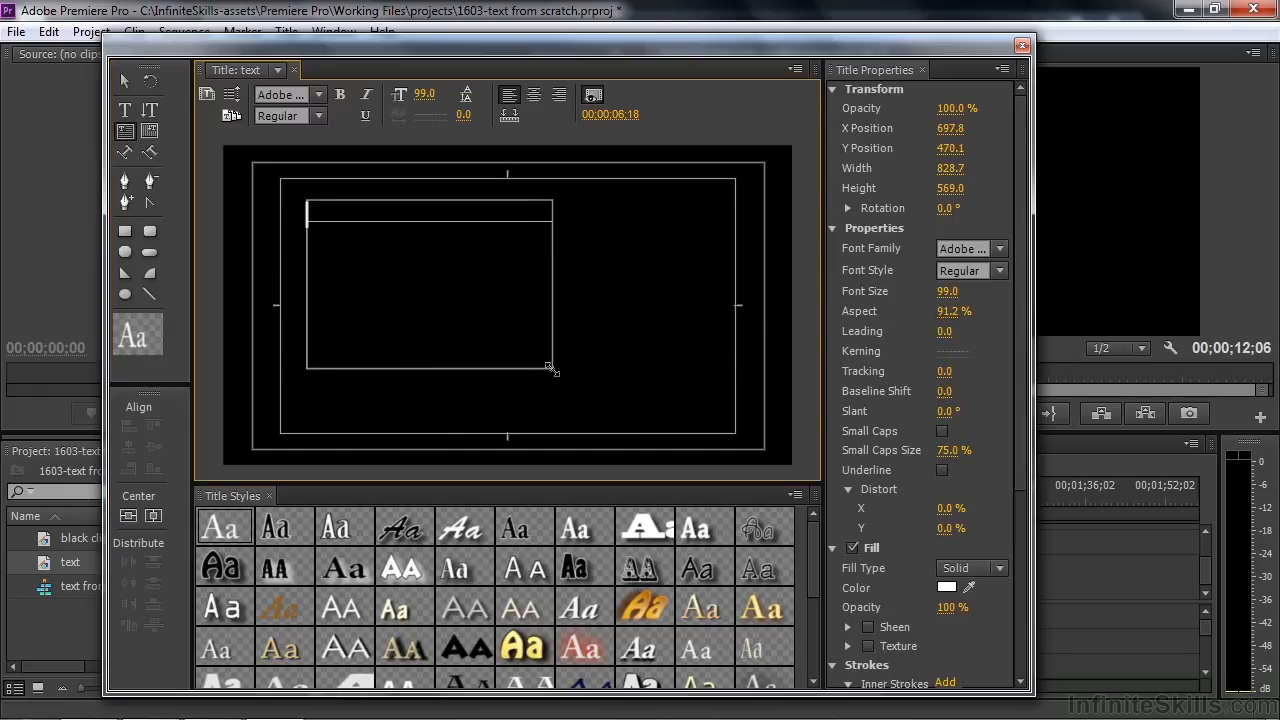
{"action": "left_click_drag", "start_coordinate": [552, 368], "coordinate": [568, 400]}
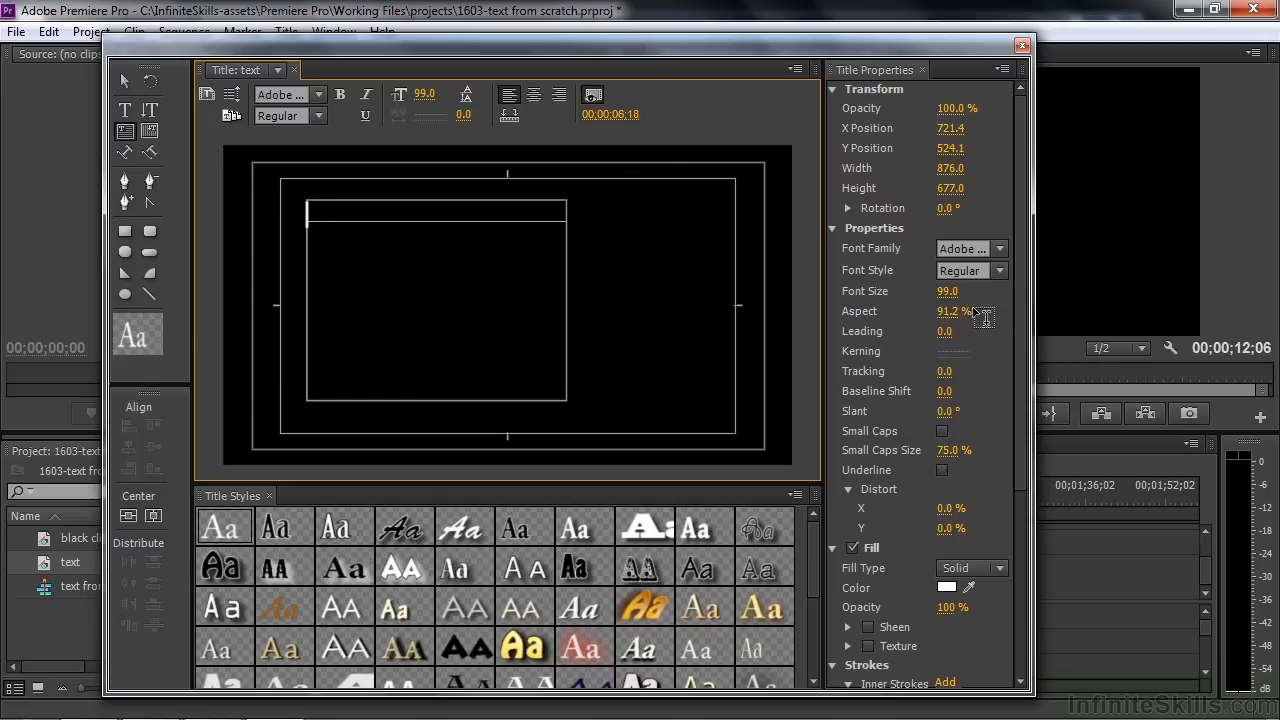
- Fill the box with 'Here is some text and if you keep on going and going...' plus filler lines
{"action": "type", "text": "Here is some"}
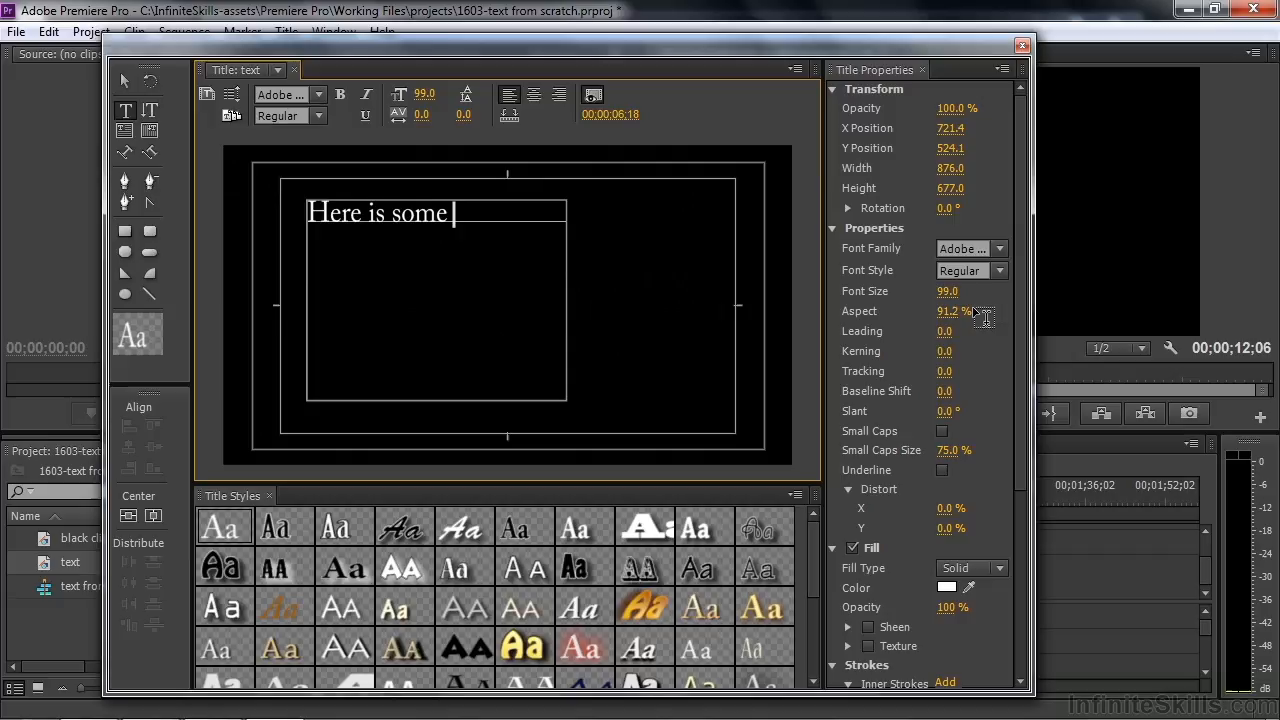
{"action": "type", "text": "text and"}
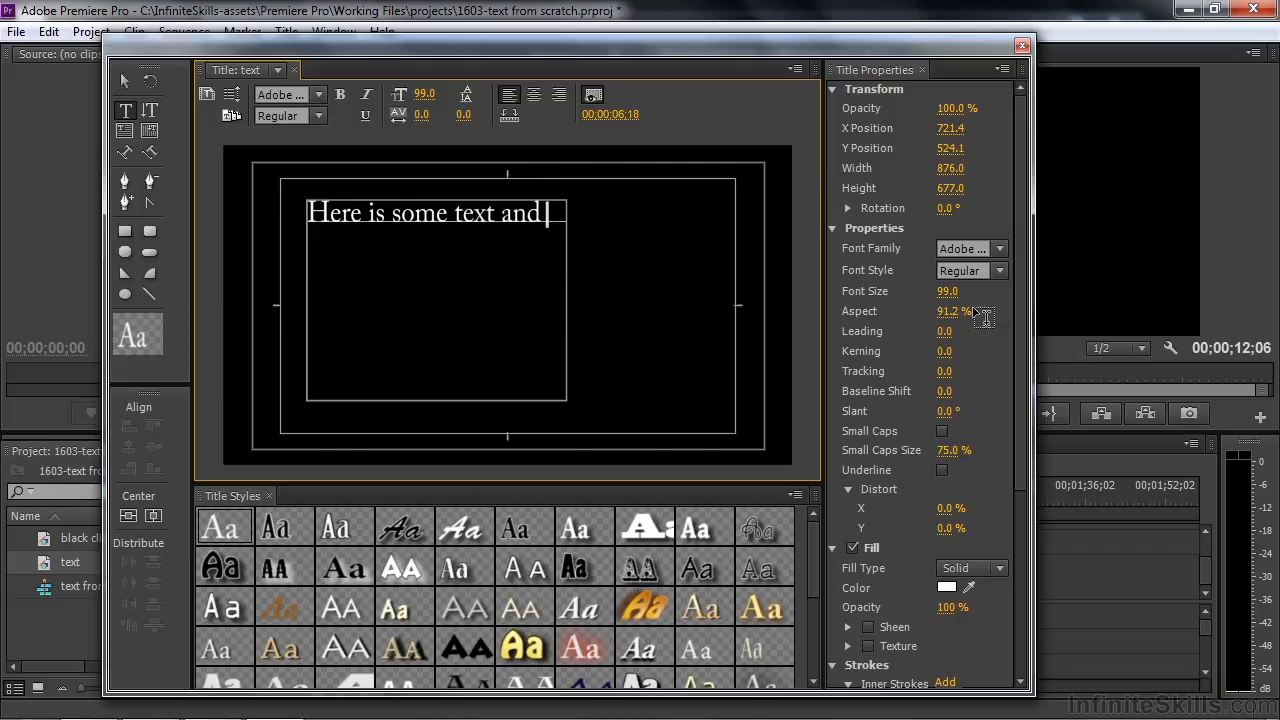
{"action": "type", "text": "if you keep on"}
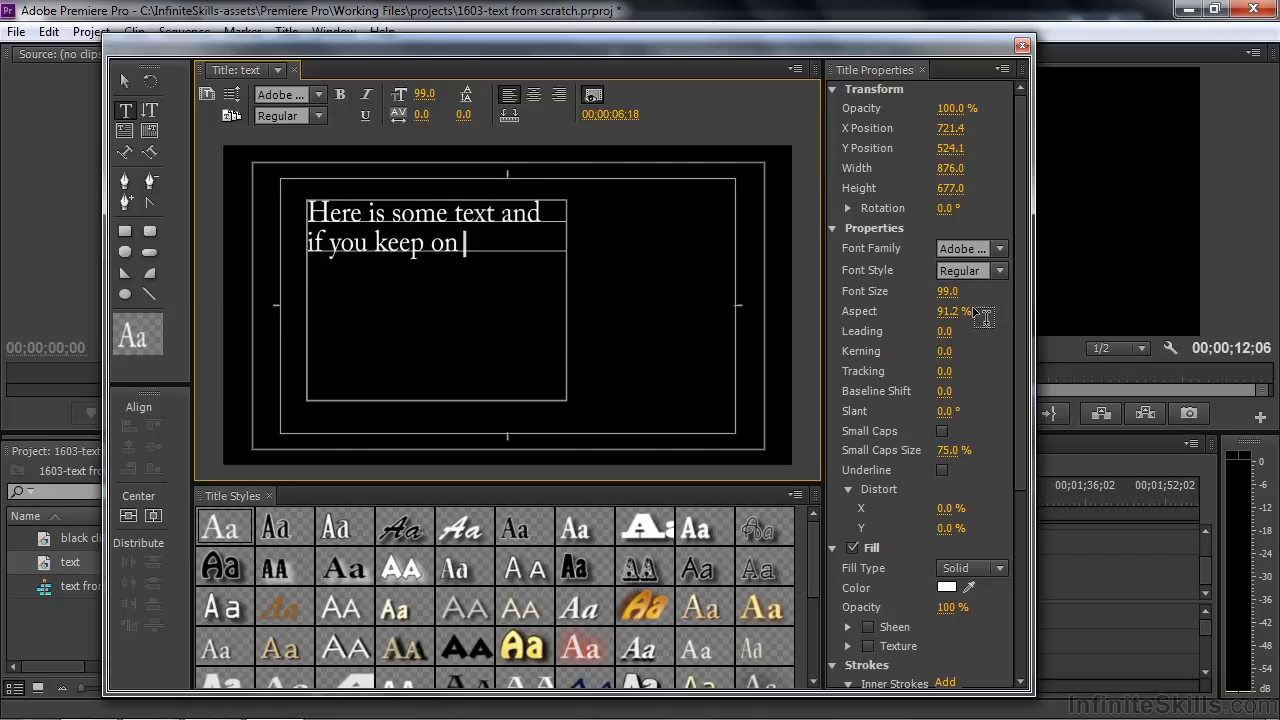
{"action": "type", "text": "going and going"}
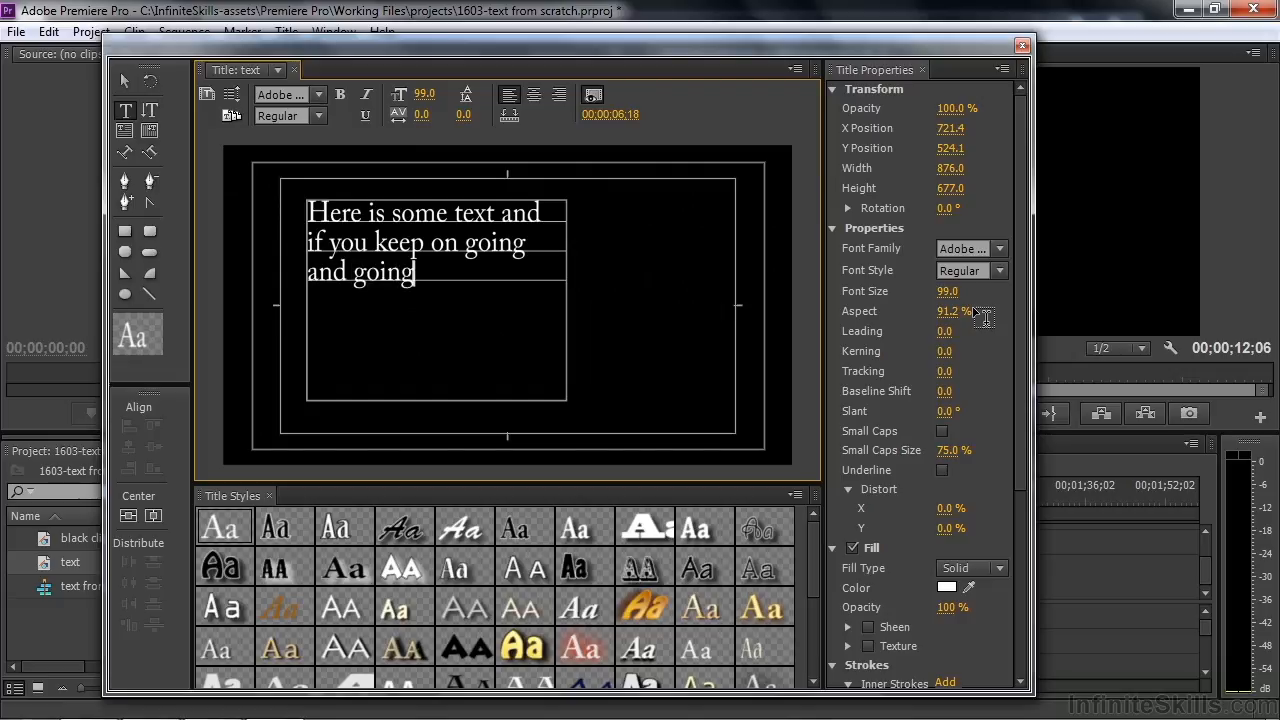
{"action": "type", "text": "...."}
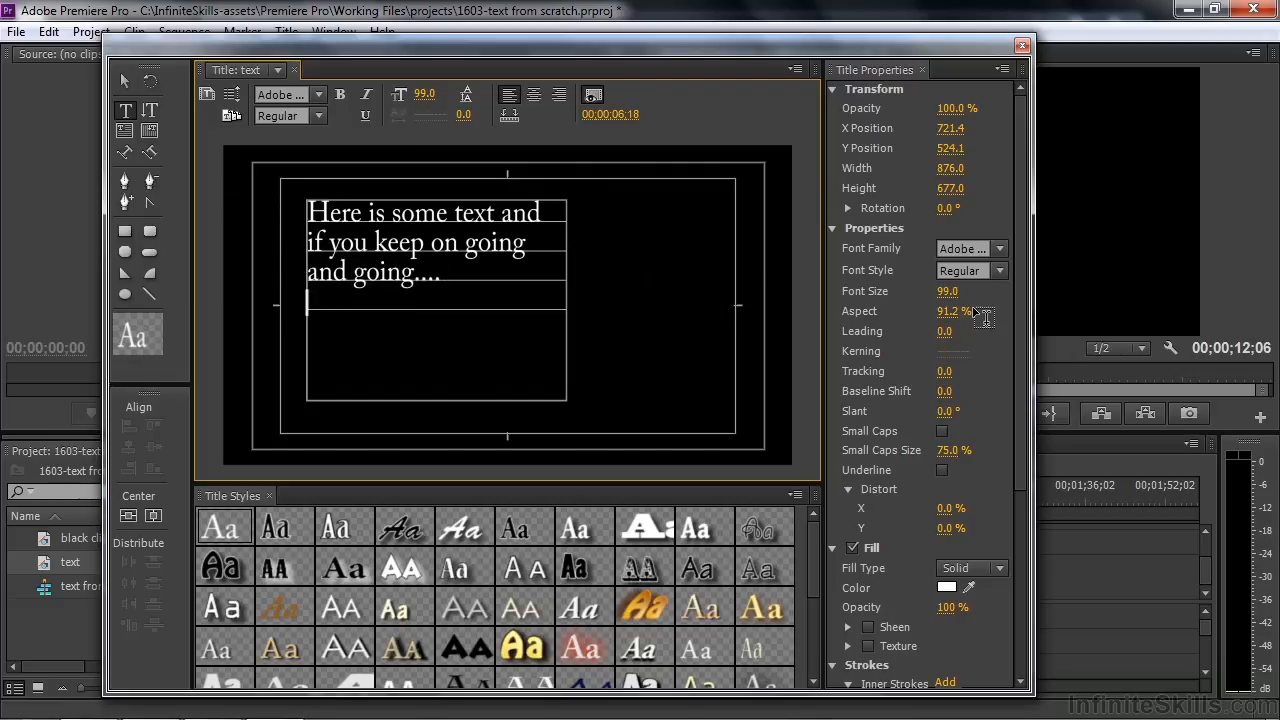
{"action": "type", "text": "jjkjkjkj"}
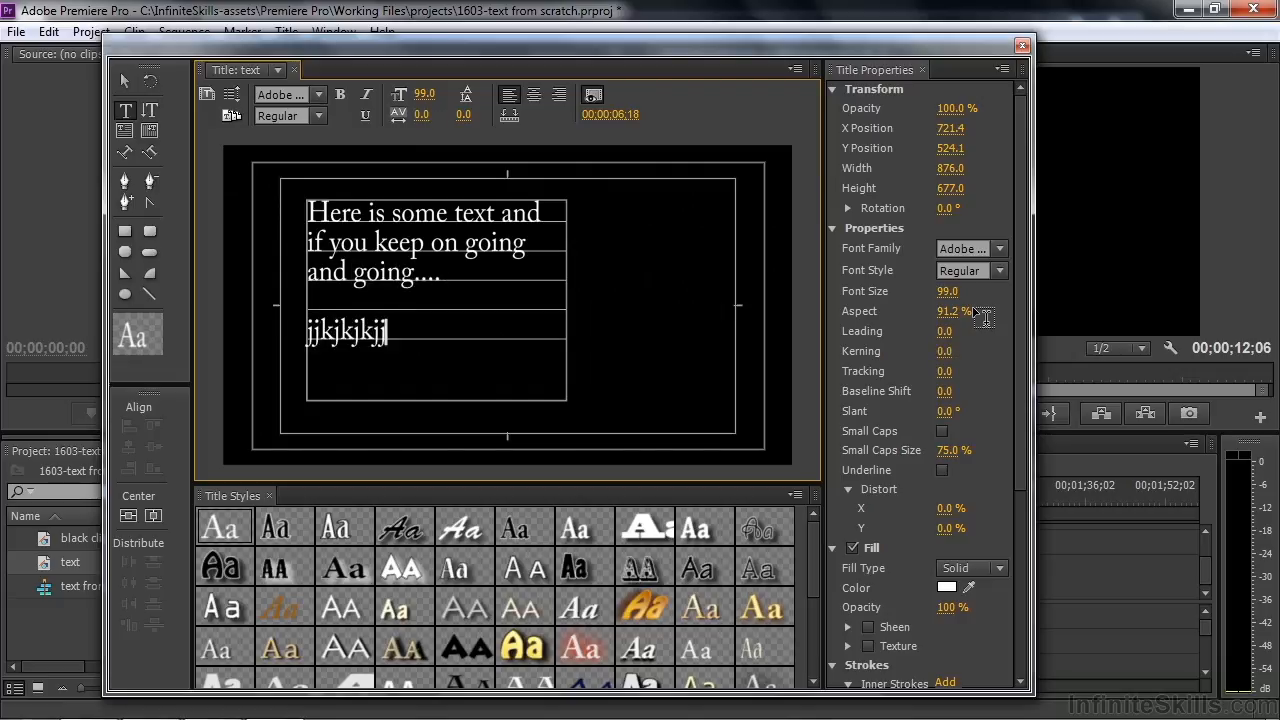
{"action": "type", "text": "j jkjkj kjkj"}
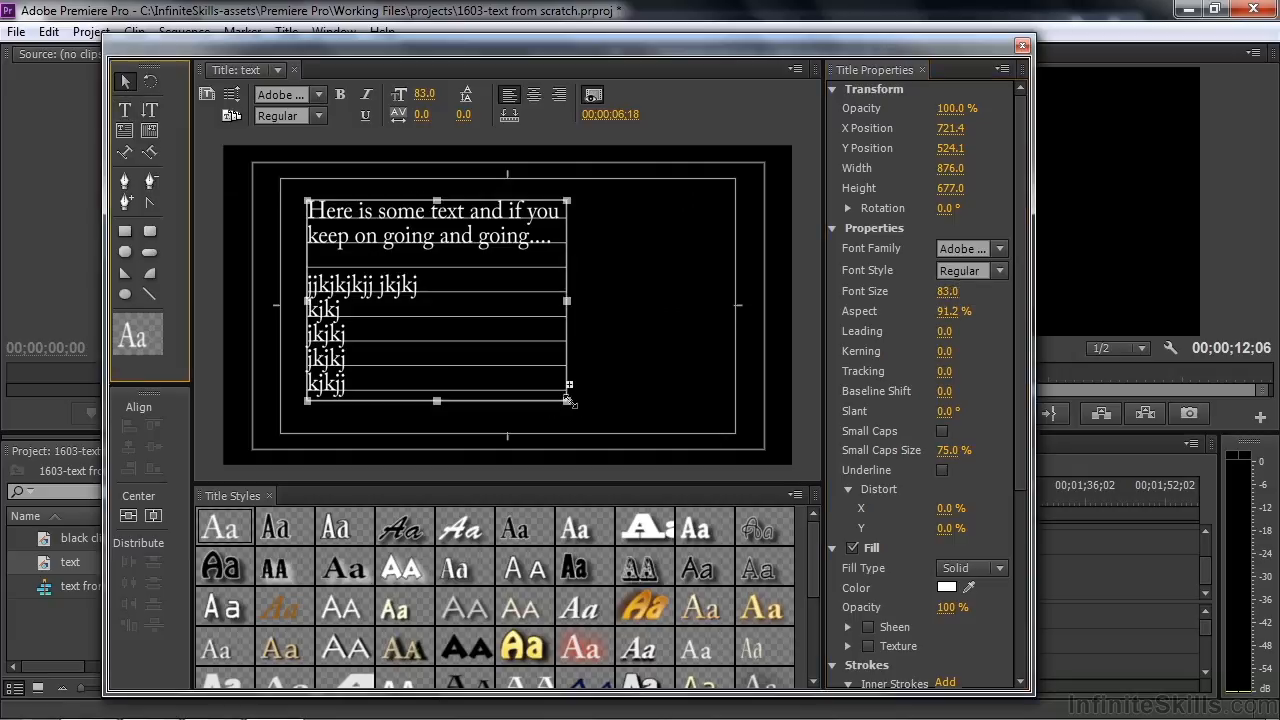
- Drag the text box's corner handle until it settles at roughly 900 by 771
{"action": "left_click_drag", "start_coordinate": [568, 400], "coordinate": [576, 430]}
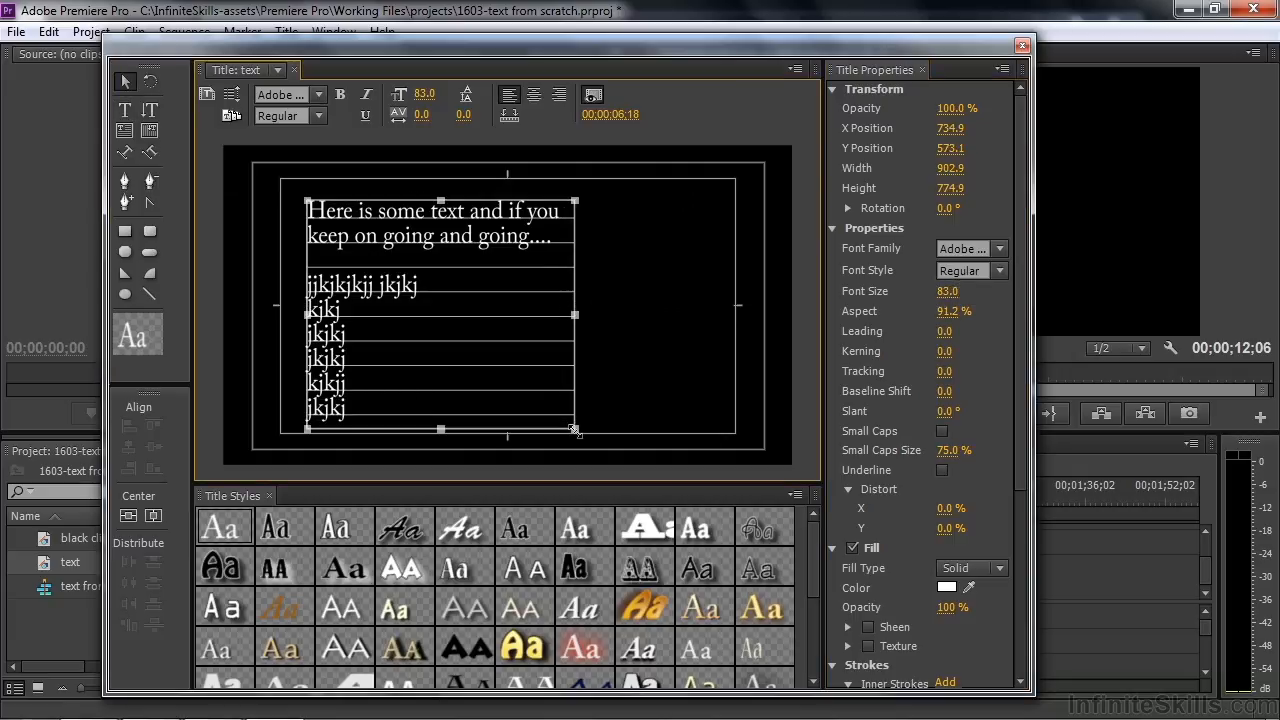
{"action": "left_click_drag", "start_coordinate": [576, 430], "coordinate": [578, 398]}
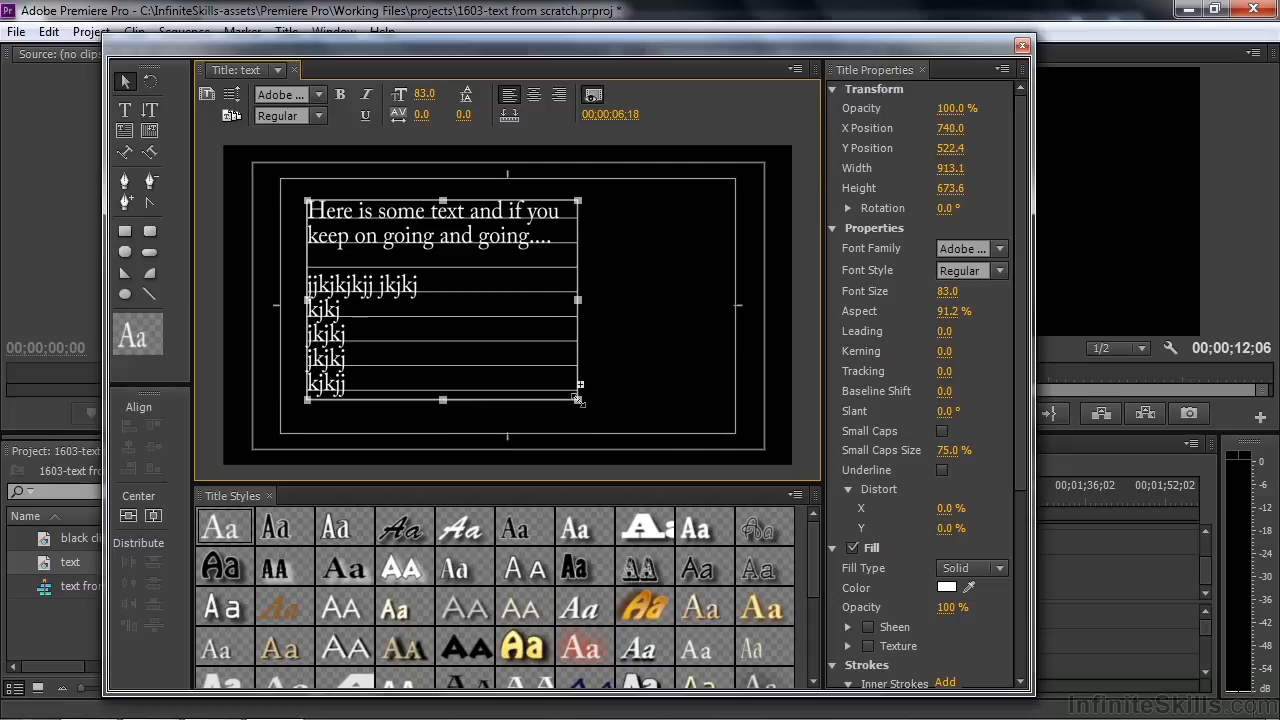
{"action": "left_click_drag", "start_coordinate": [578, 398], "coordinate": [568, 414]}
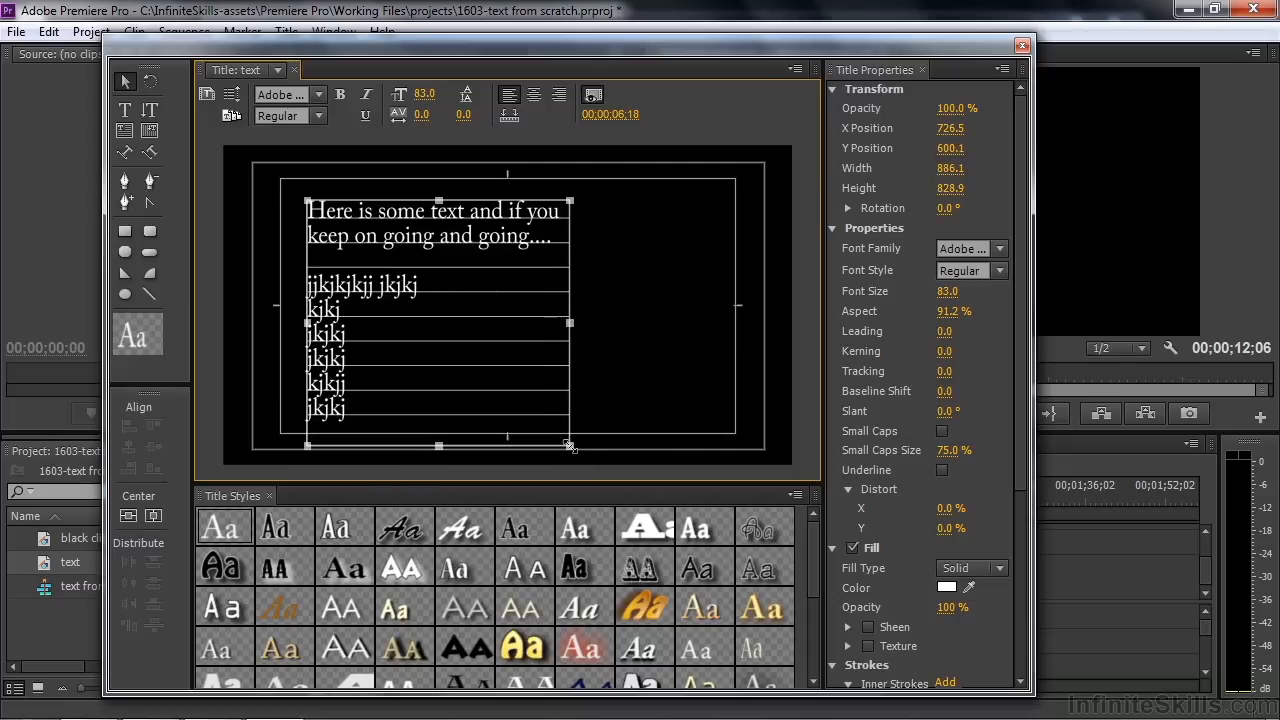
{"action": "left_click_drag", "start_coordinate": [570, 444], "coordinate": [572, 428]}
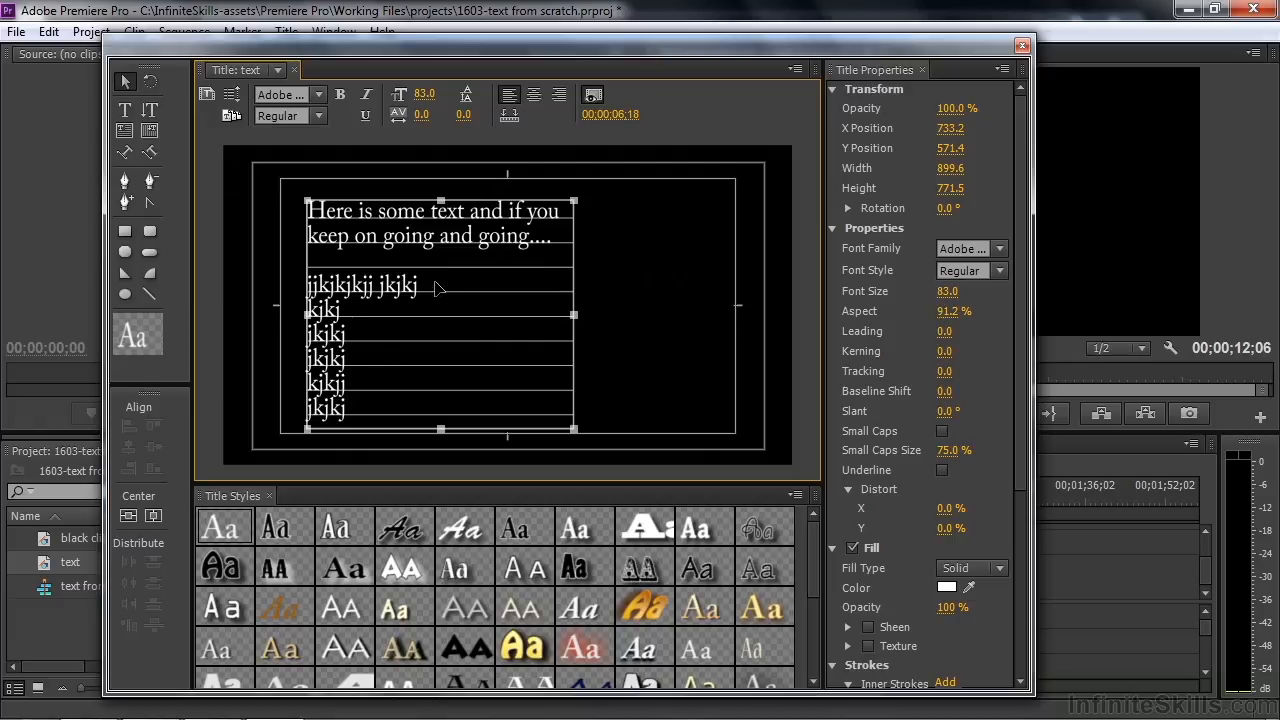
{"action": "mouse_move", "coordinate": [400, 244]}
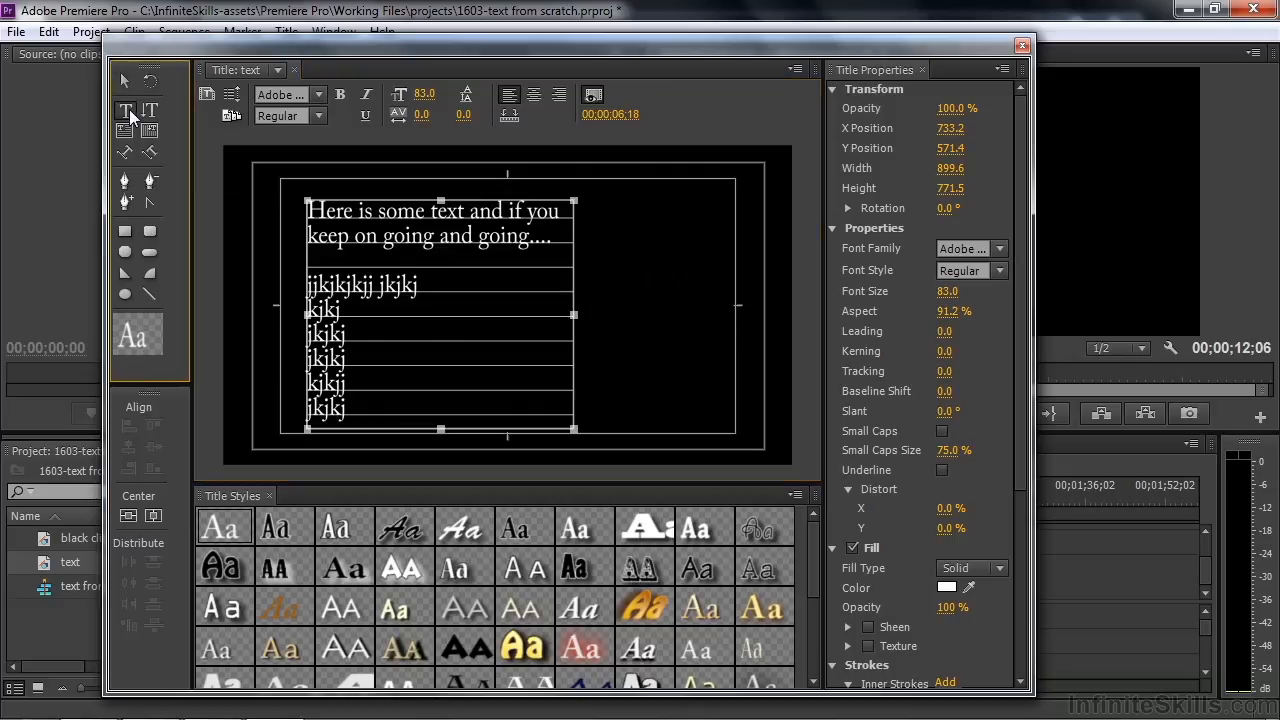
- Give the word 'going' font size 115.0 and the Arial Narrow font family
{"action": "double_click", "coordinate": [408, 236]}
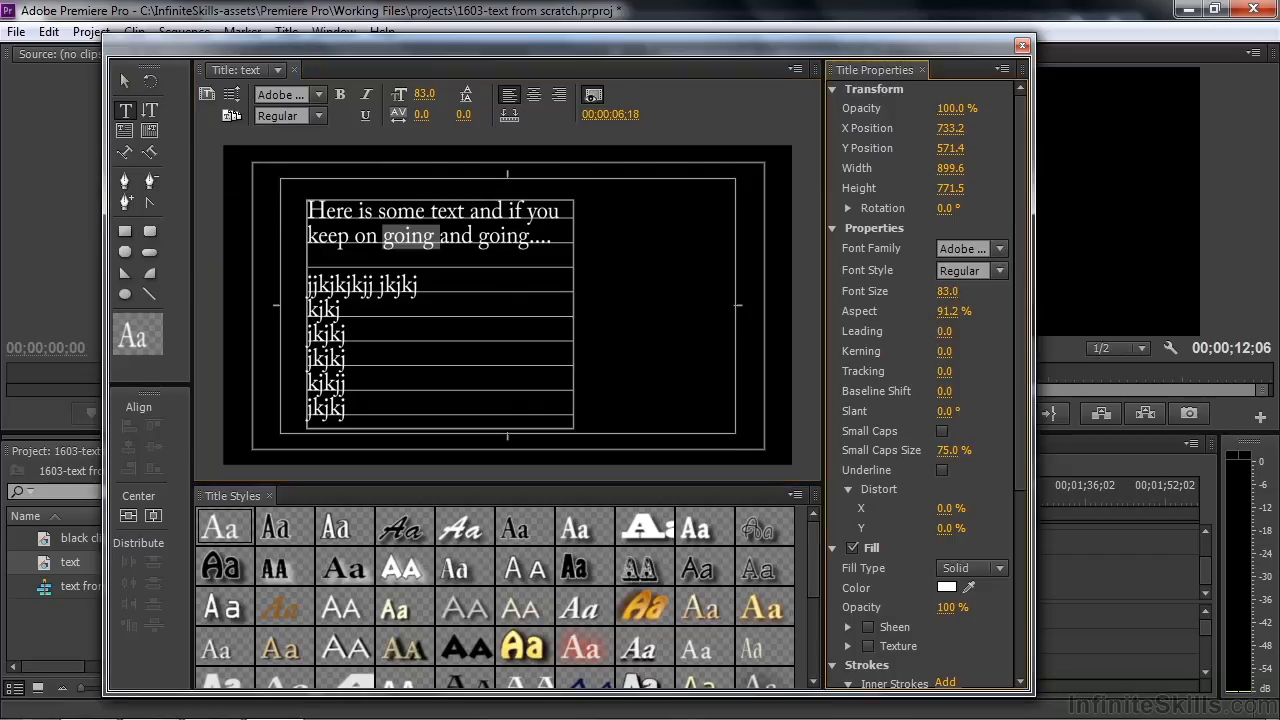
{"action": "type", "text": "115.0"}
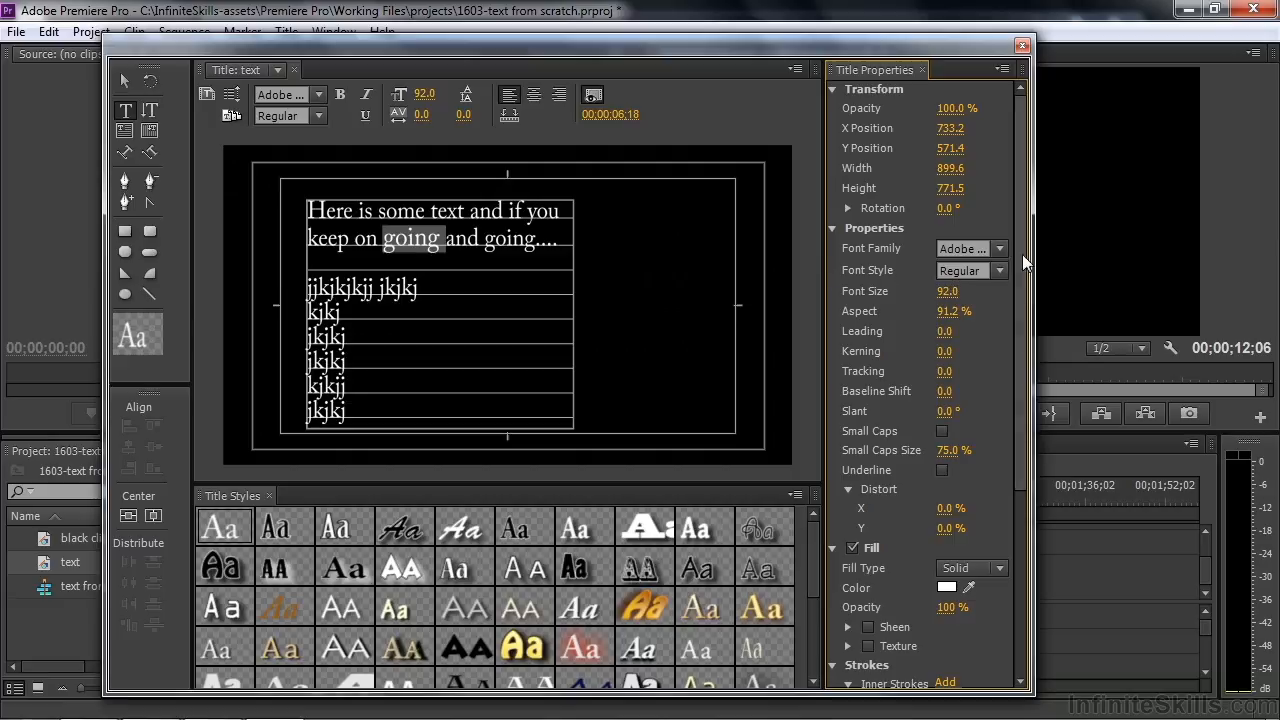
{"action": "left_click", "coordinate": [998, 248]}
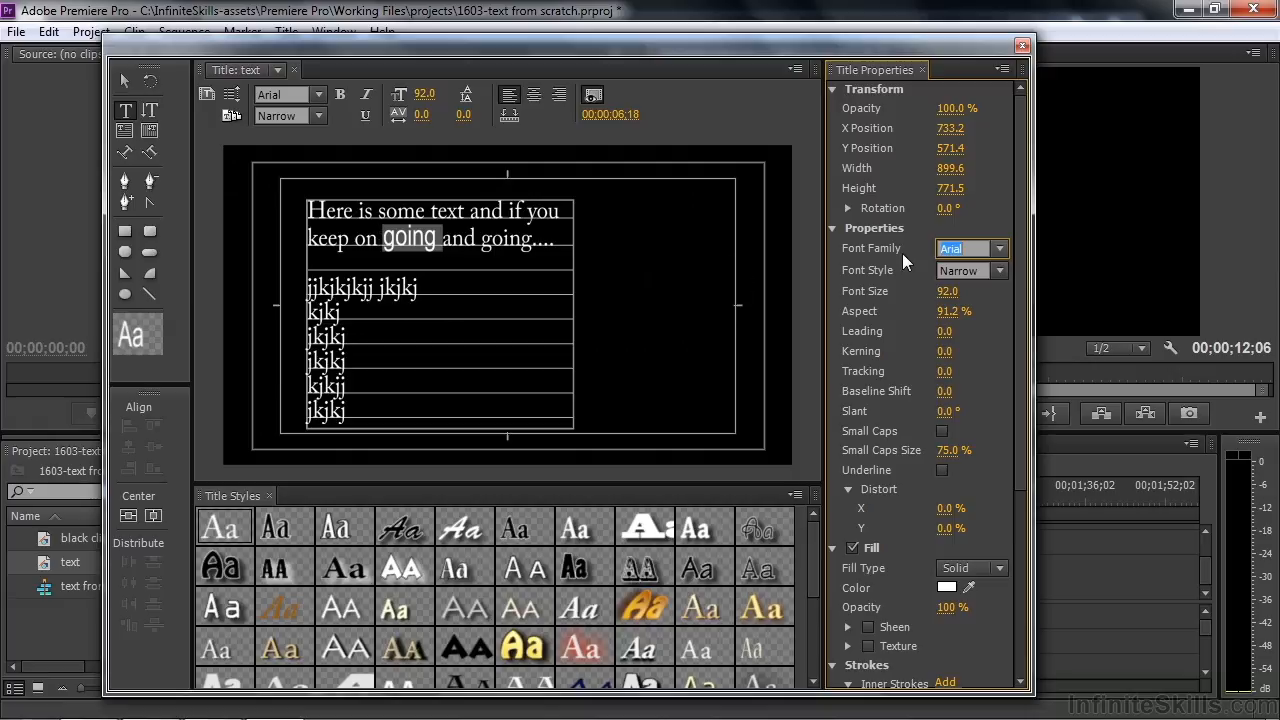
{"action": "left_click", "coordinate": [998, 248]}
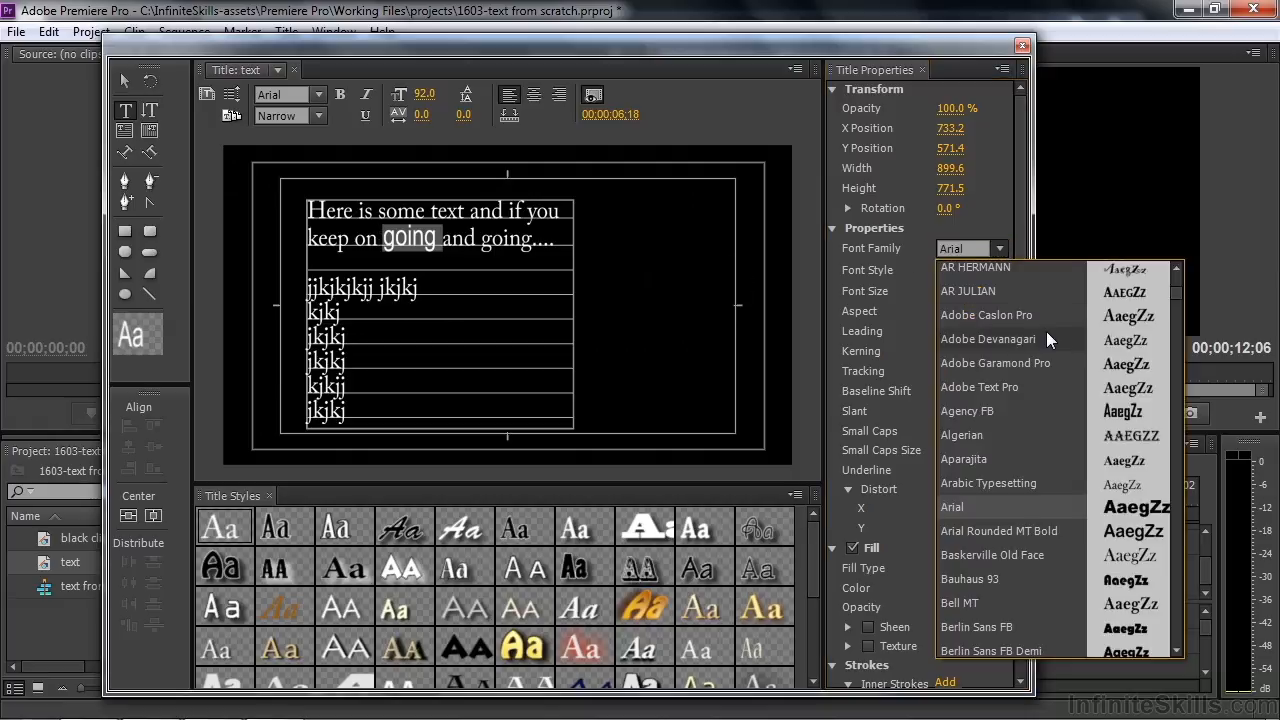
{"action": "left_click", "coordinate": [988, 340]}
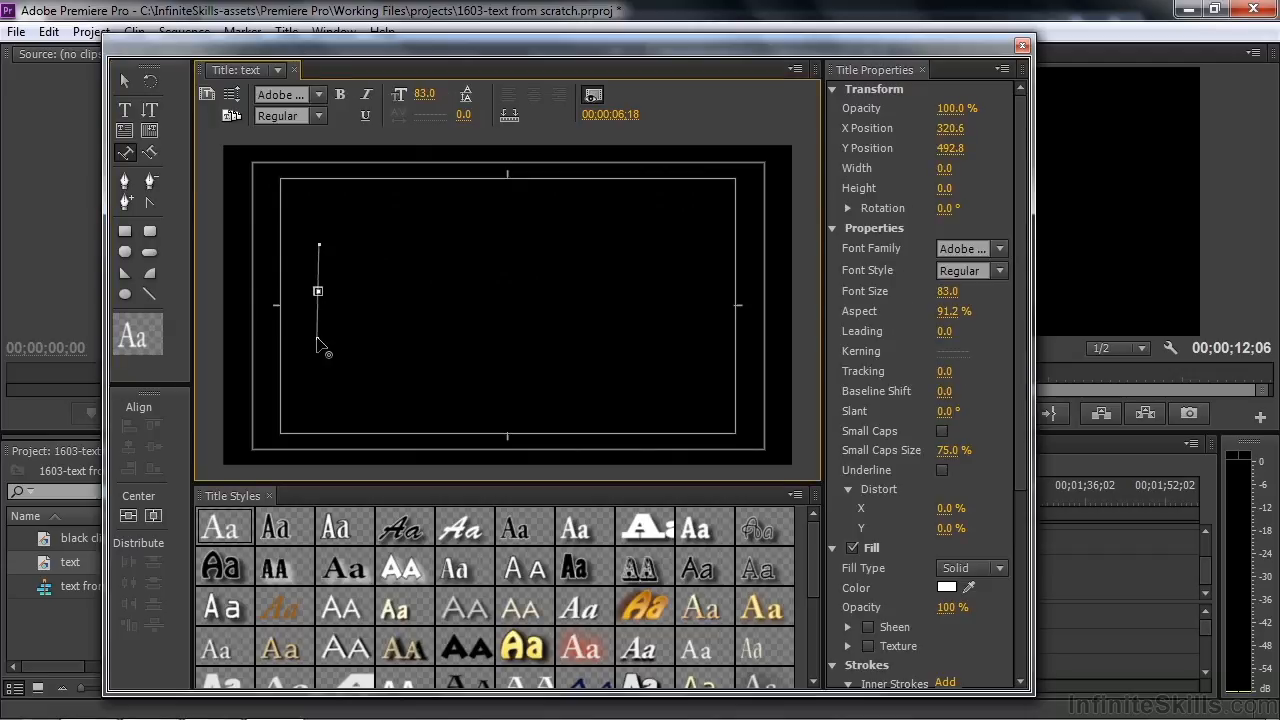
- Lay down four anchor points forming an S-shaped Bezier wave across the canvas
{"action": "left_click_drag", "start_coordinate": [318, 292], "coordinate": [464, 272]}
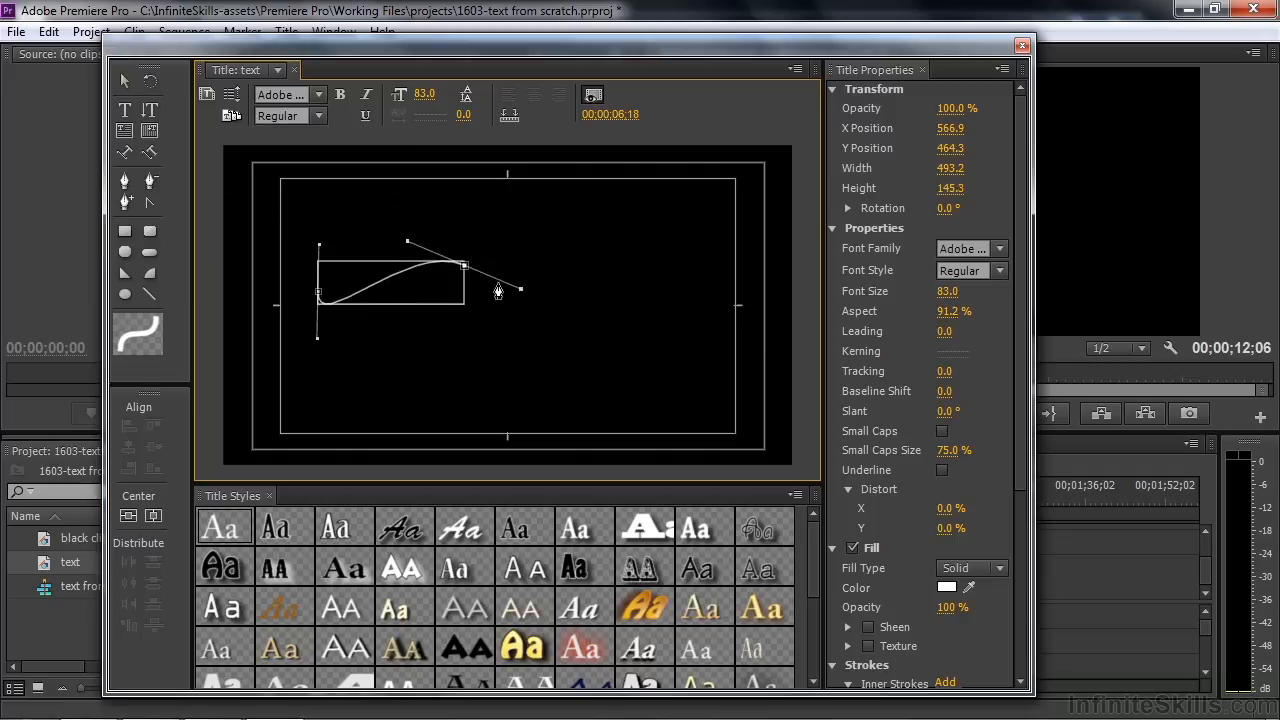
{"action": "left_click_drag", "start_coordinate": [520, 290], "coordinate": [524, 312]}
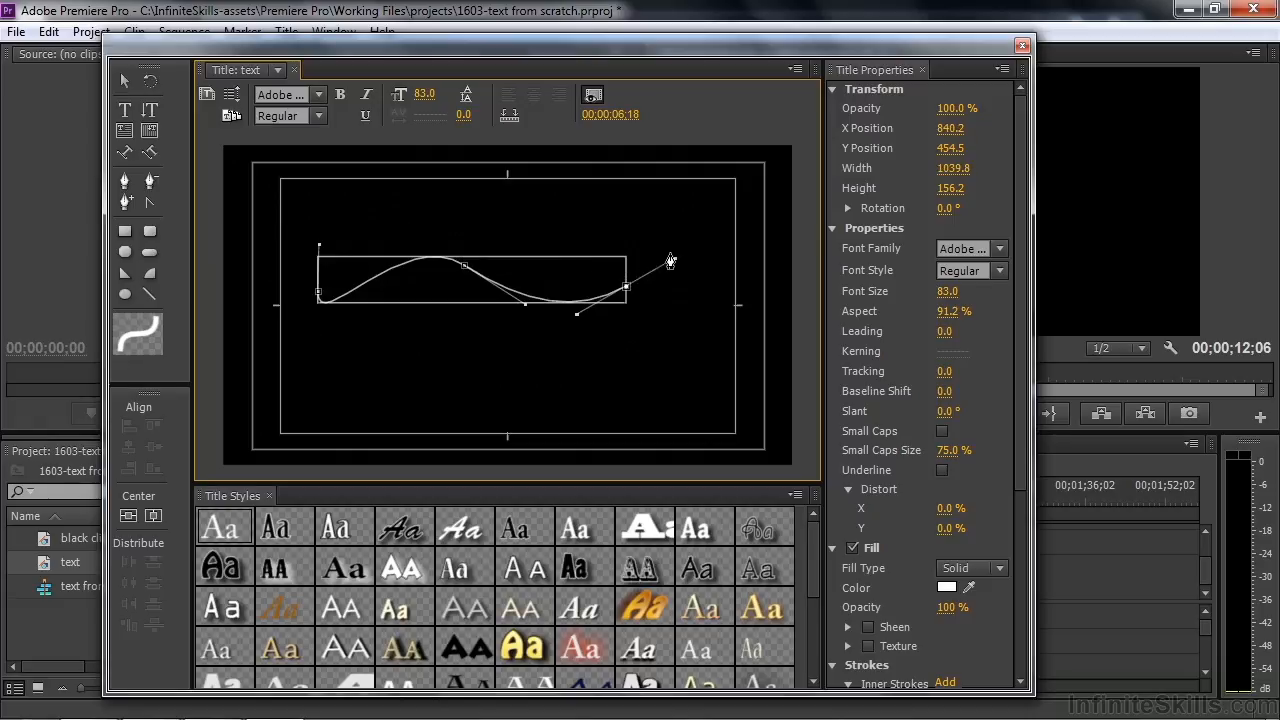
{"action": "left_click_drag", "start_coordinate": [670, 262], "coordinate": [656, 242]}
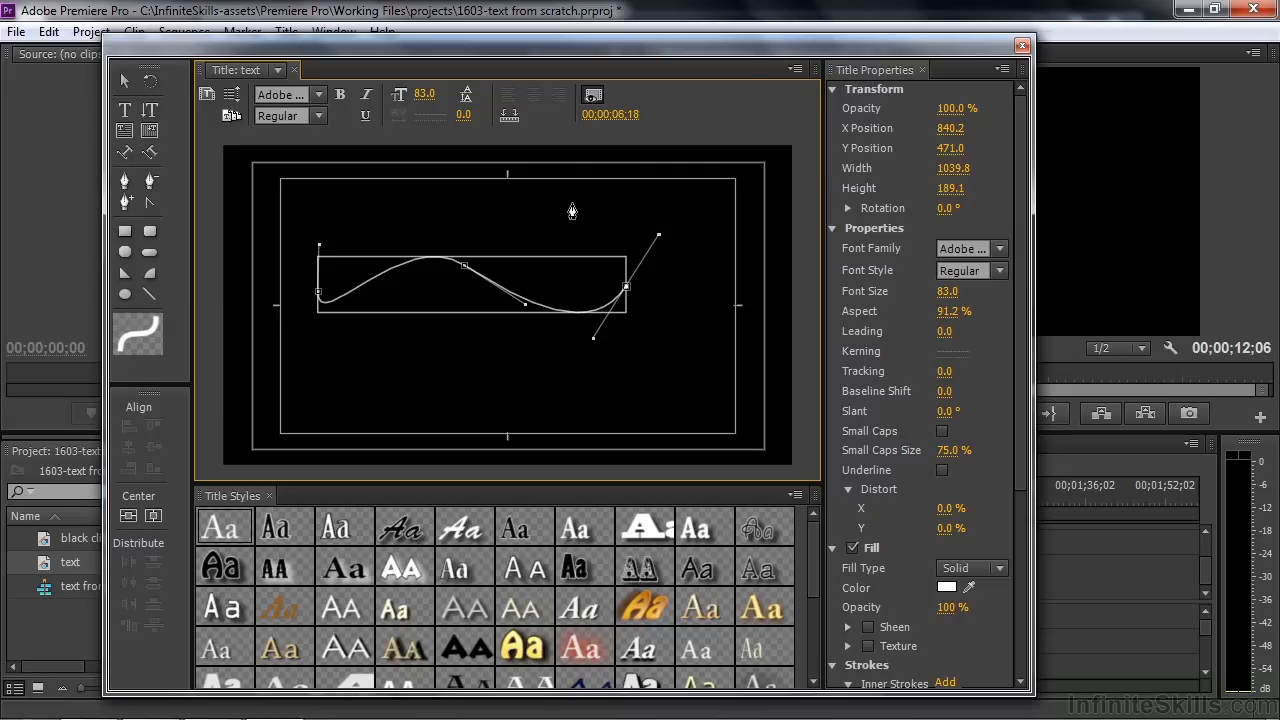
{"action": "left_click_drag", "start_coordinate": [572, 212], "coordinate": [576, 208]}
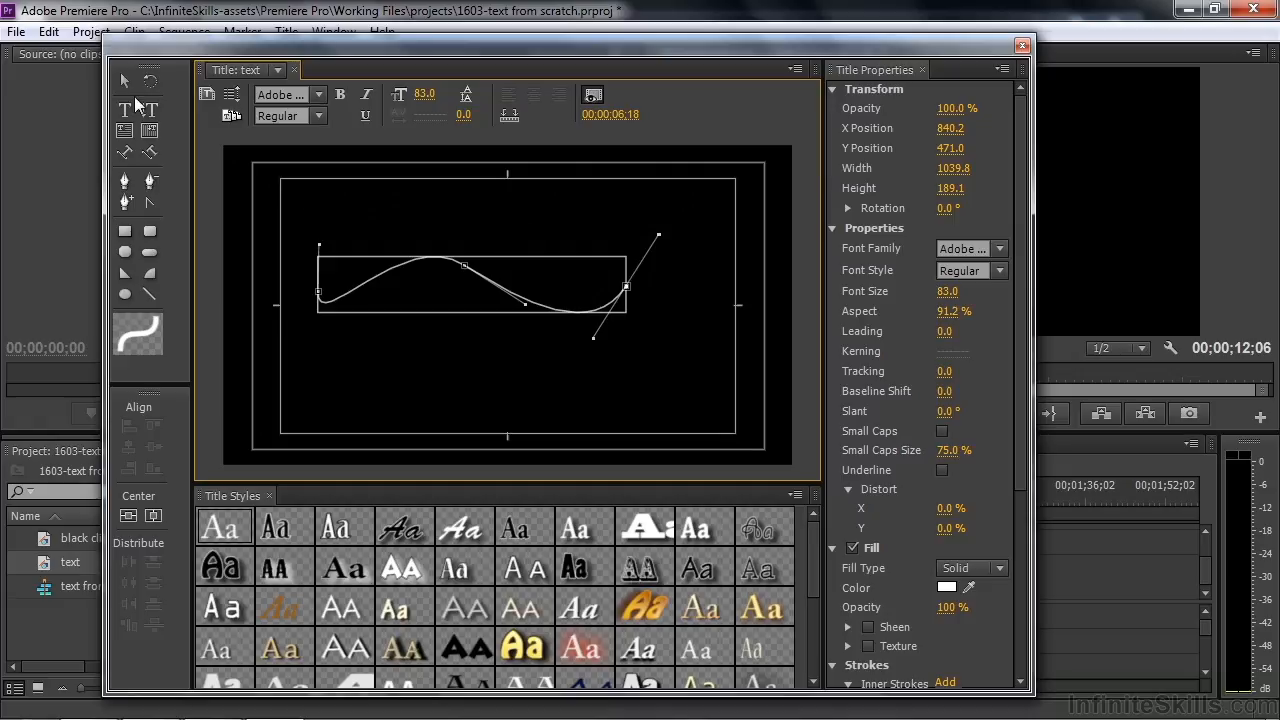
- Select the finished path and move it toward the frame centre
{"action": "left_click", "coordinate": [124, 80]}
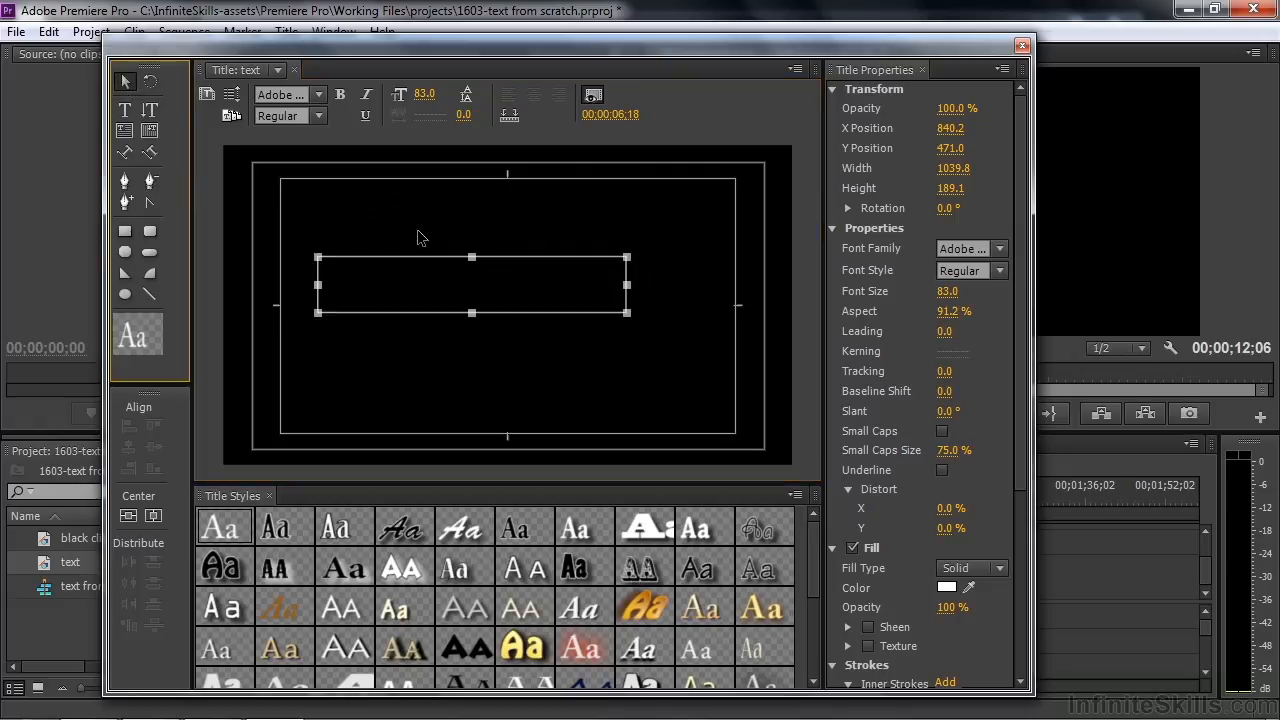
{"action": "left_click_drag", "start_coordinate": [420, 238], "coordinate": [510, 298]}
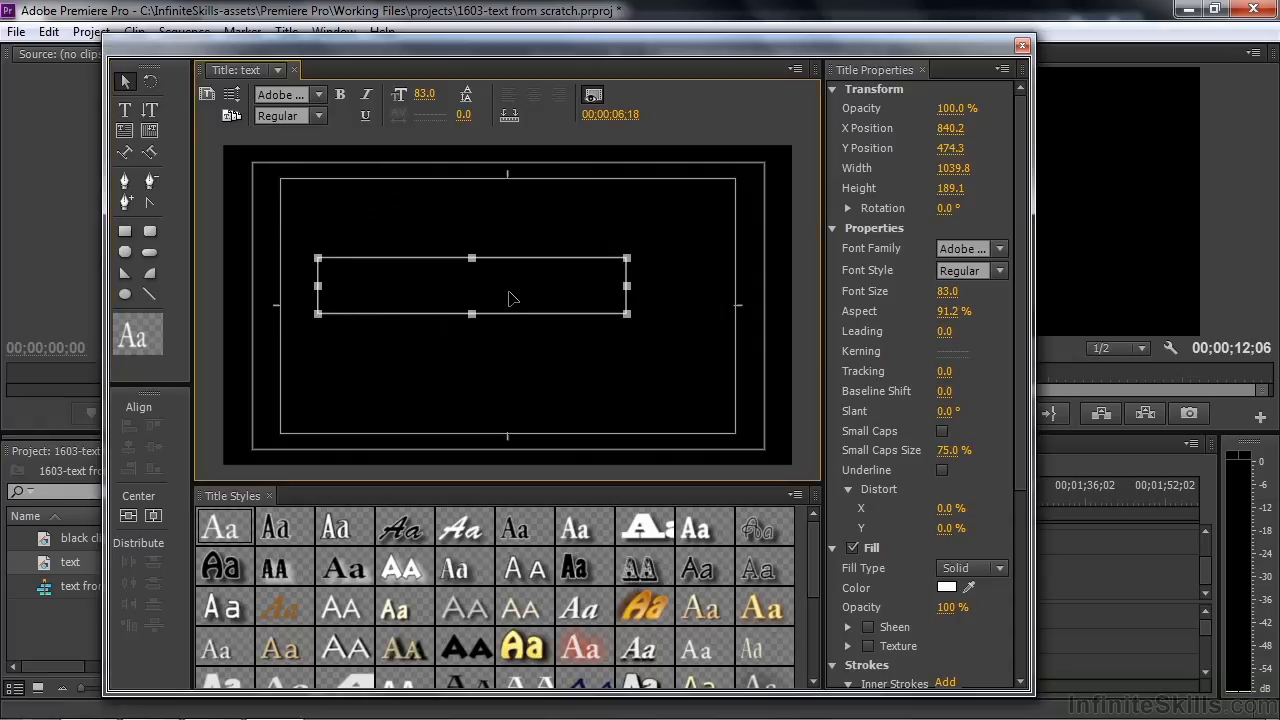
{"action": "left_click_drag", "start_coordinate": [512, 286], "coordinate": [490, 298]}
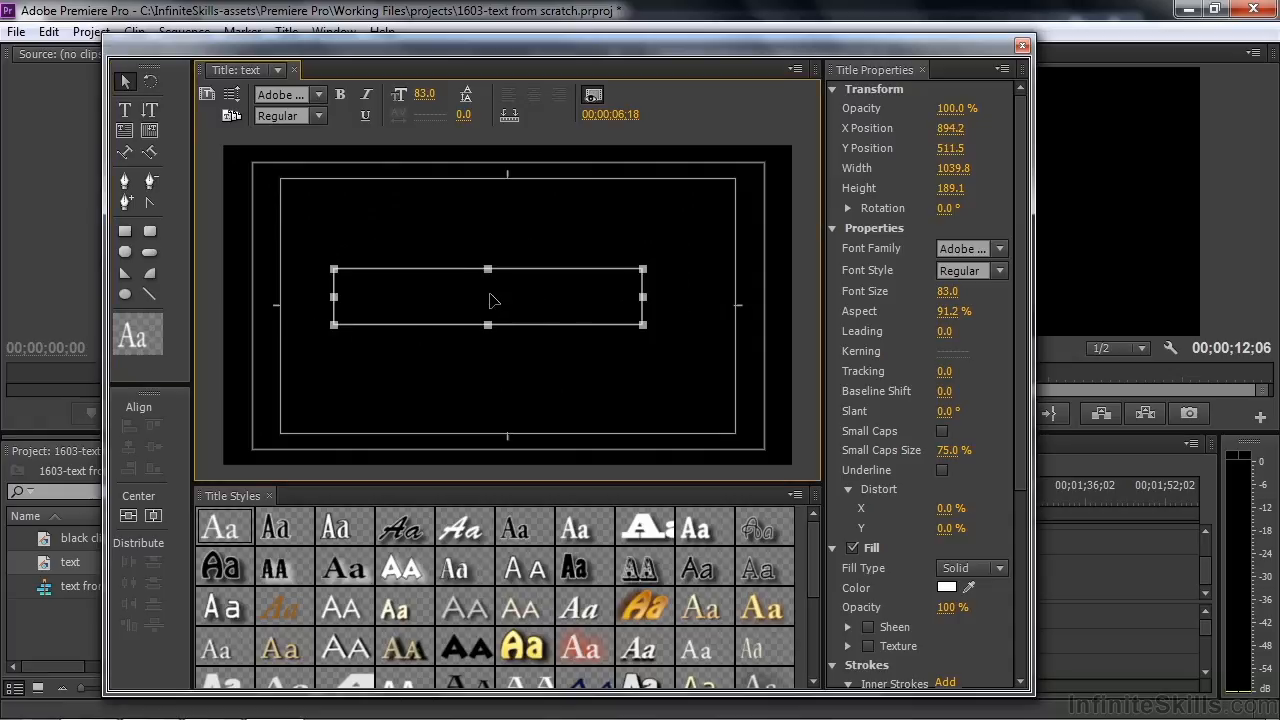
{"action": "left_click_drag", "start_coordinate": [490, 300], "coordinate": [504, 290]}
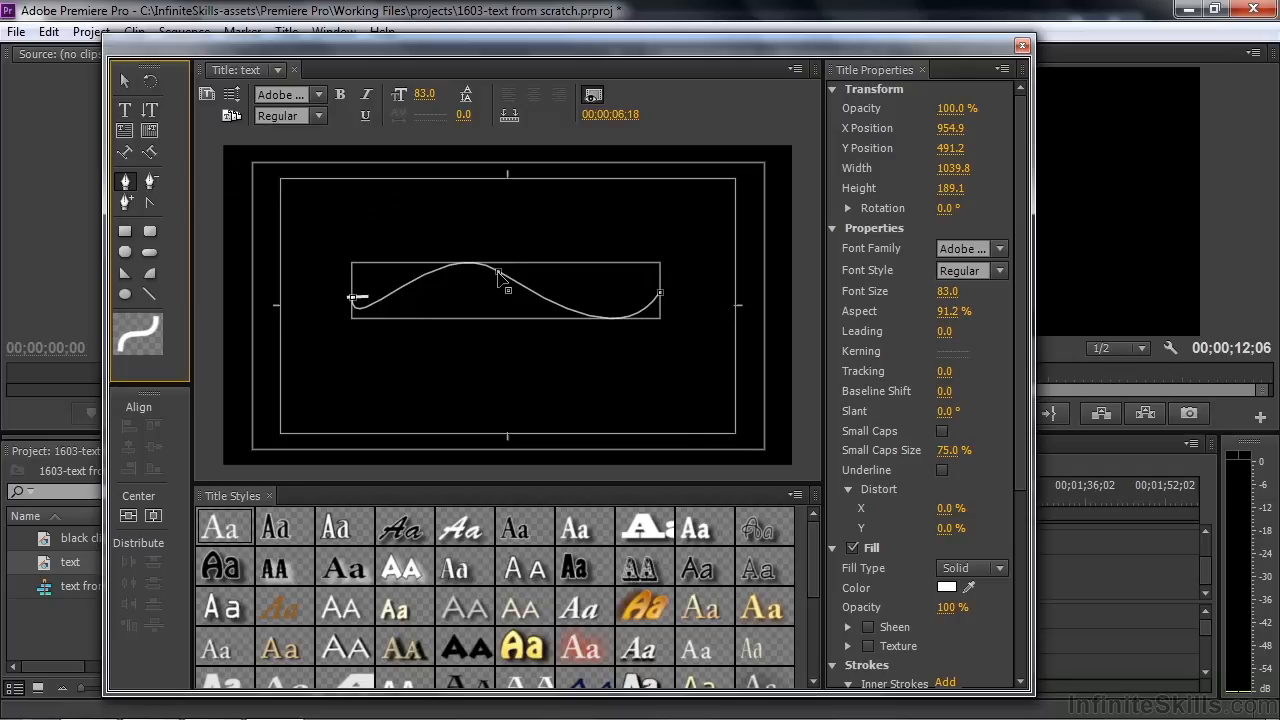
- Stretch the wave wider and deeper to about 1100 by 272, reshaping the start anchor's handles
{"action": "left_click_drag", "start_coordinate": [470, 270], "coordinate": [496, 300]}
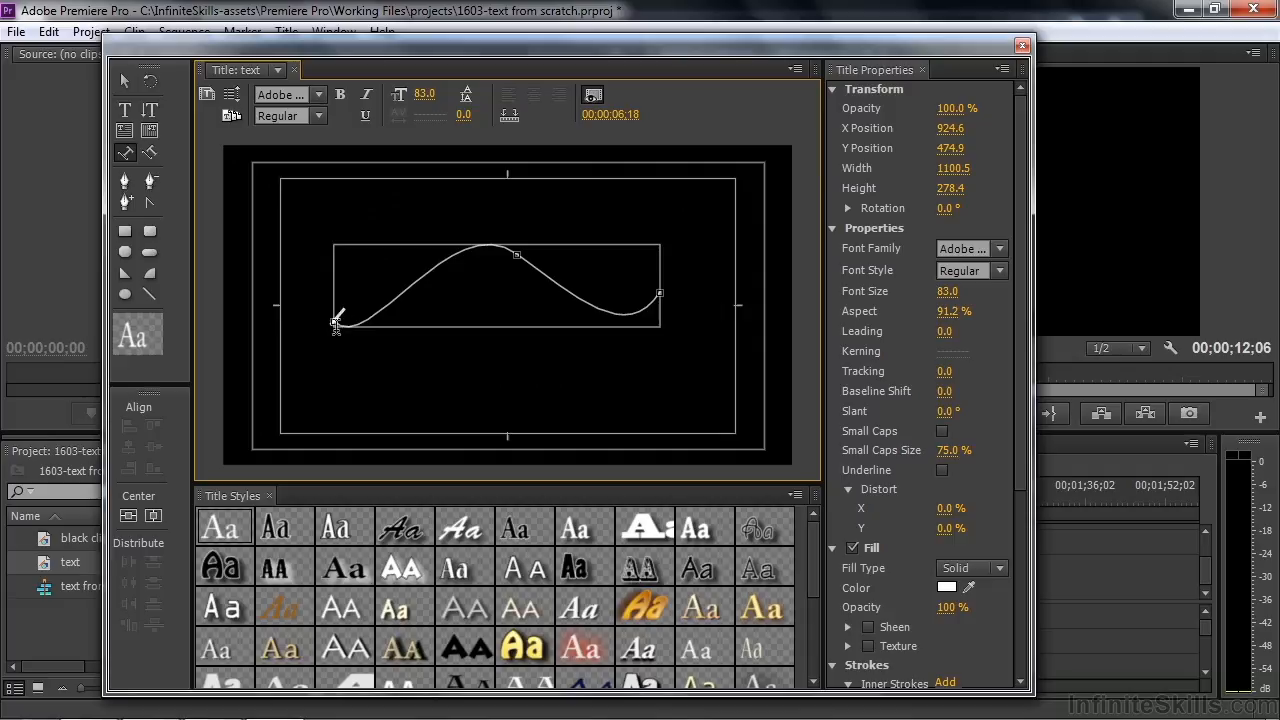
{"action": "left_click_drag", "start_coordinate": [336, 322], "coordinate": [370, 364]}
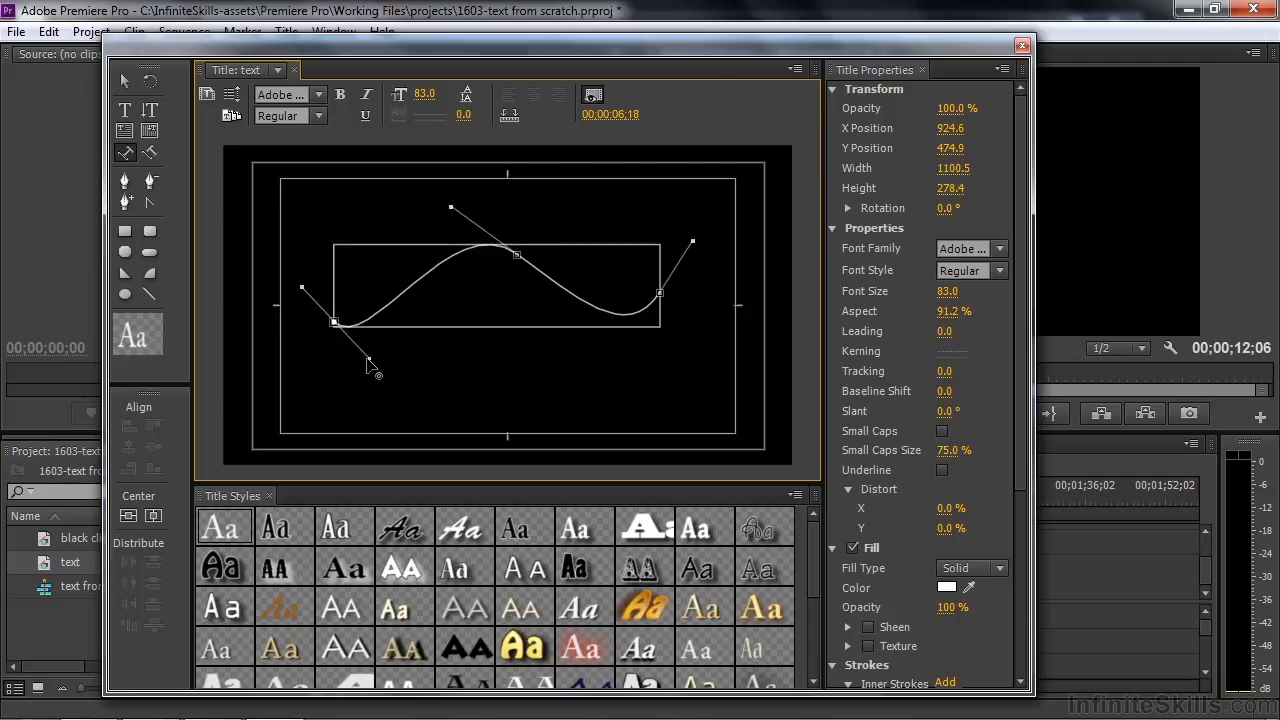
{"action": "mouse_move", "coordinate": [370, 368]}
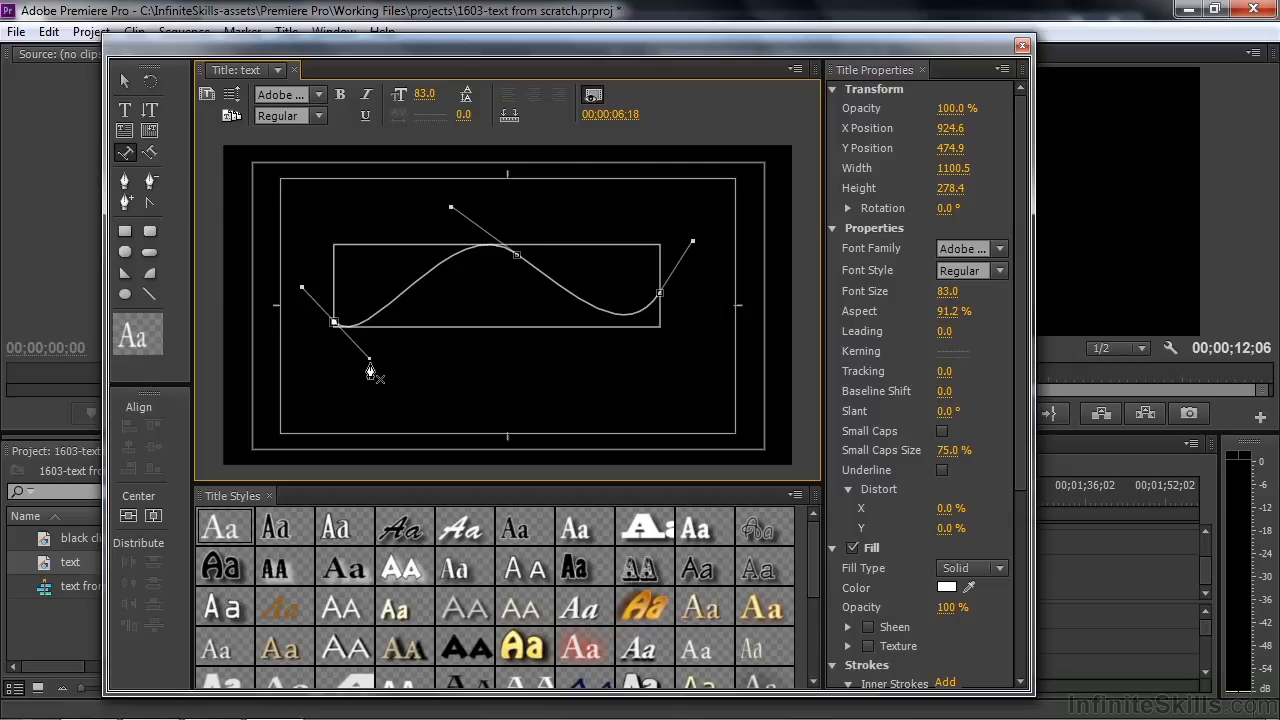
{"action": "left_click_drag", "start_coordinate": [370, 364], "coordinate": [384, 360]}
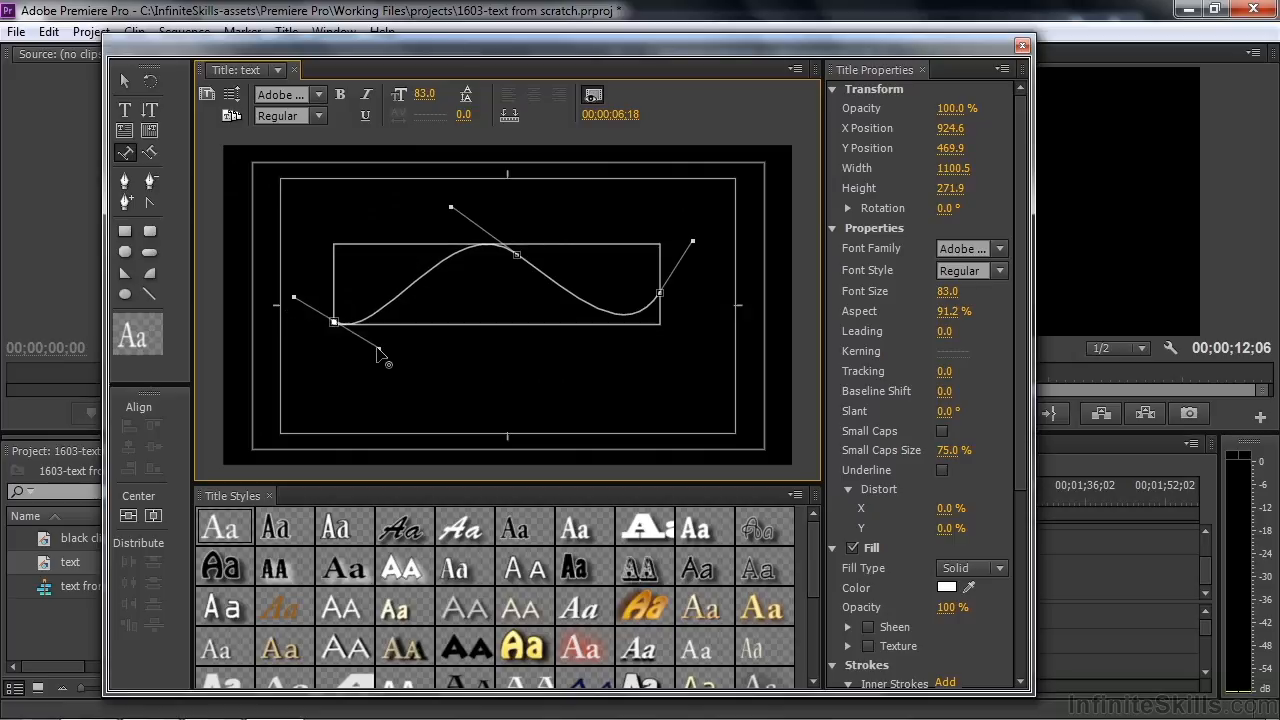
{"action": "mouse_move", "coordinate": [124, 110]}
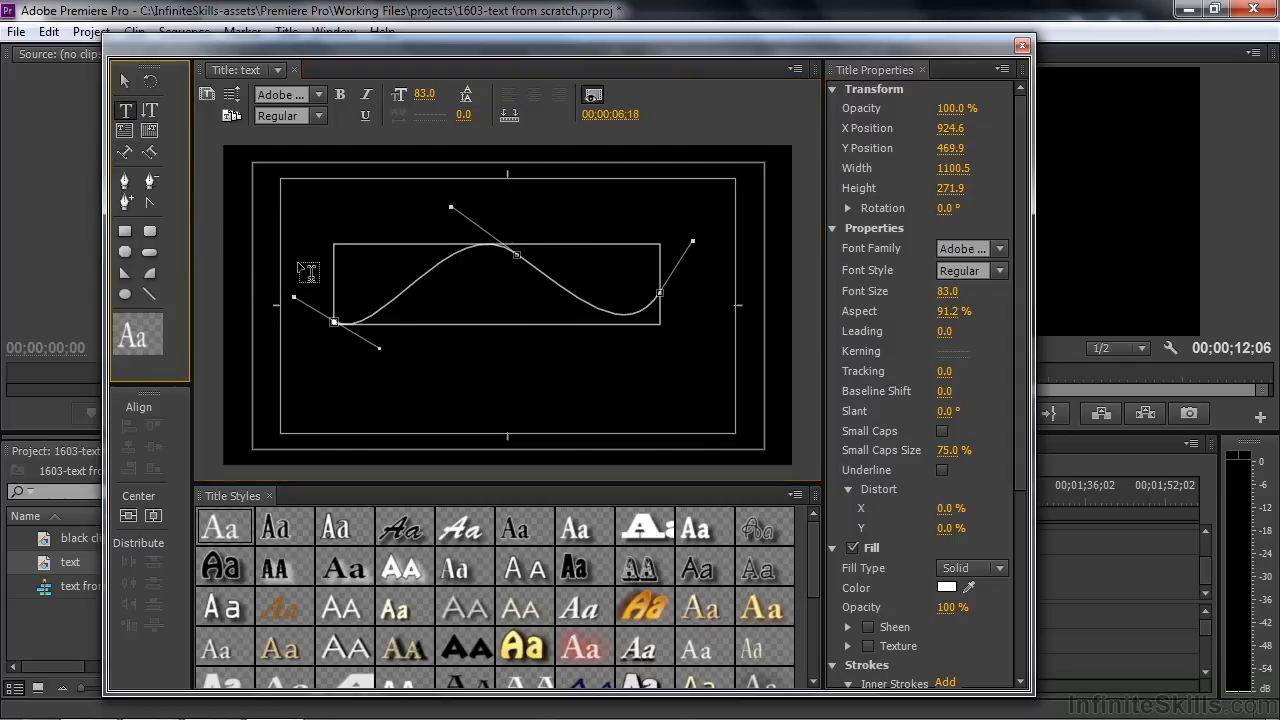
{"action": "mouse_move", "coordinate": [308, 248]}
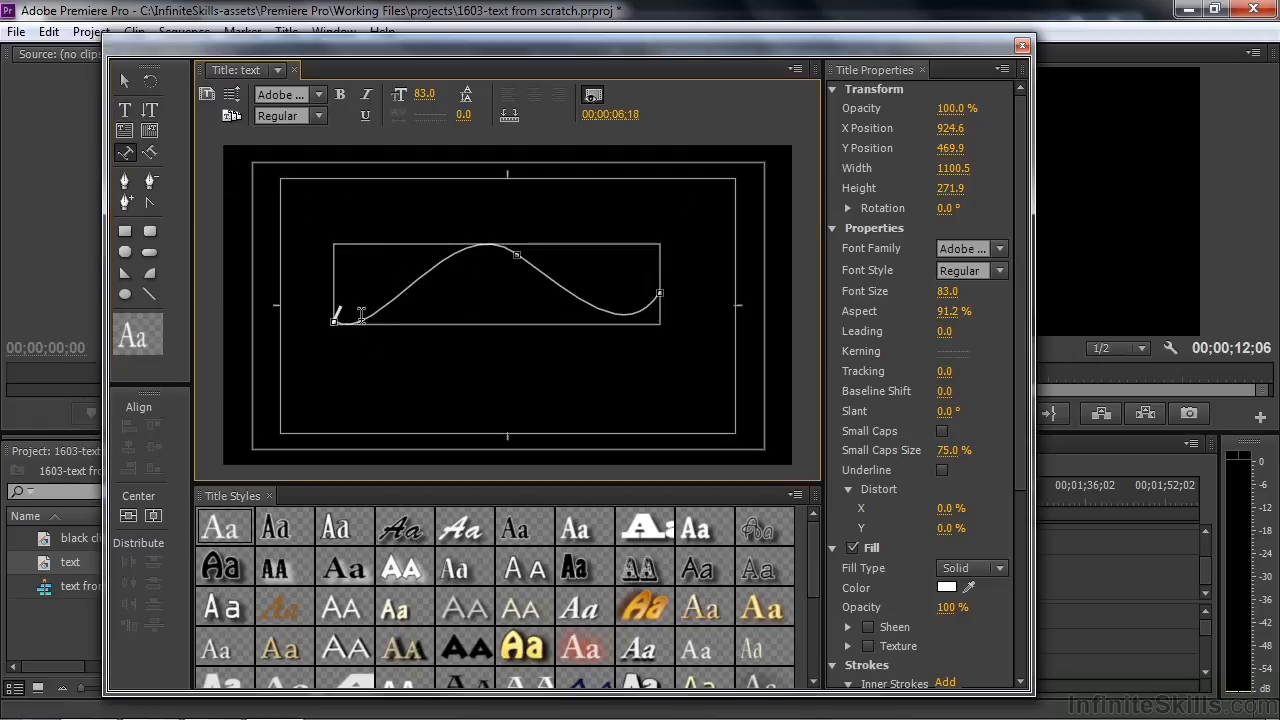
- Flow 'Here is some text on a' along the wavy path, then select it for deletion
{"action": "type", "text": "Here is"}
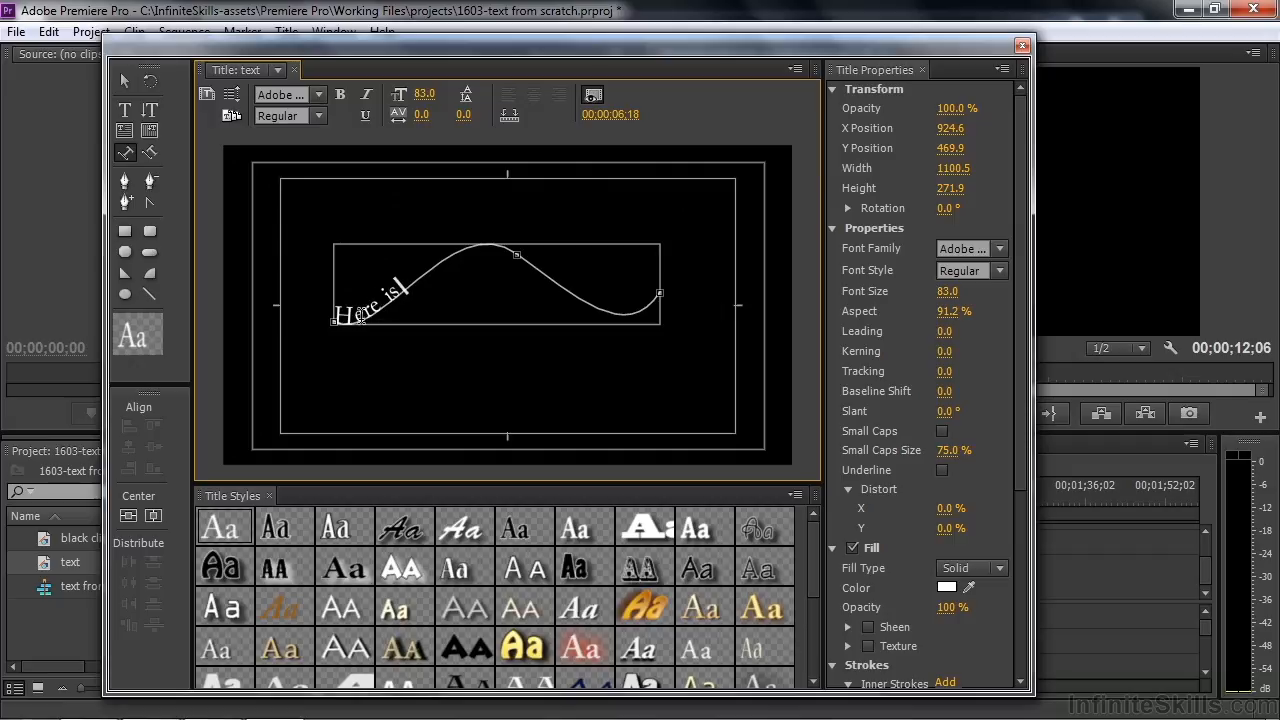
{"action": "type", "text": "some text on a path and so on a"}
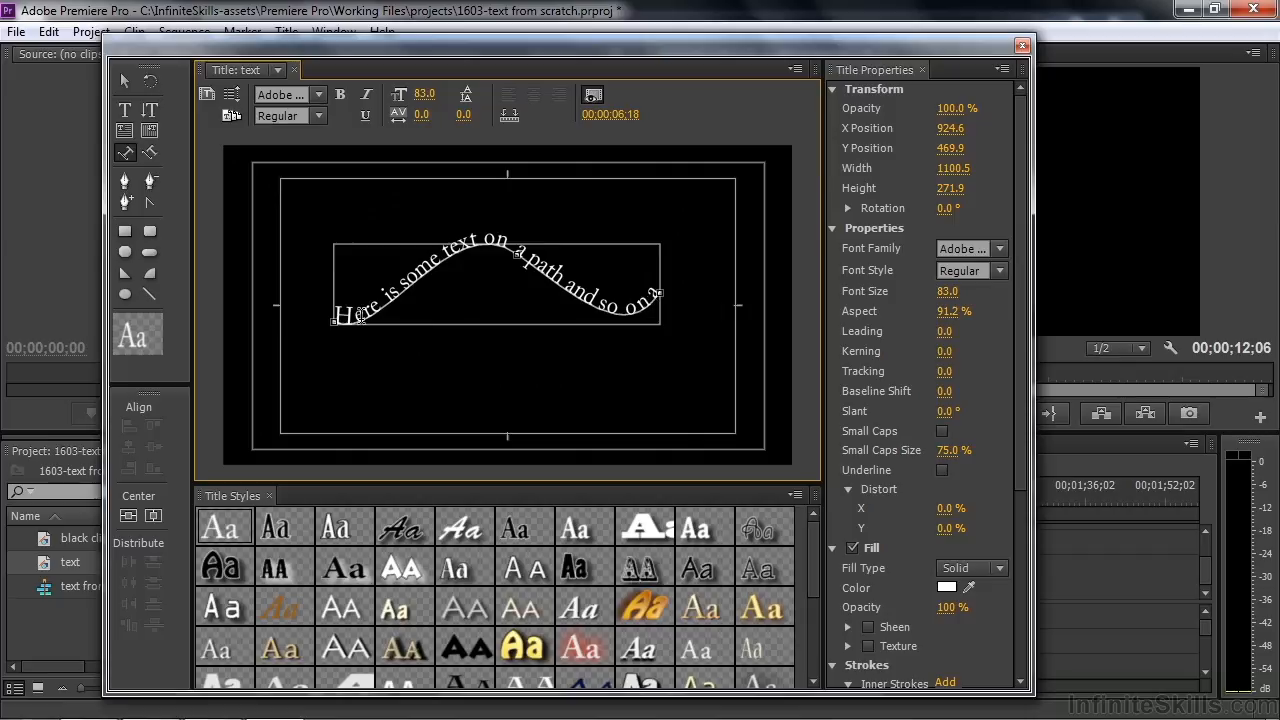
{"action": "mouse_move", "coordinate": [332, 300]}
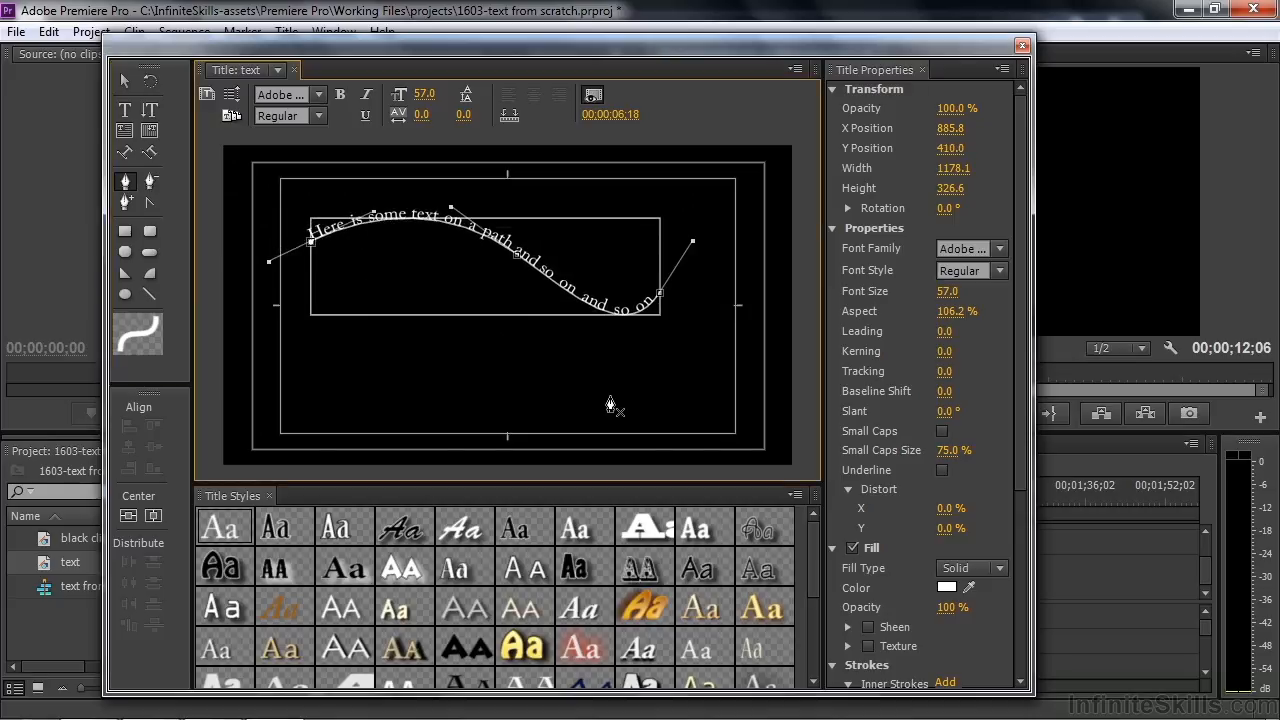
{"action": "mouse_move", "coordinate": [152, 156]}
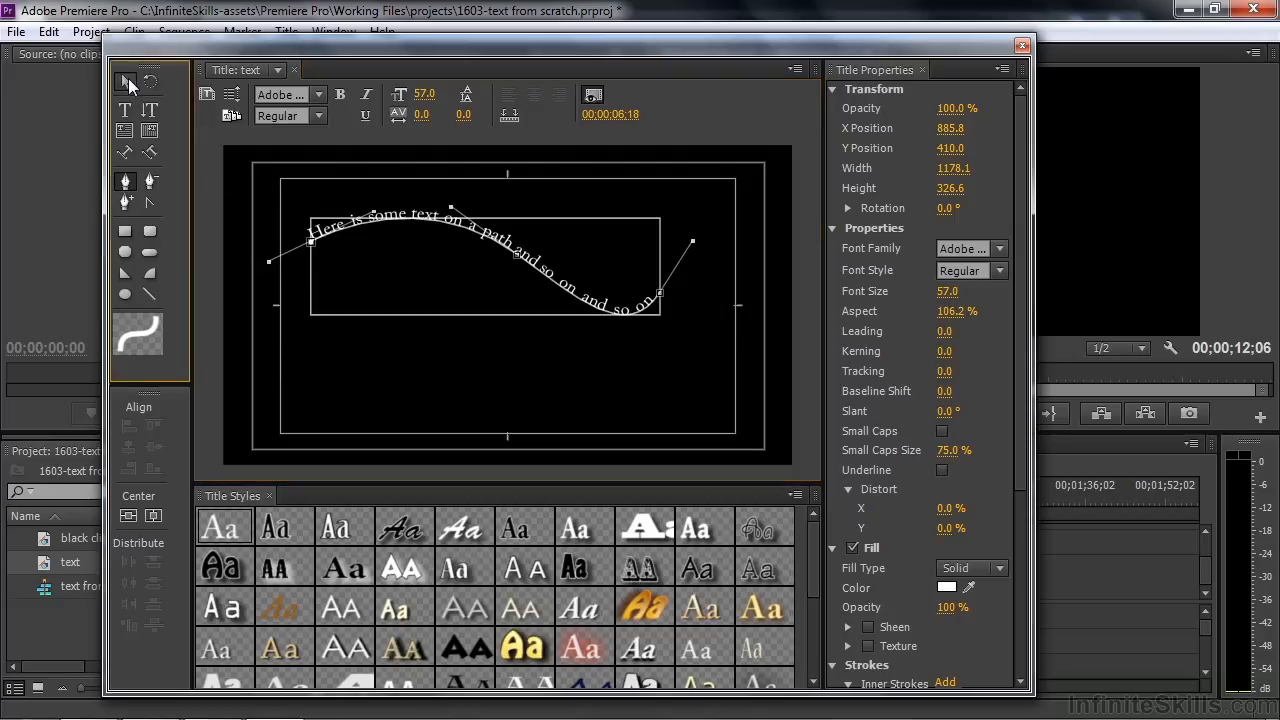
{"action": "left_click", "coordinate": [124, 80]}
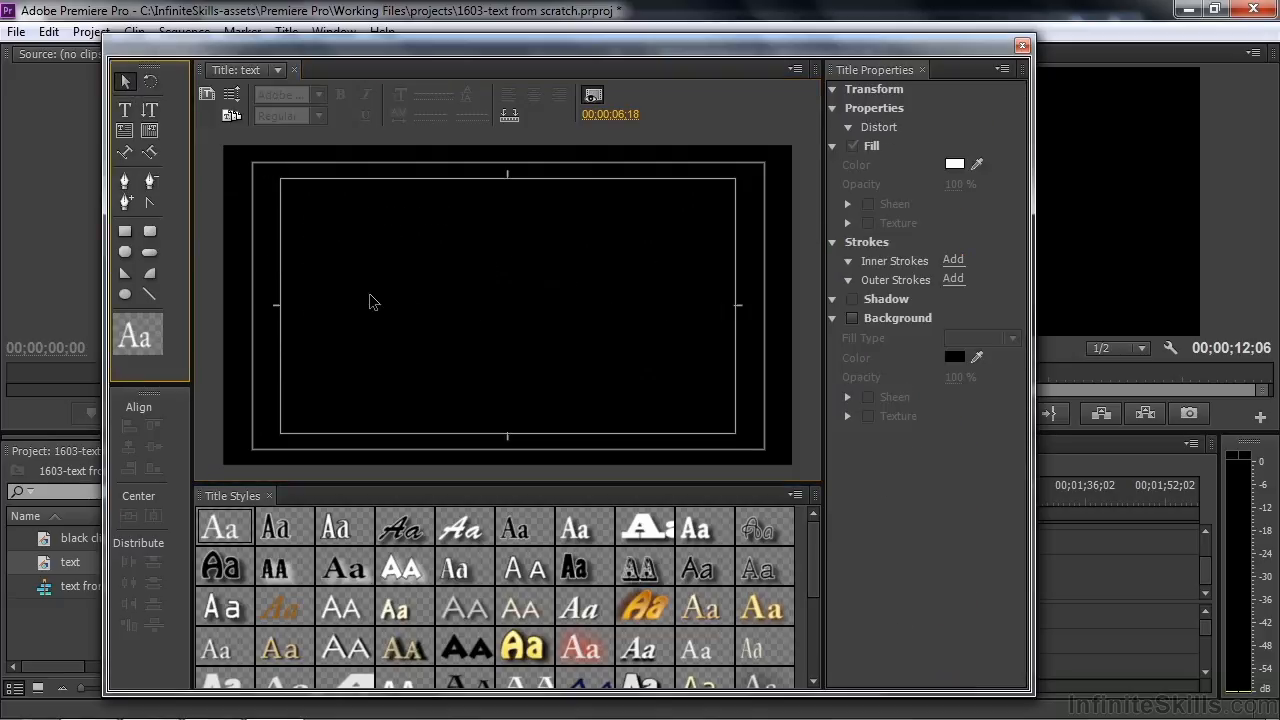
- Start a new horizontal text line on the canvas reading 'Here is'
{"action": "left_click", "coordinate": [124, 110]}
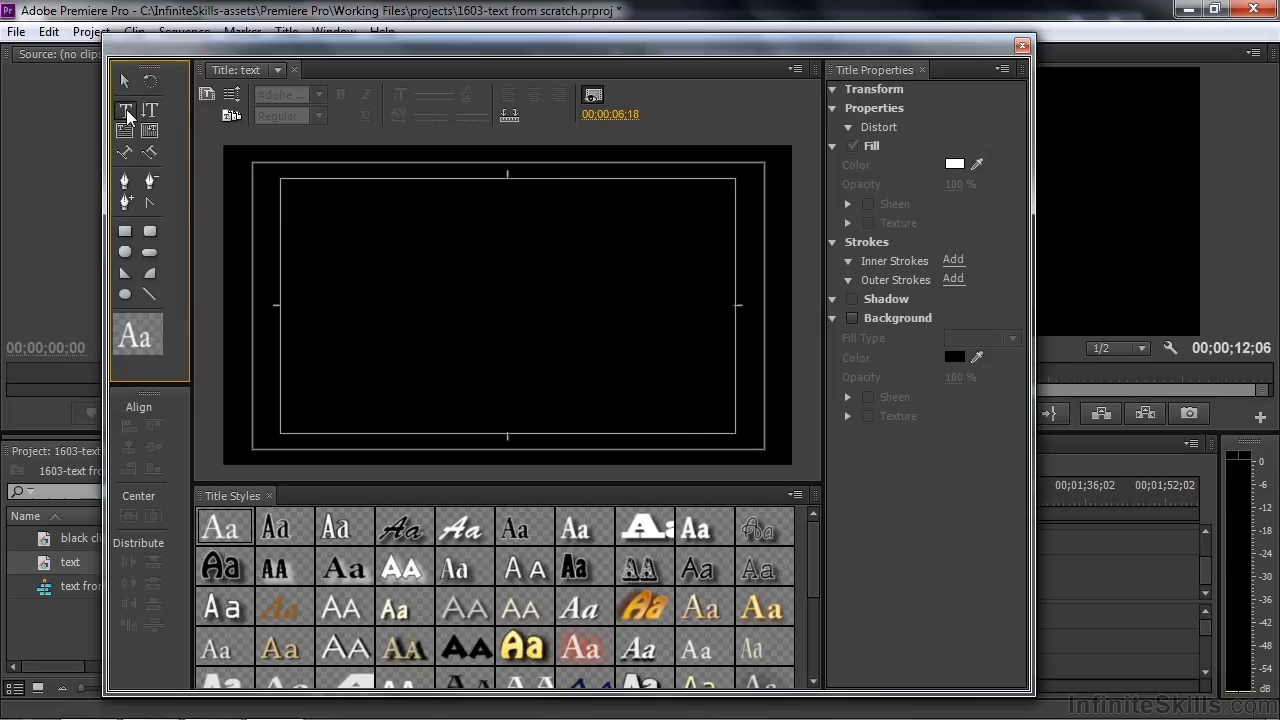
{"action": "left_click", "coordinate": [364, 292]}
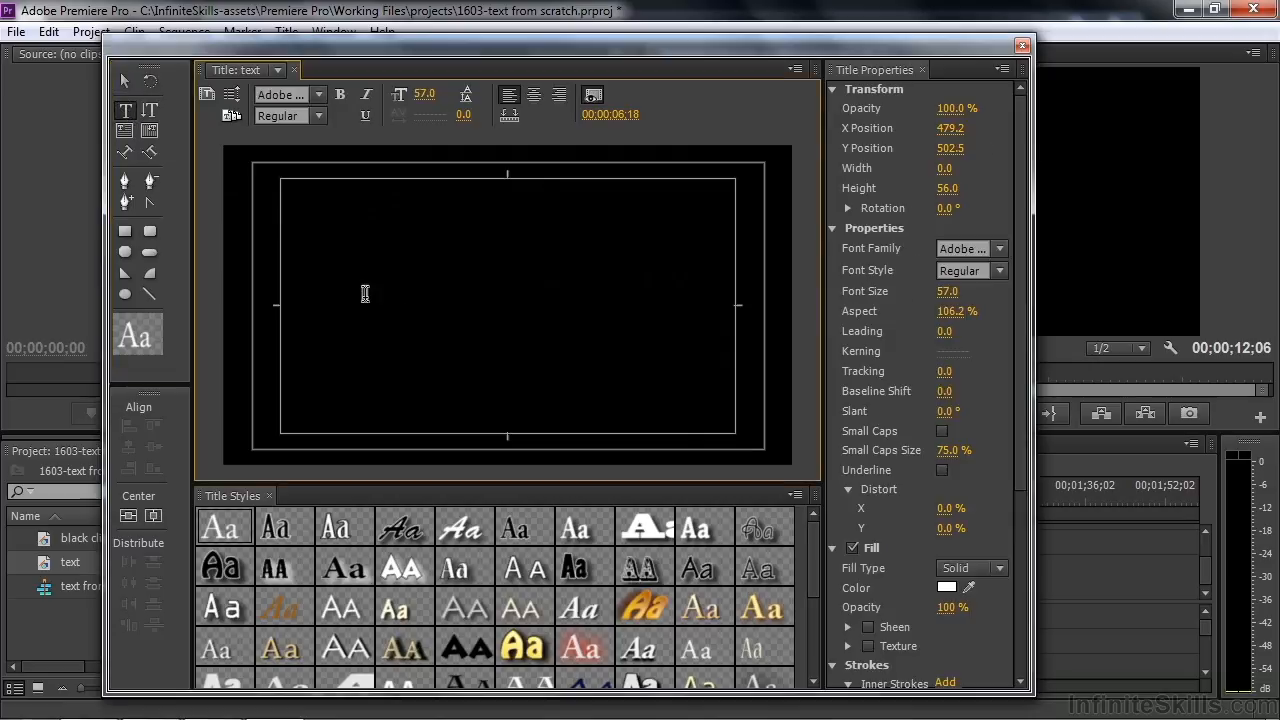
{"action": "type", "text": "Here is text"}
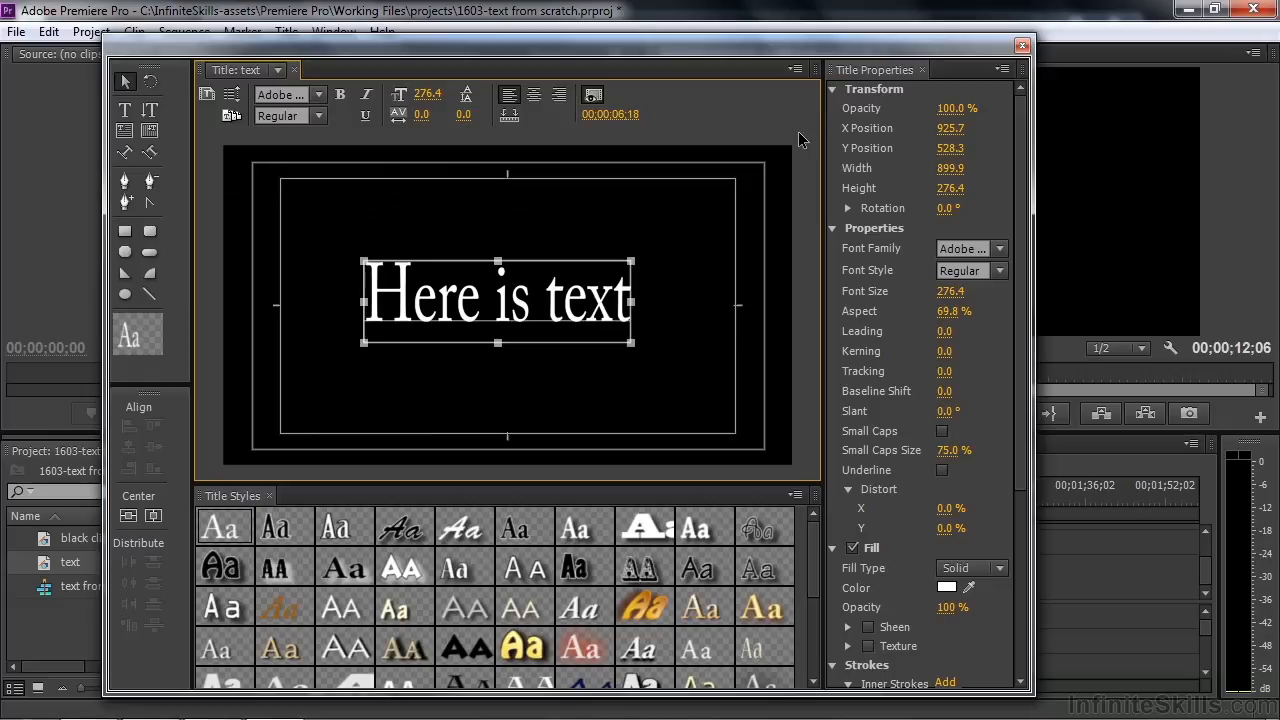
{"action": "mouse_move", "coordinate": [828, 196]}
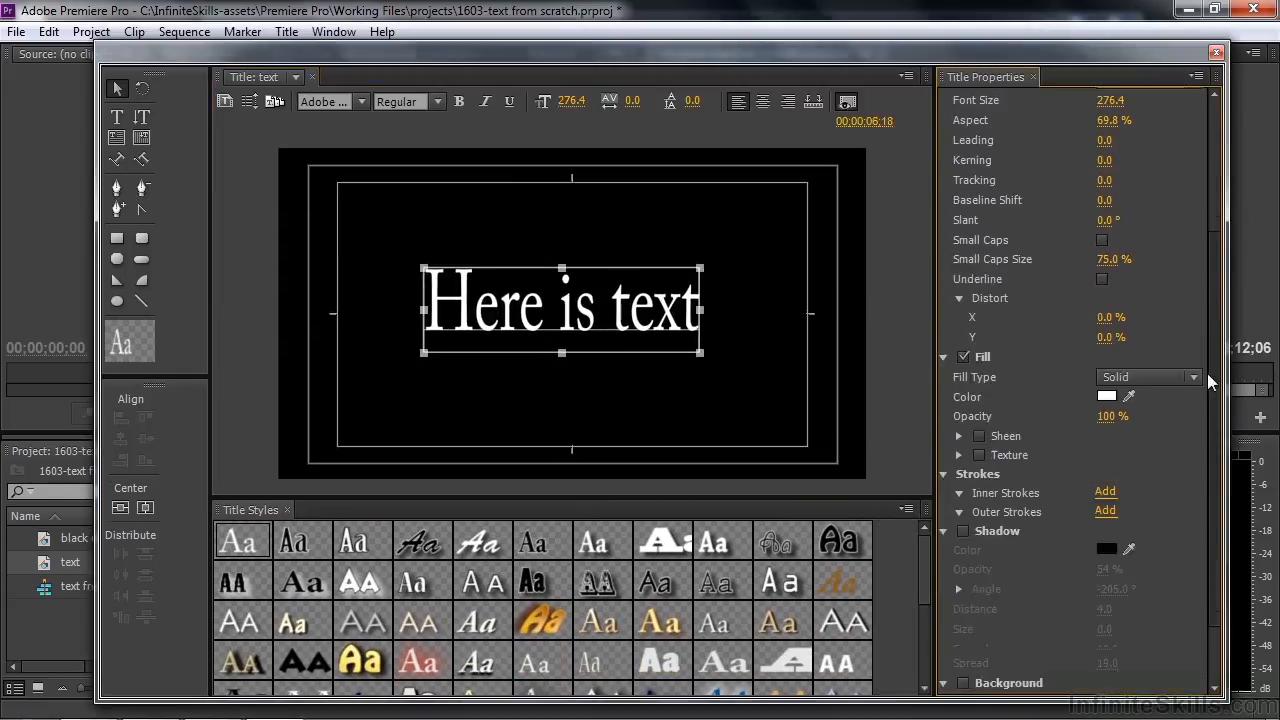
{"action": "scroll", "scroll_direction": "down", "scroll_amount": 3}
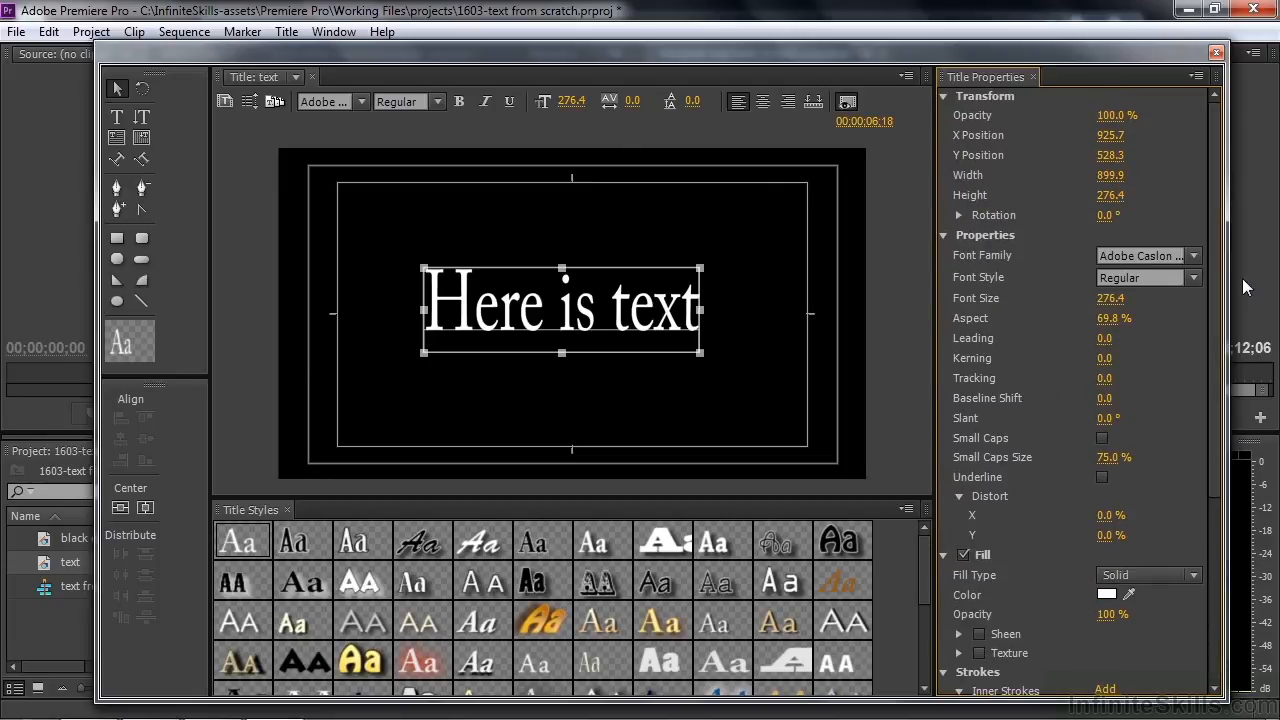
{"action": "mouse_move", "coordinate": [482, 584]}
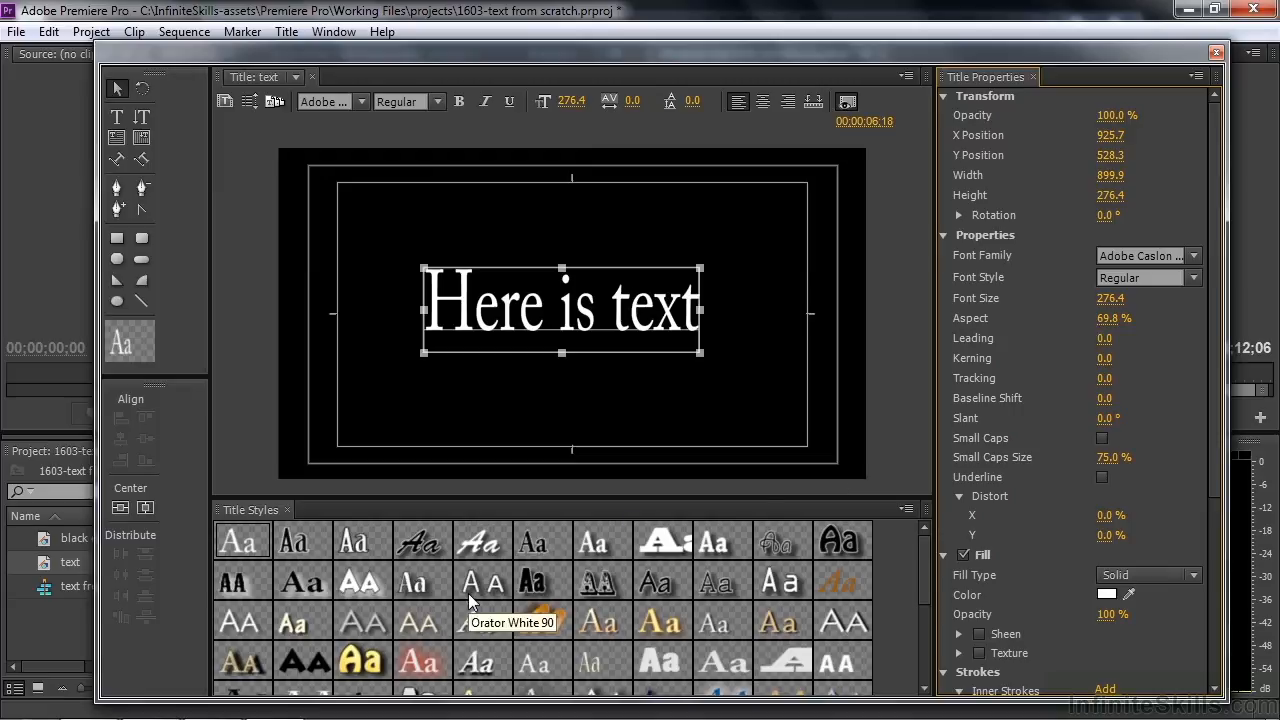
{"action": "mouse_move", "coordinate": [192, 598]}
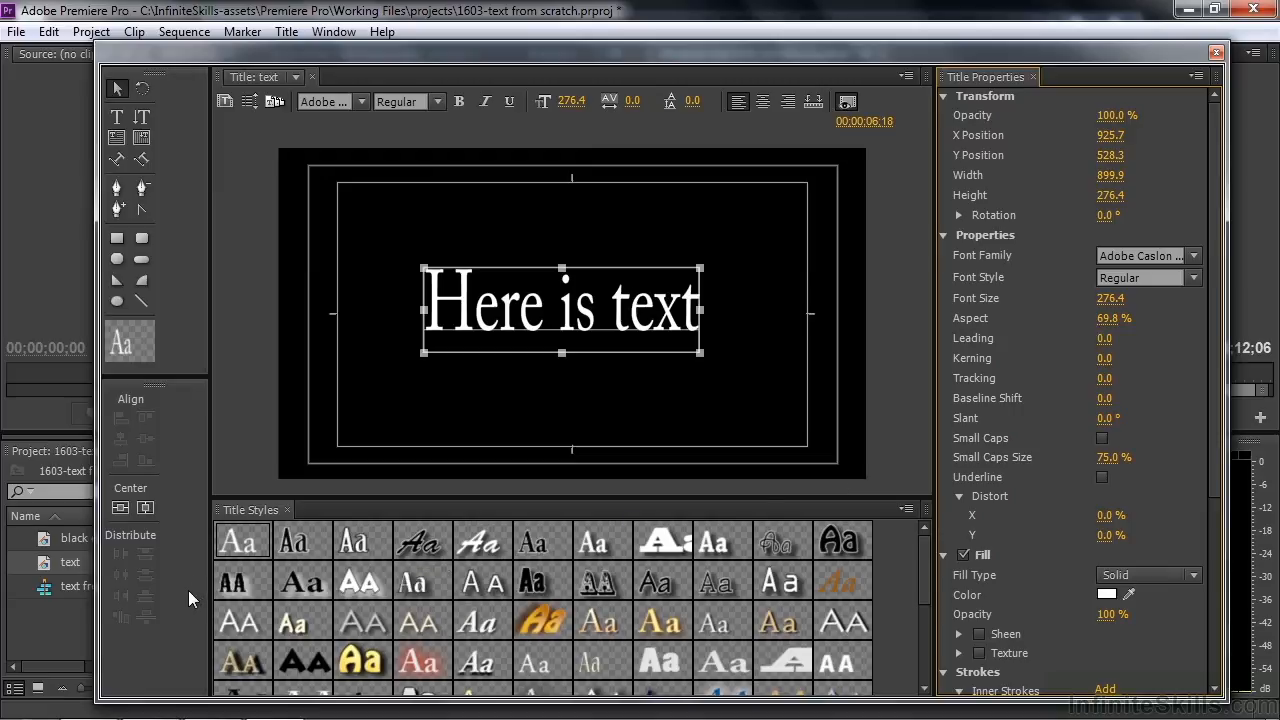